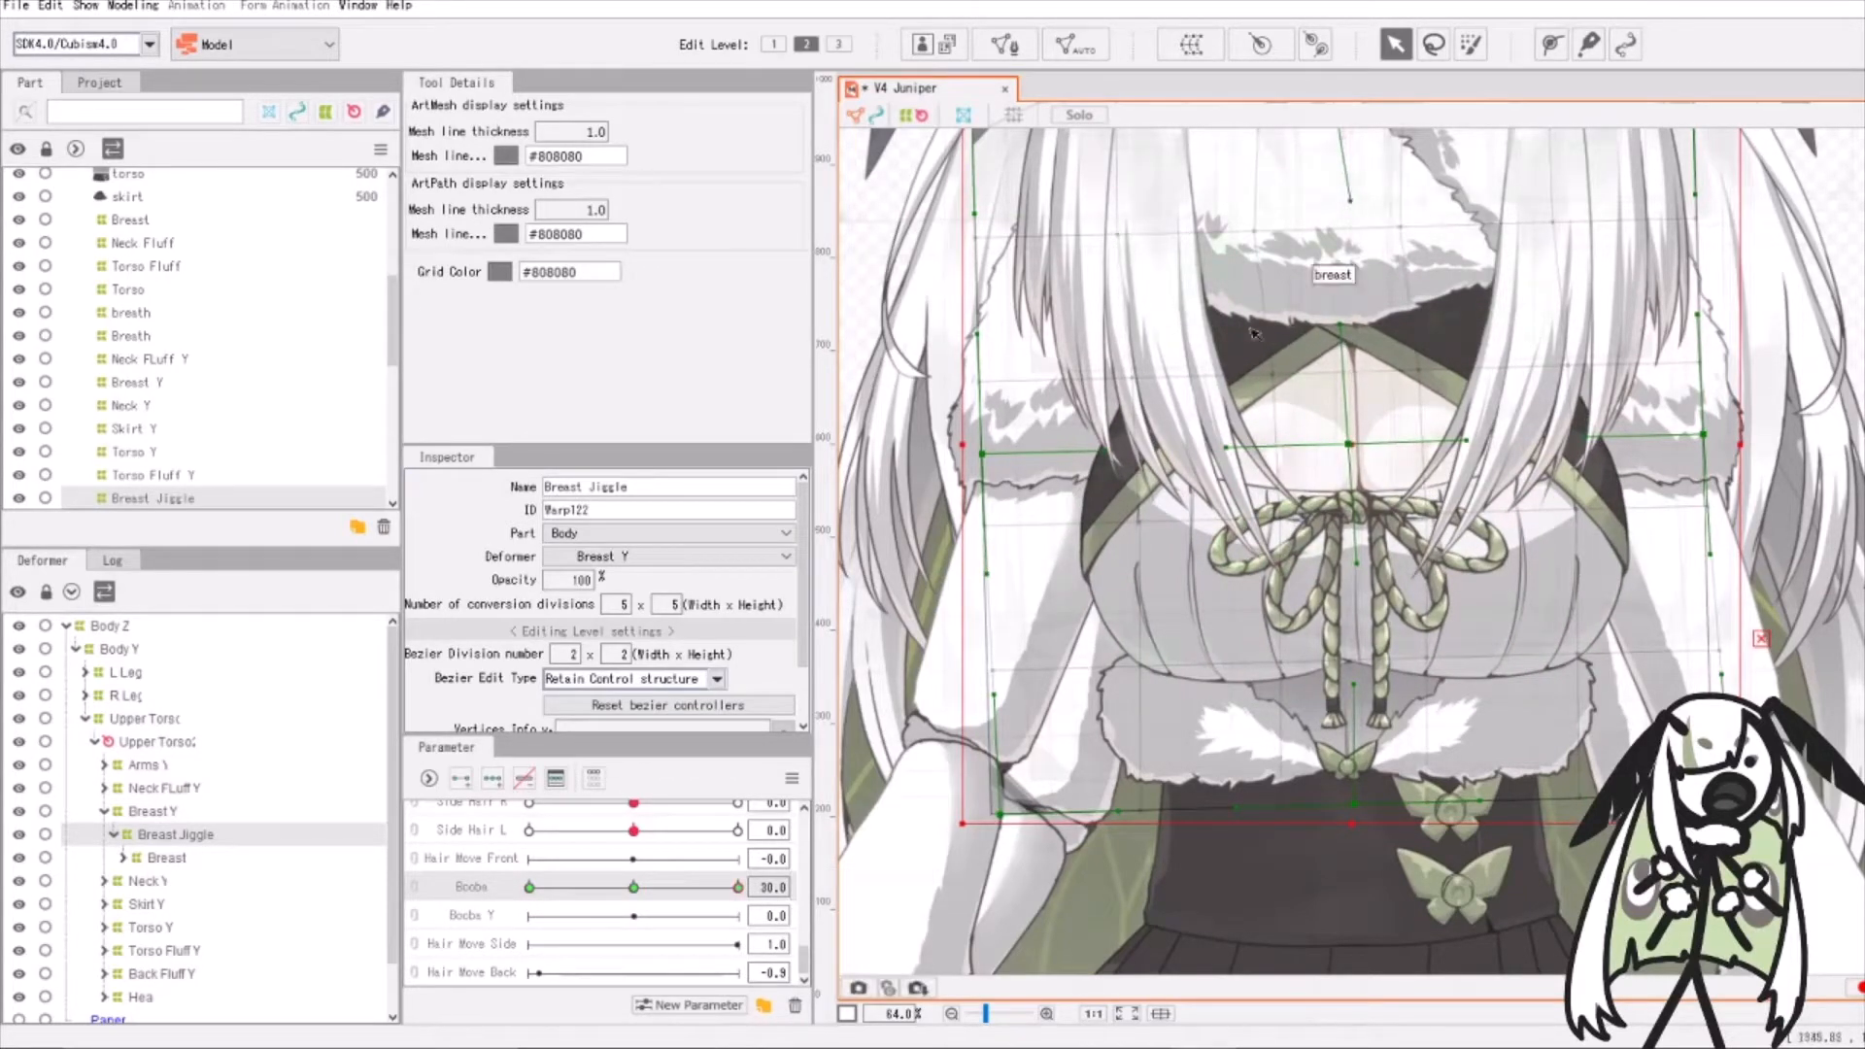
mouse_move(1213, 350)
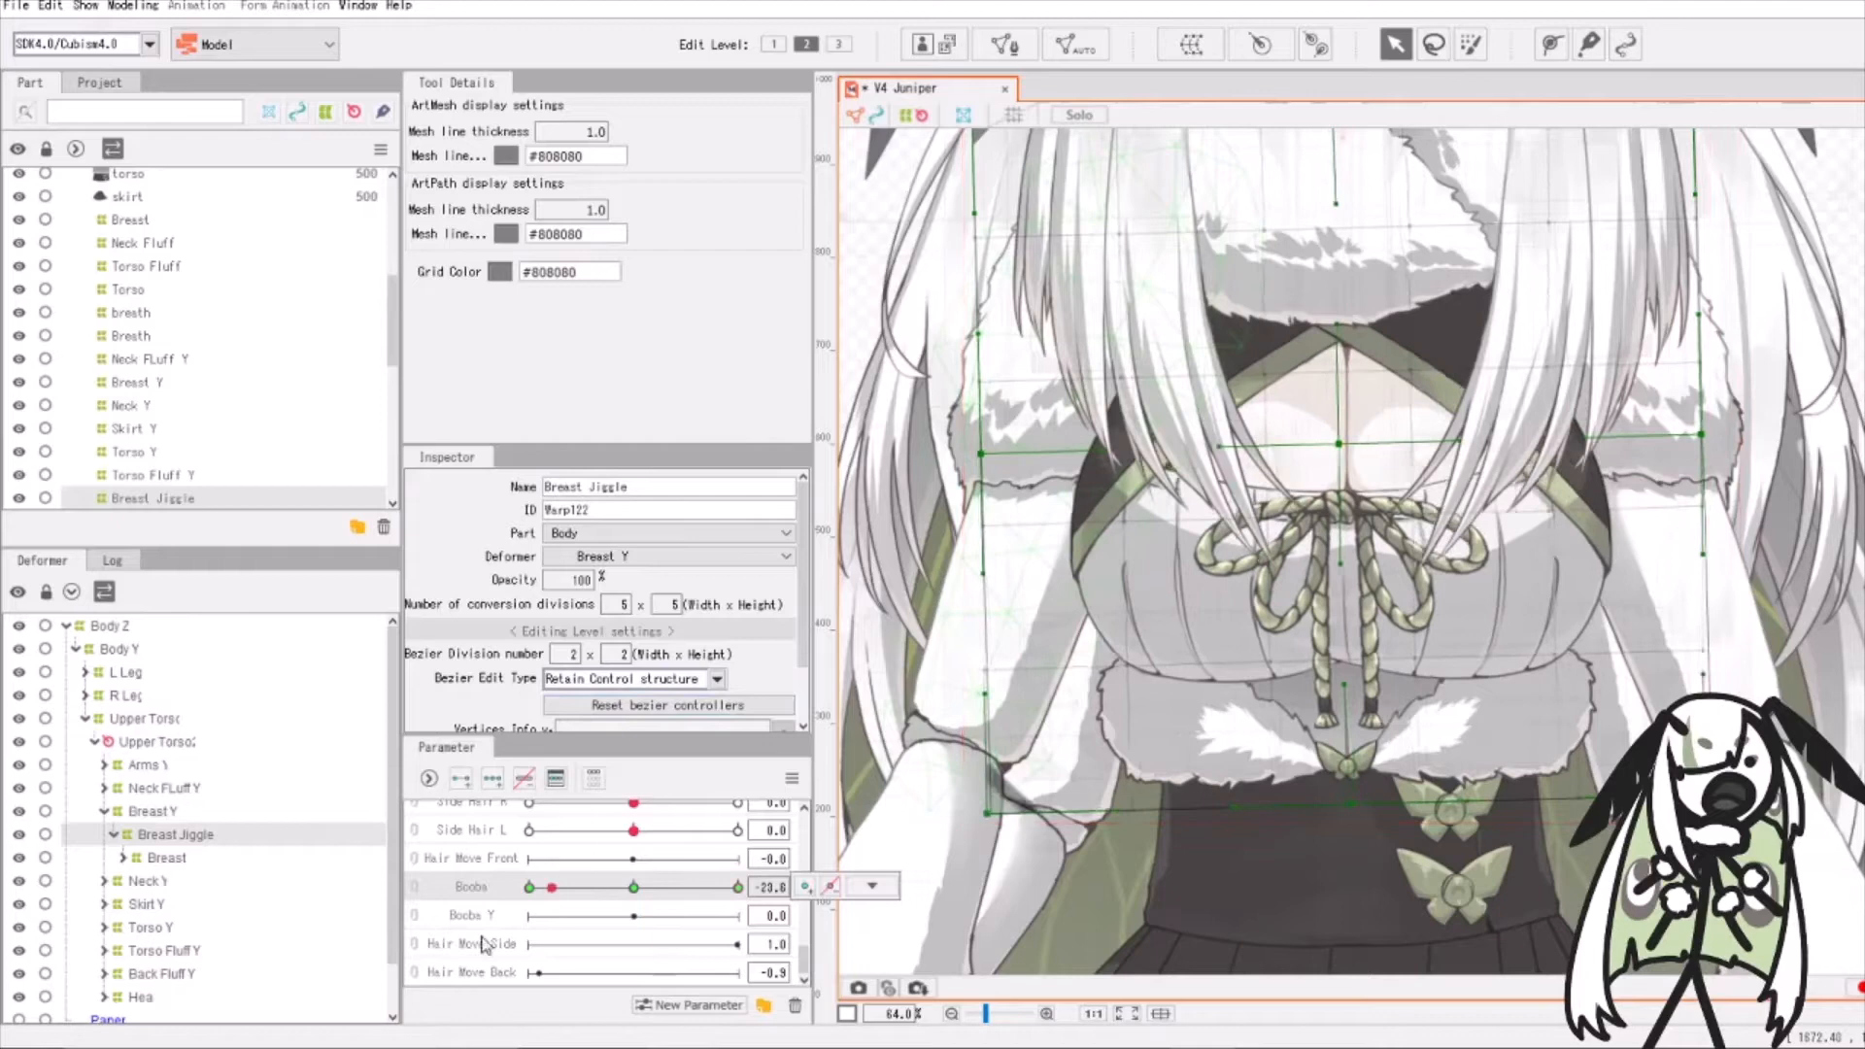
Preview the breast deformation across the Boobs parameter range
drag(547, 887, 738, 886)
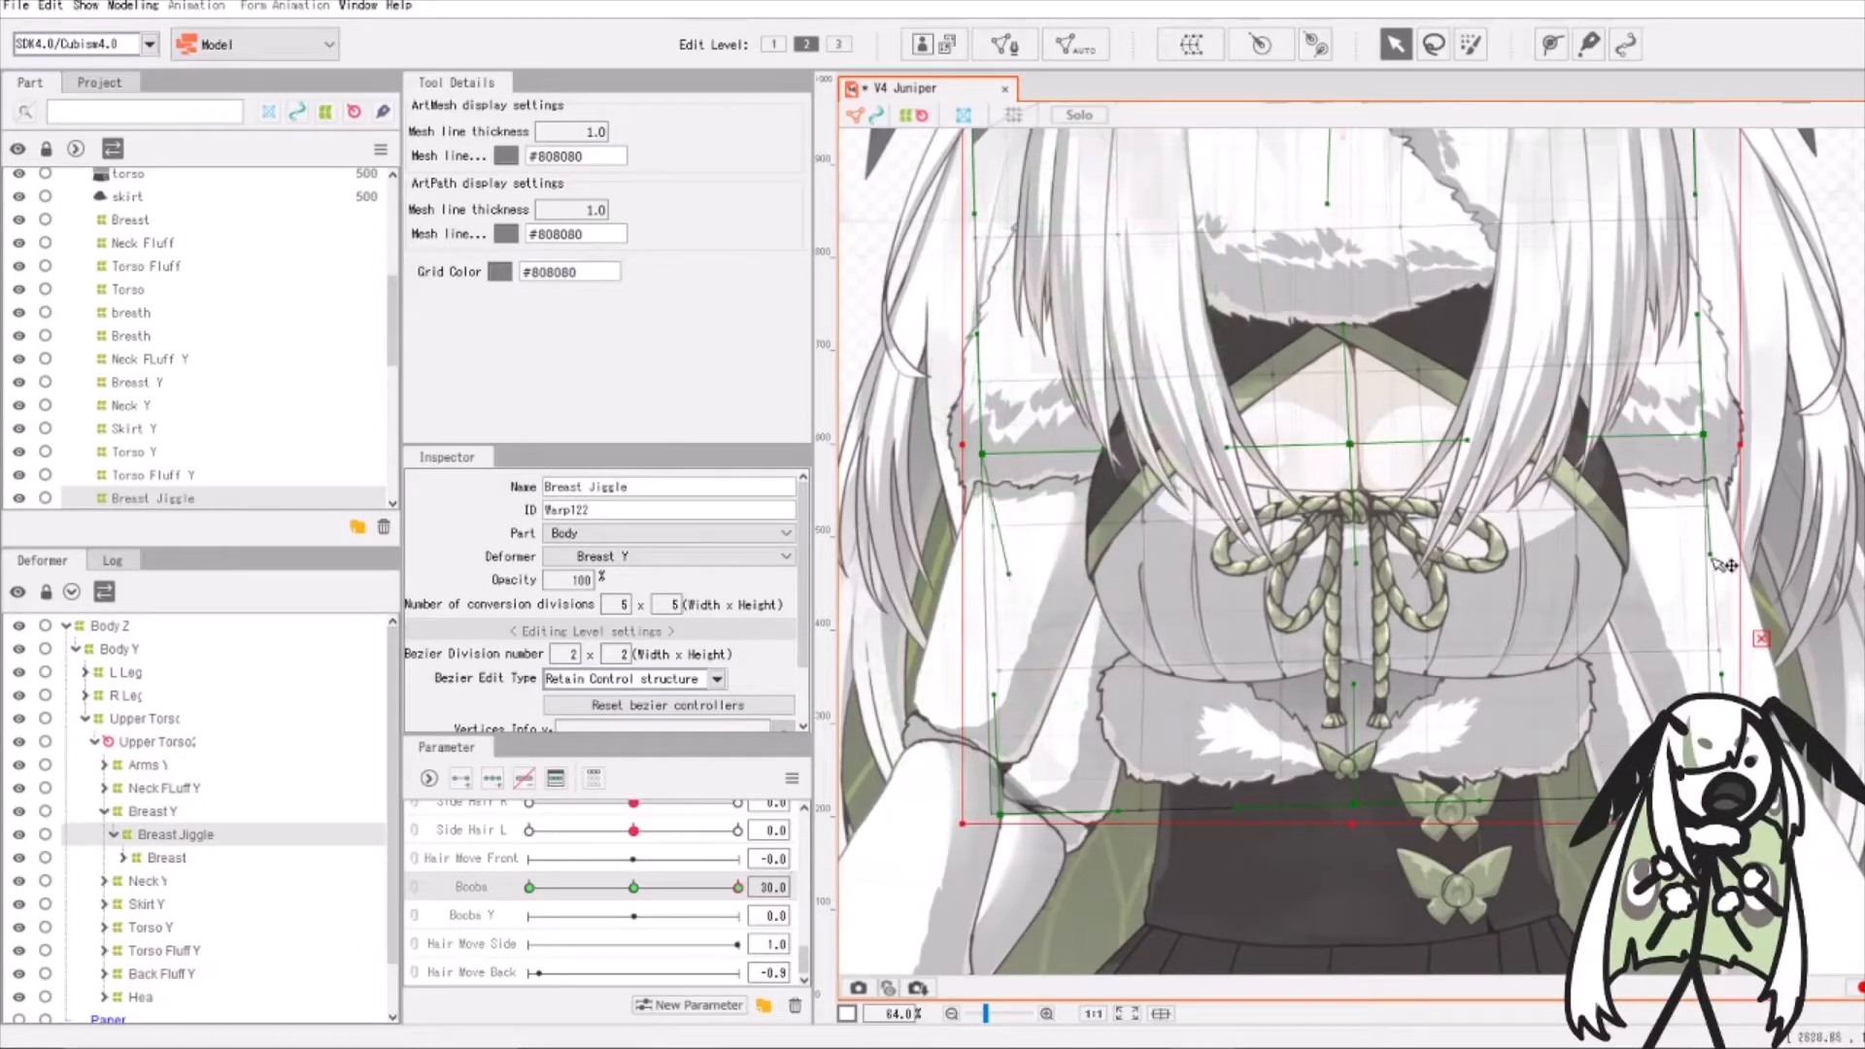
scroll(down, 3)
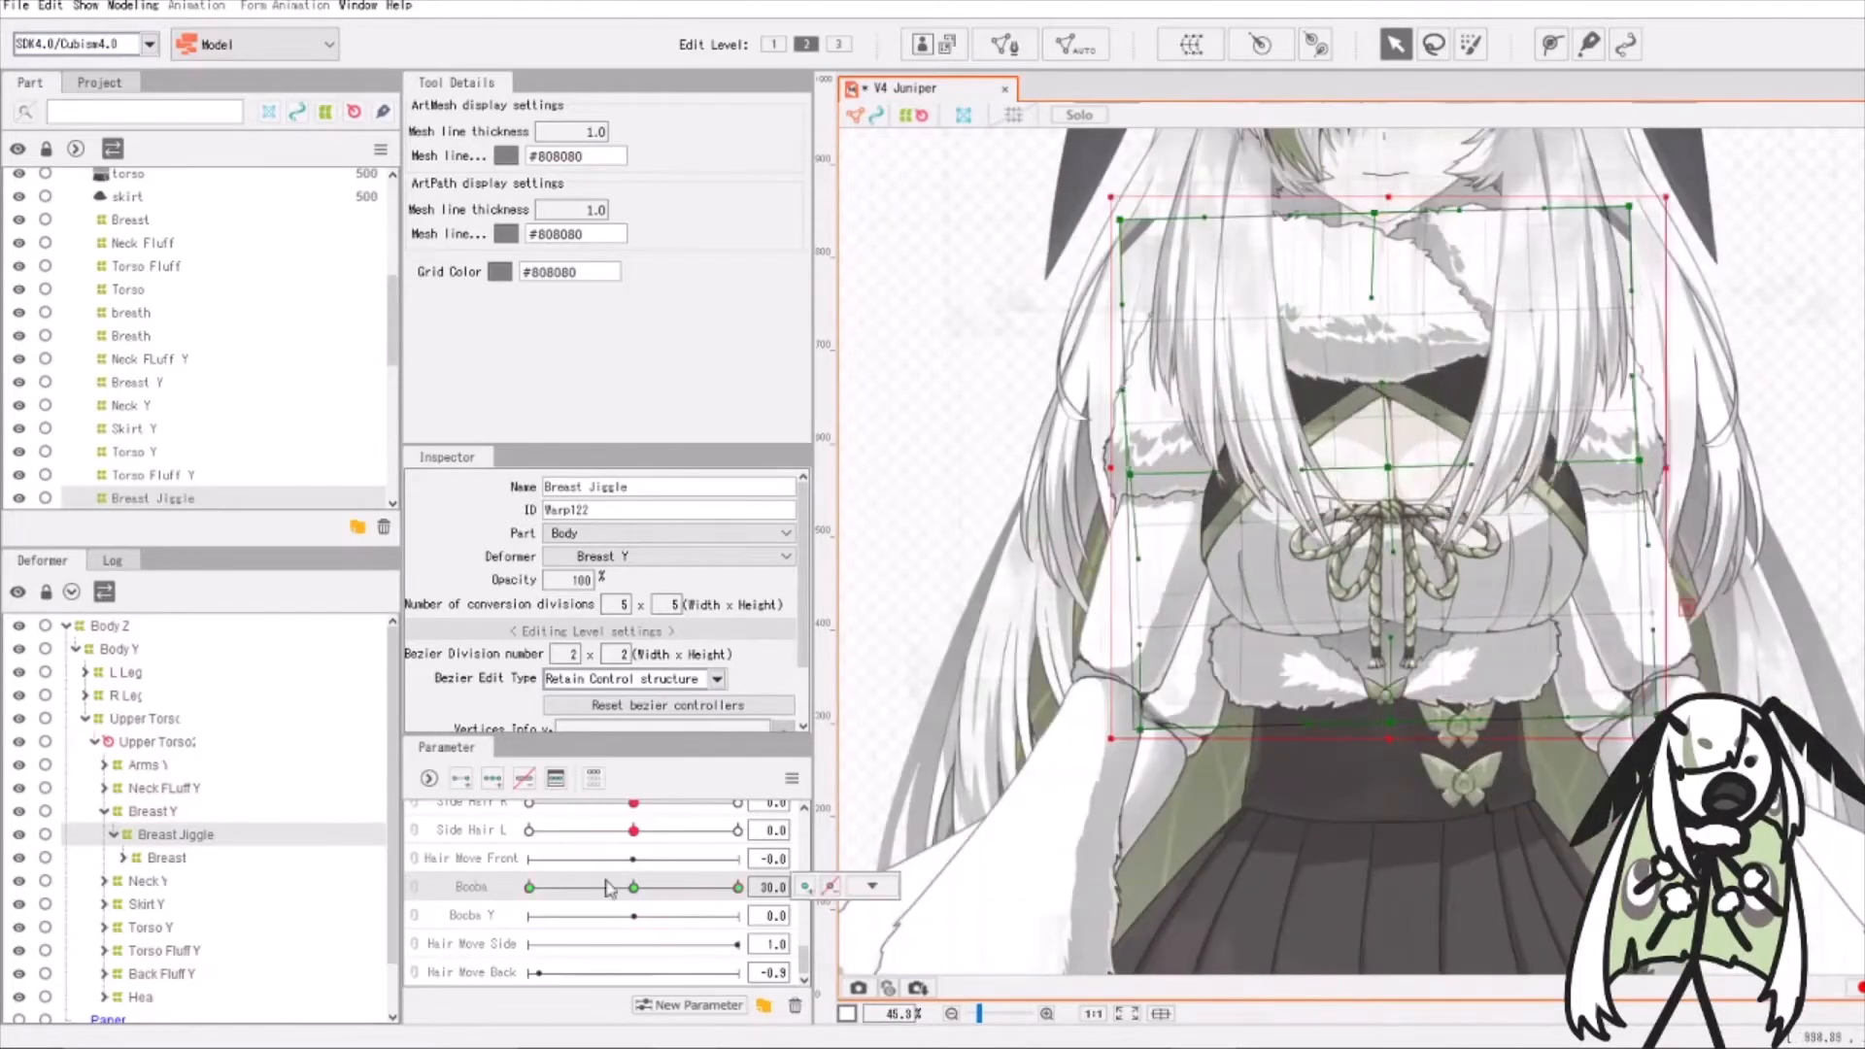
click(830, 886)
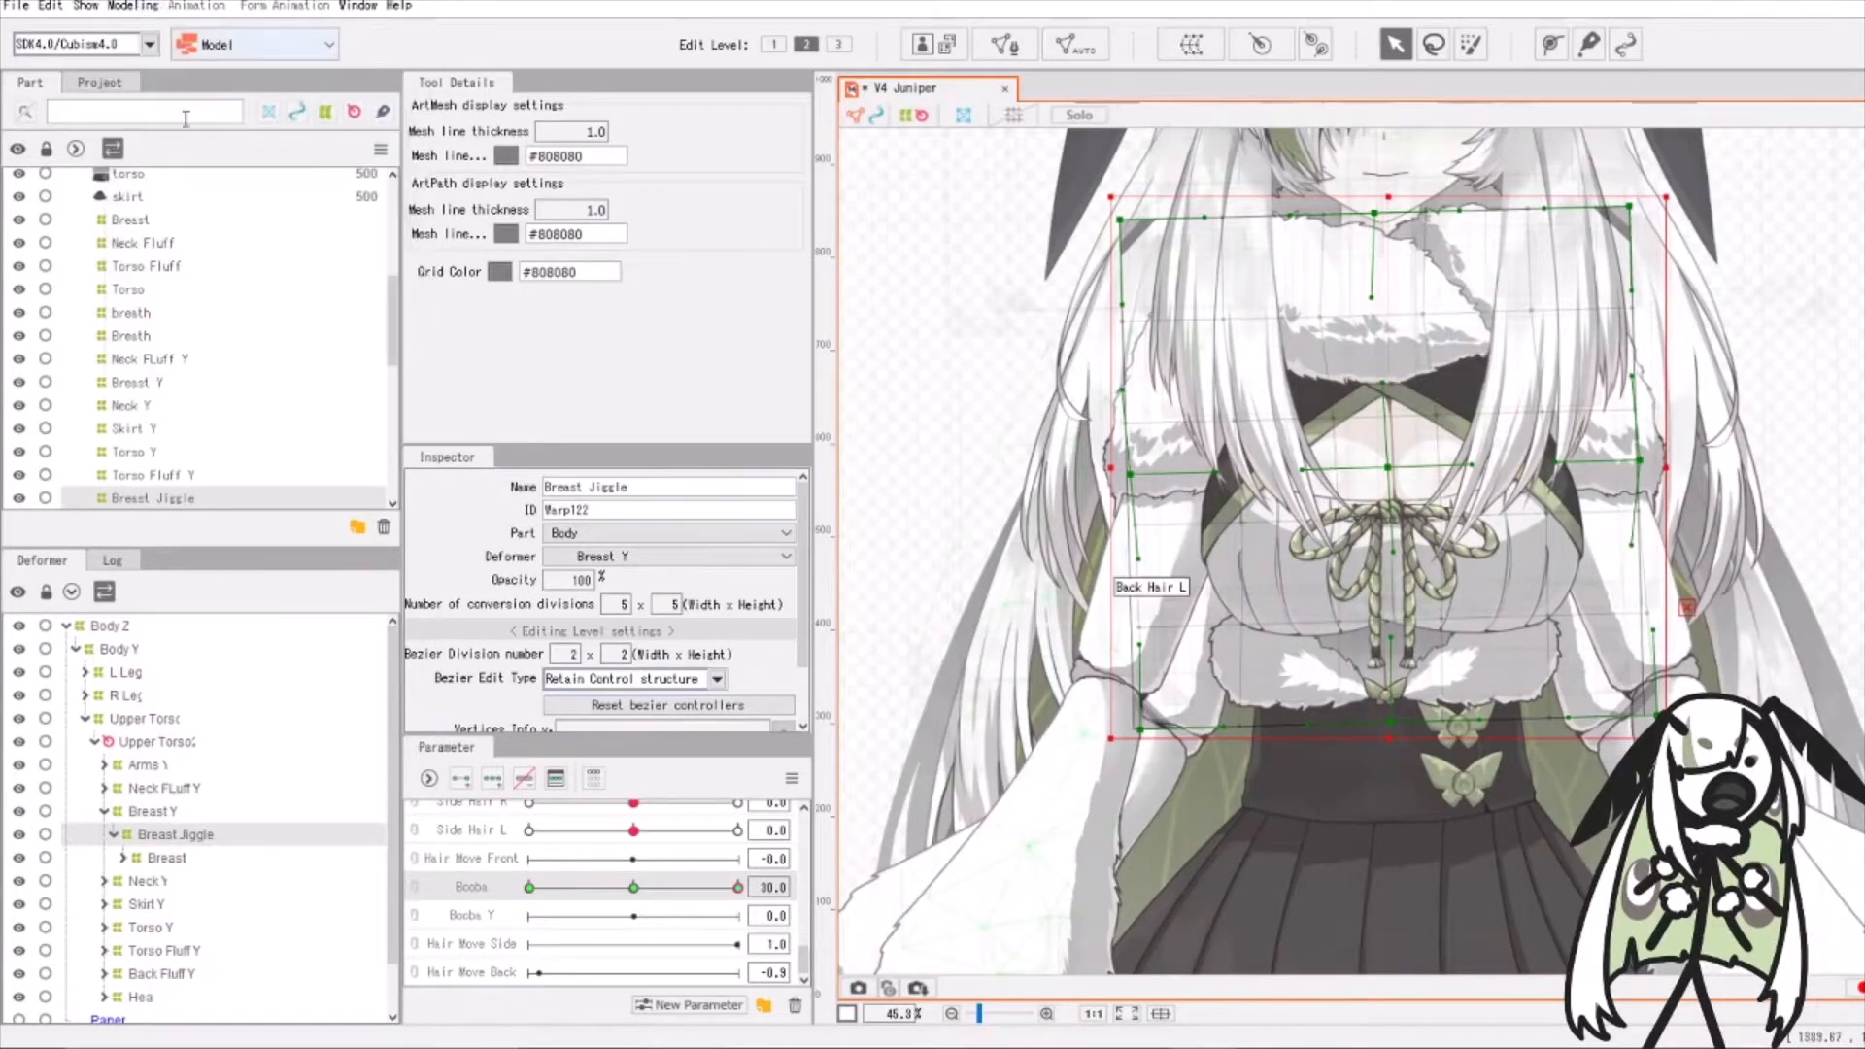
Add a physics group with Bust Input and Bust (Big) presets, then add an output
click(135, 6)
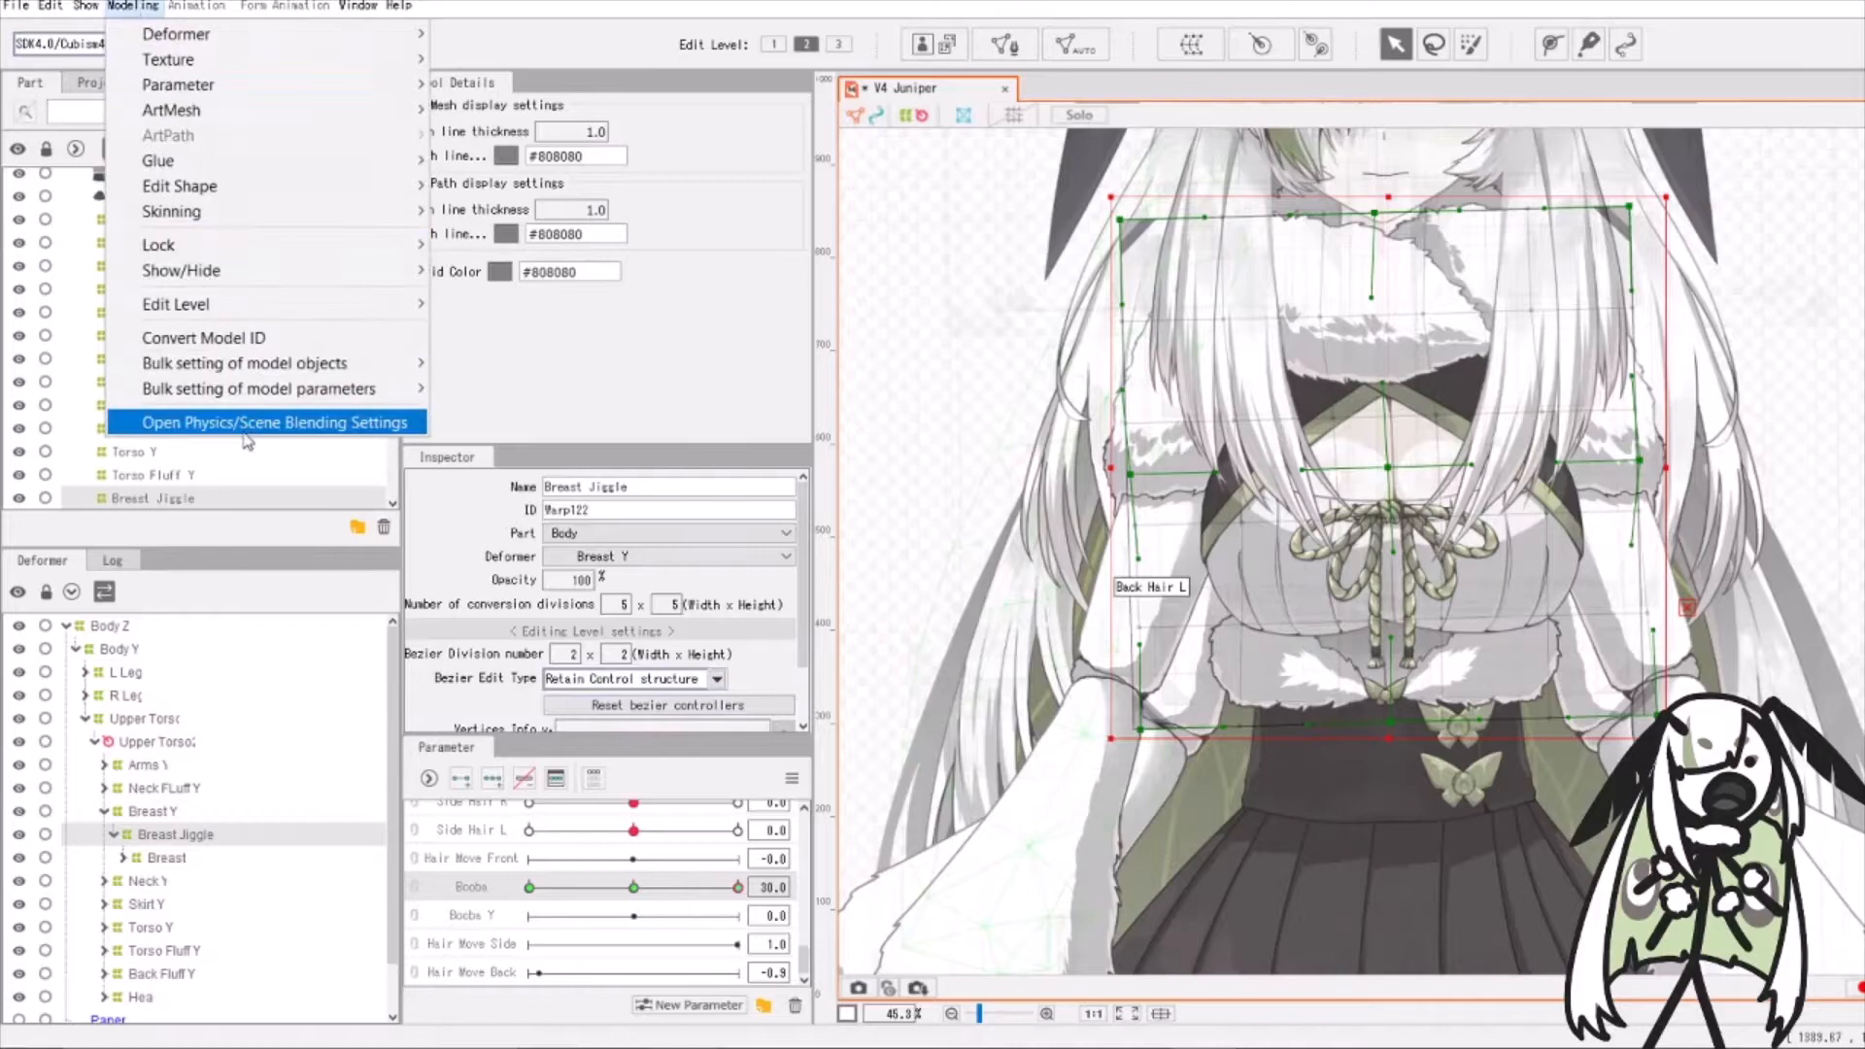
click(274, 422)
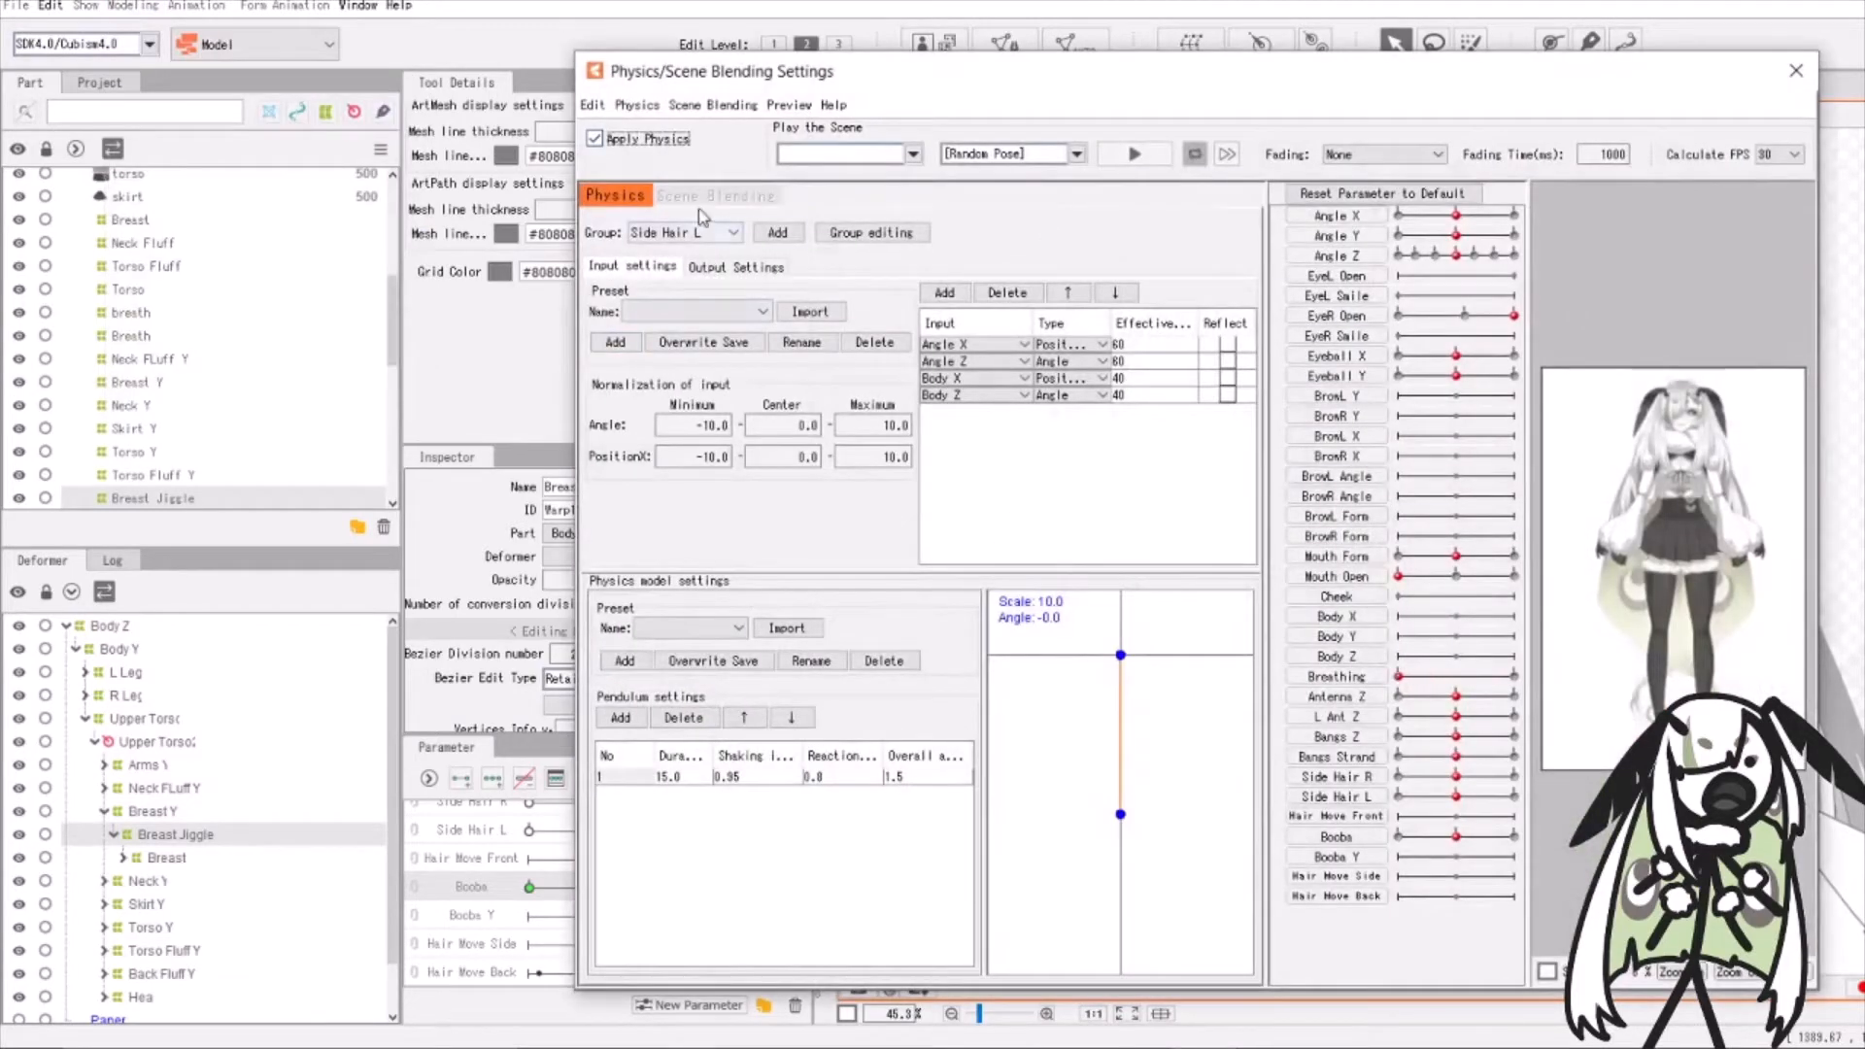
click(778, 232)
text(Boobs)
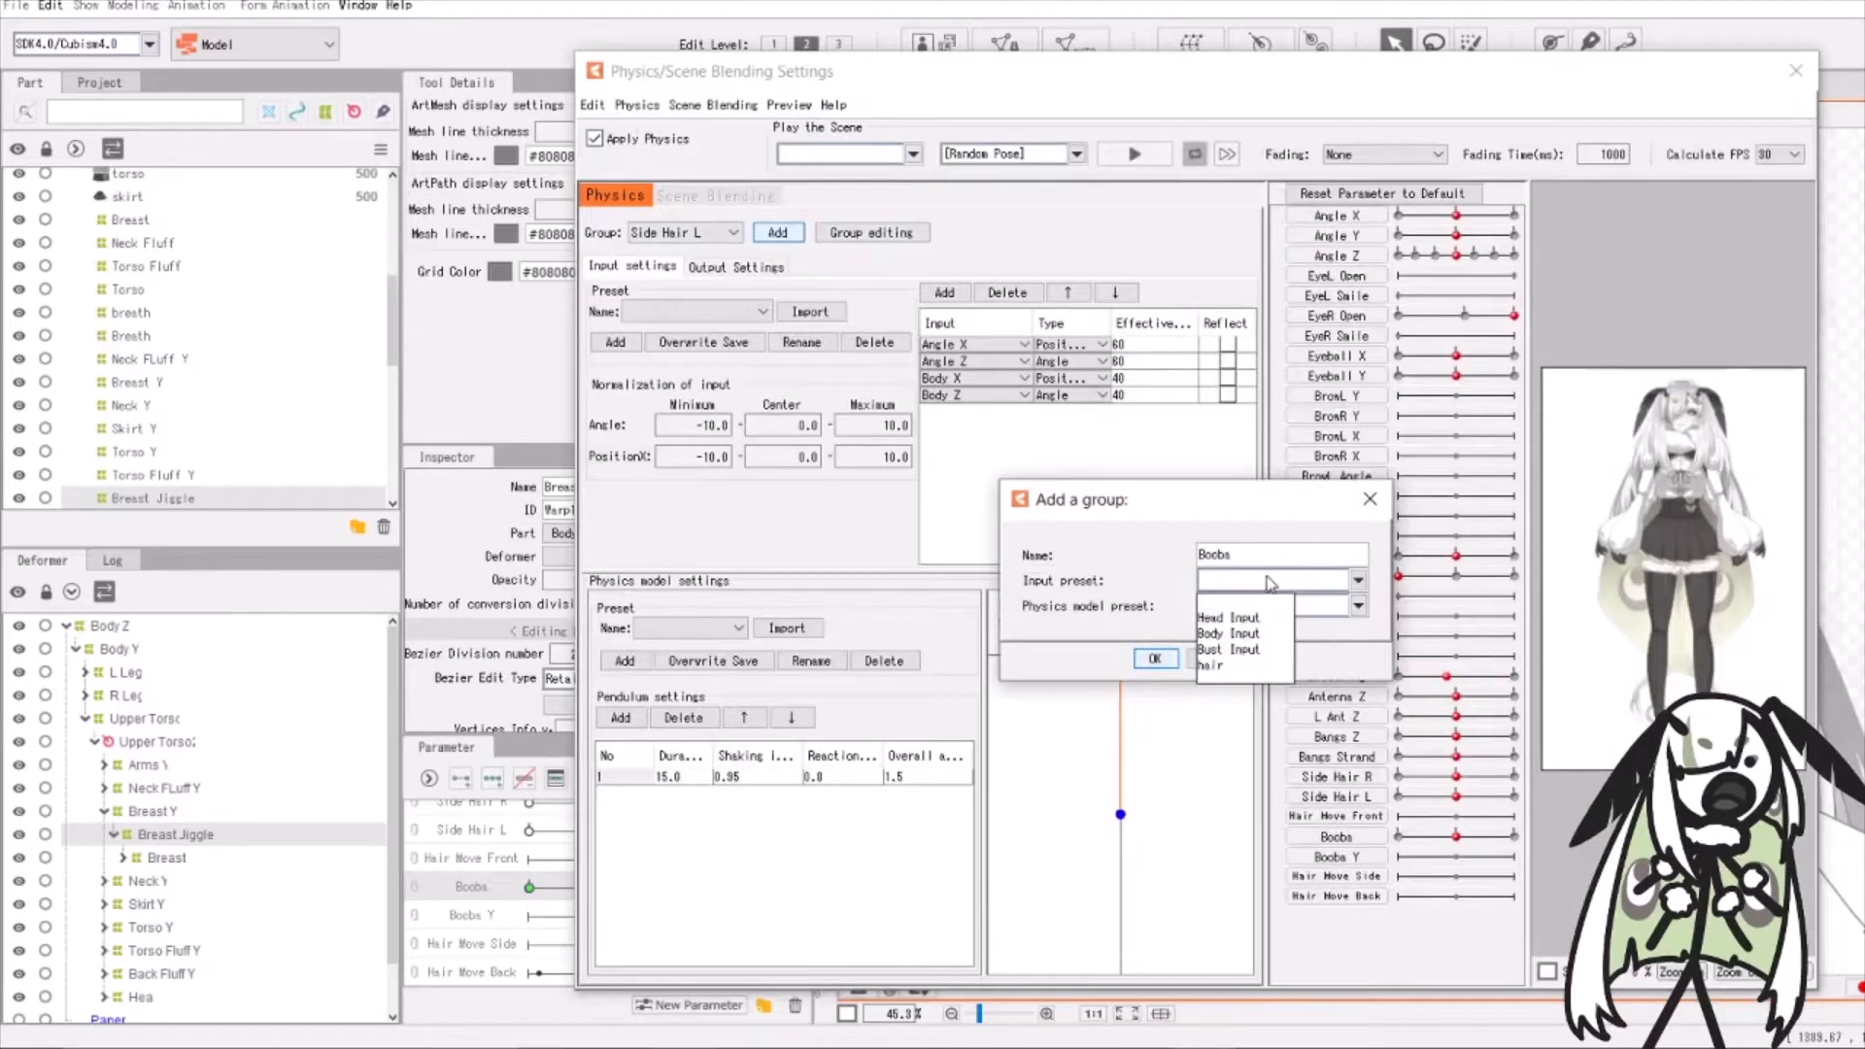
click(1227, 632)
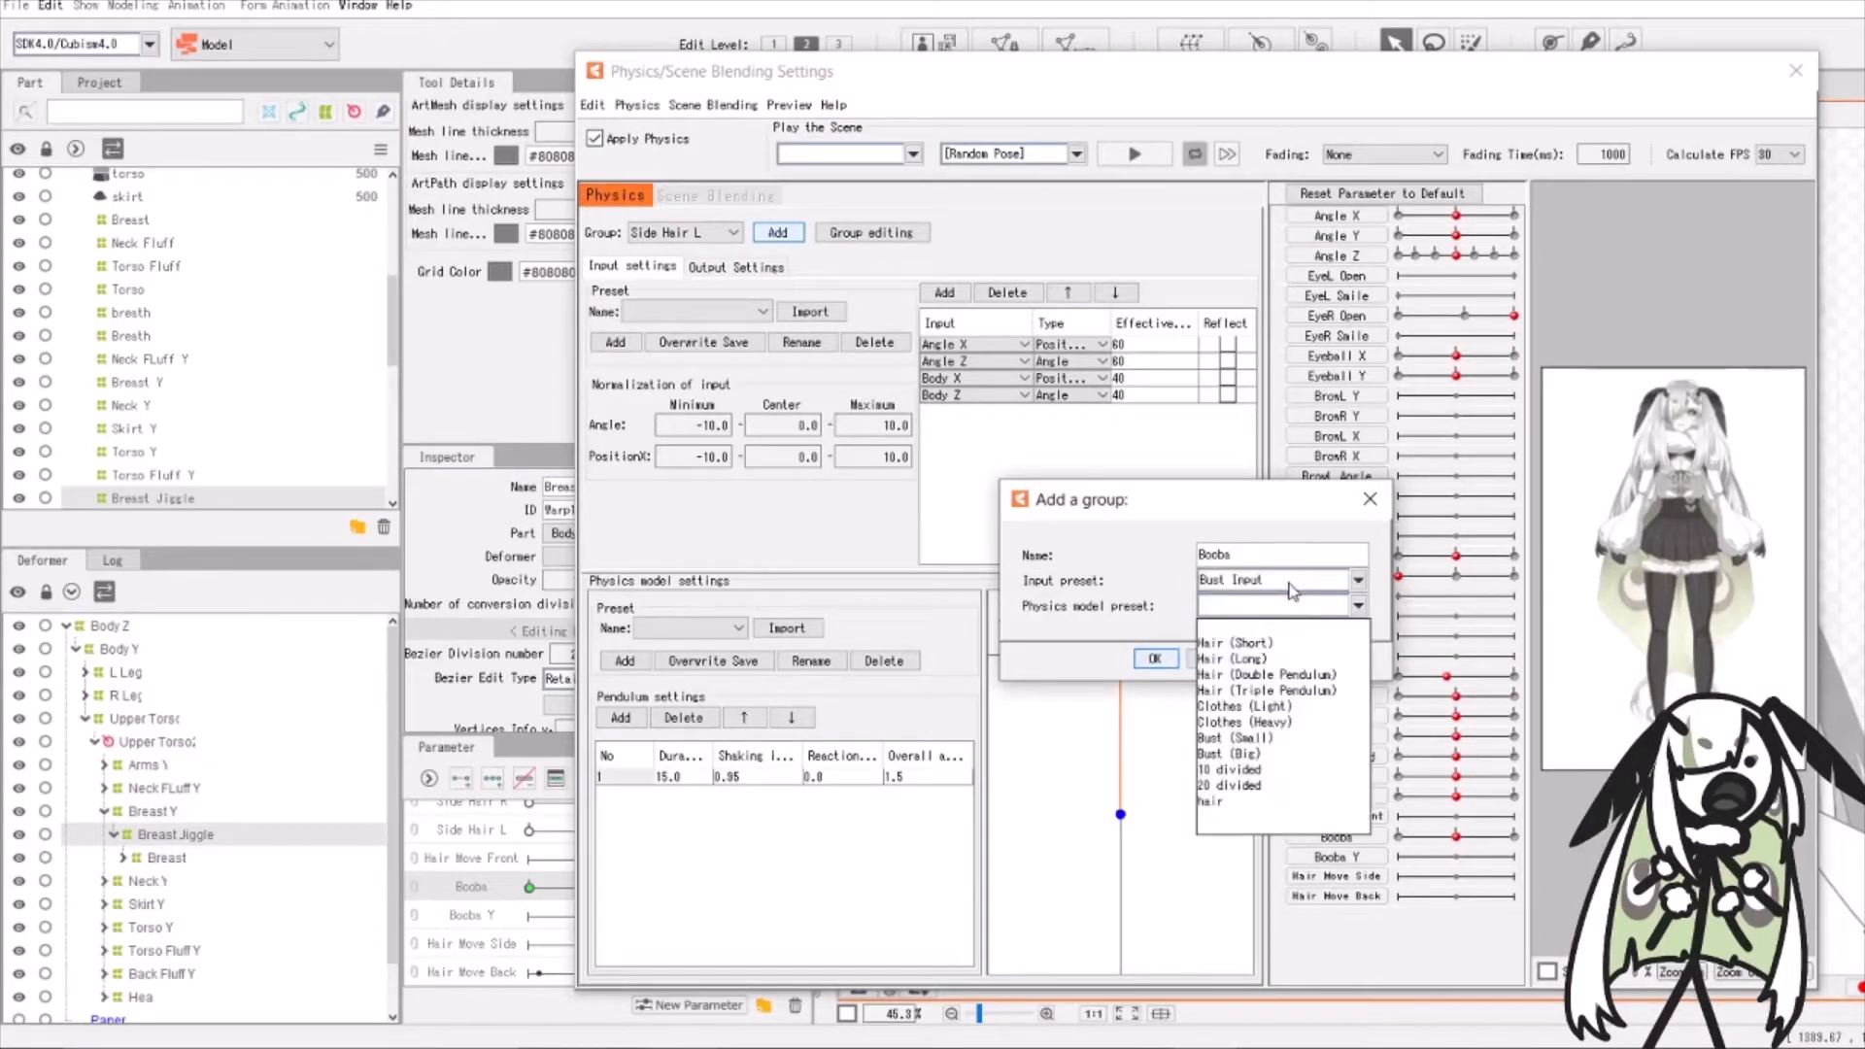
click(1225, 753)
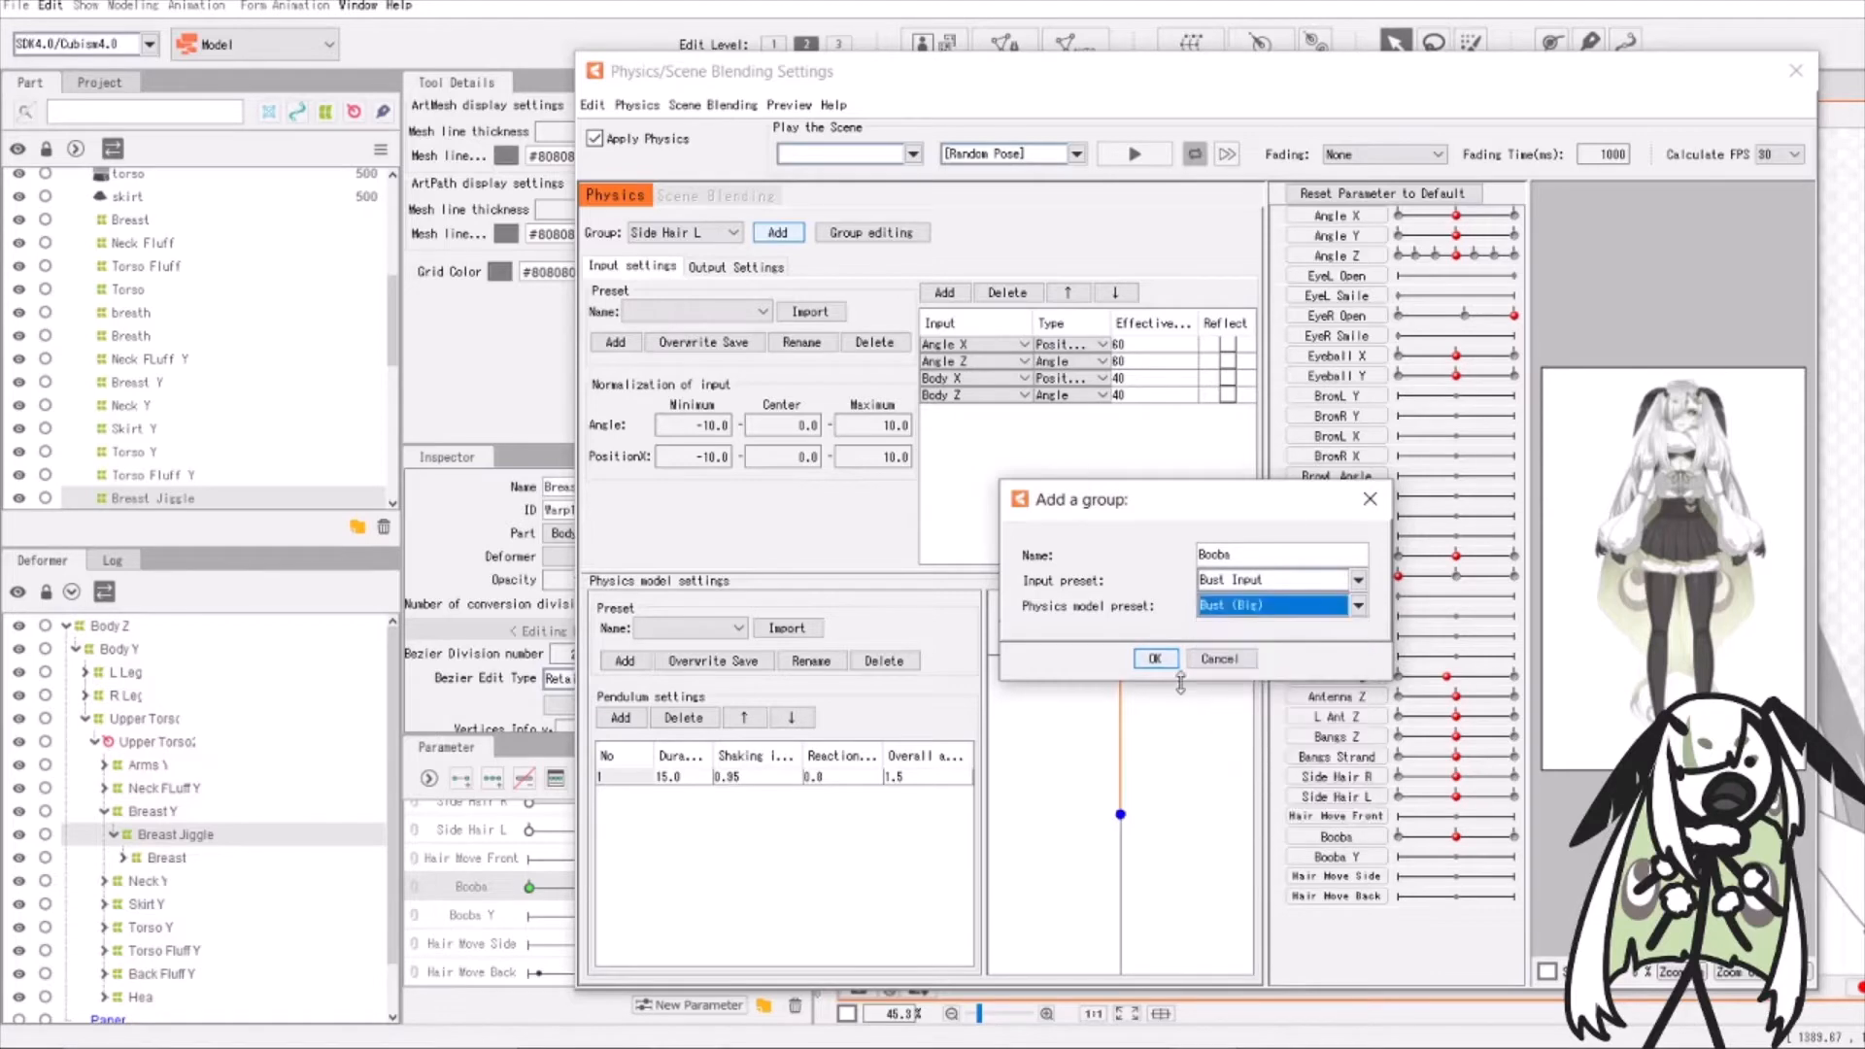
click(1156, 658)
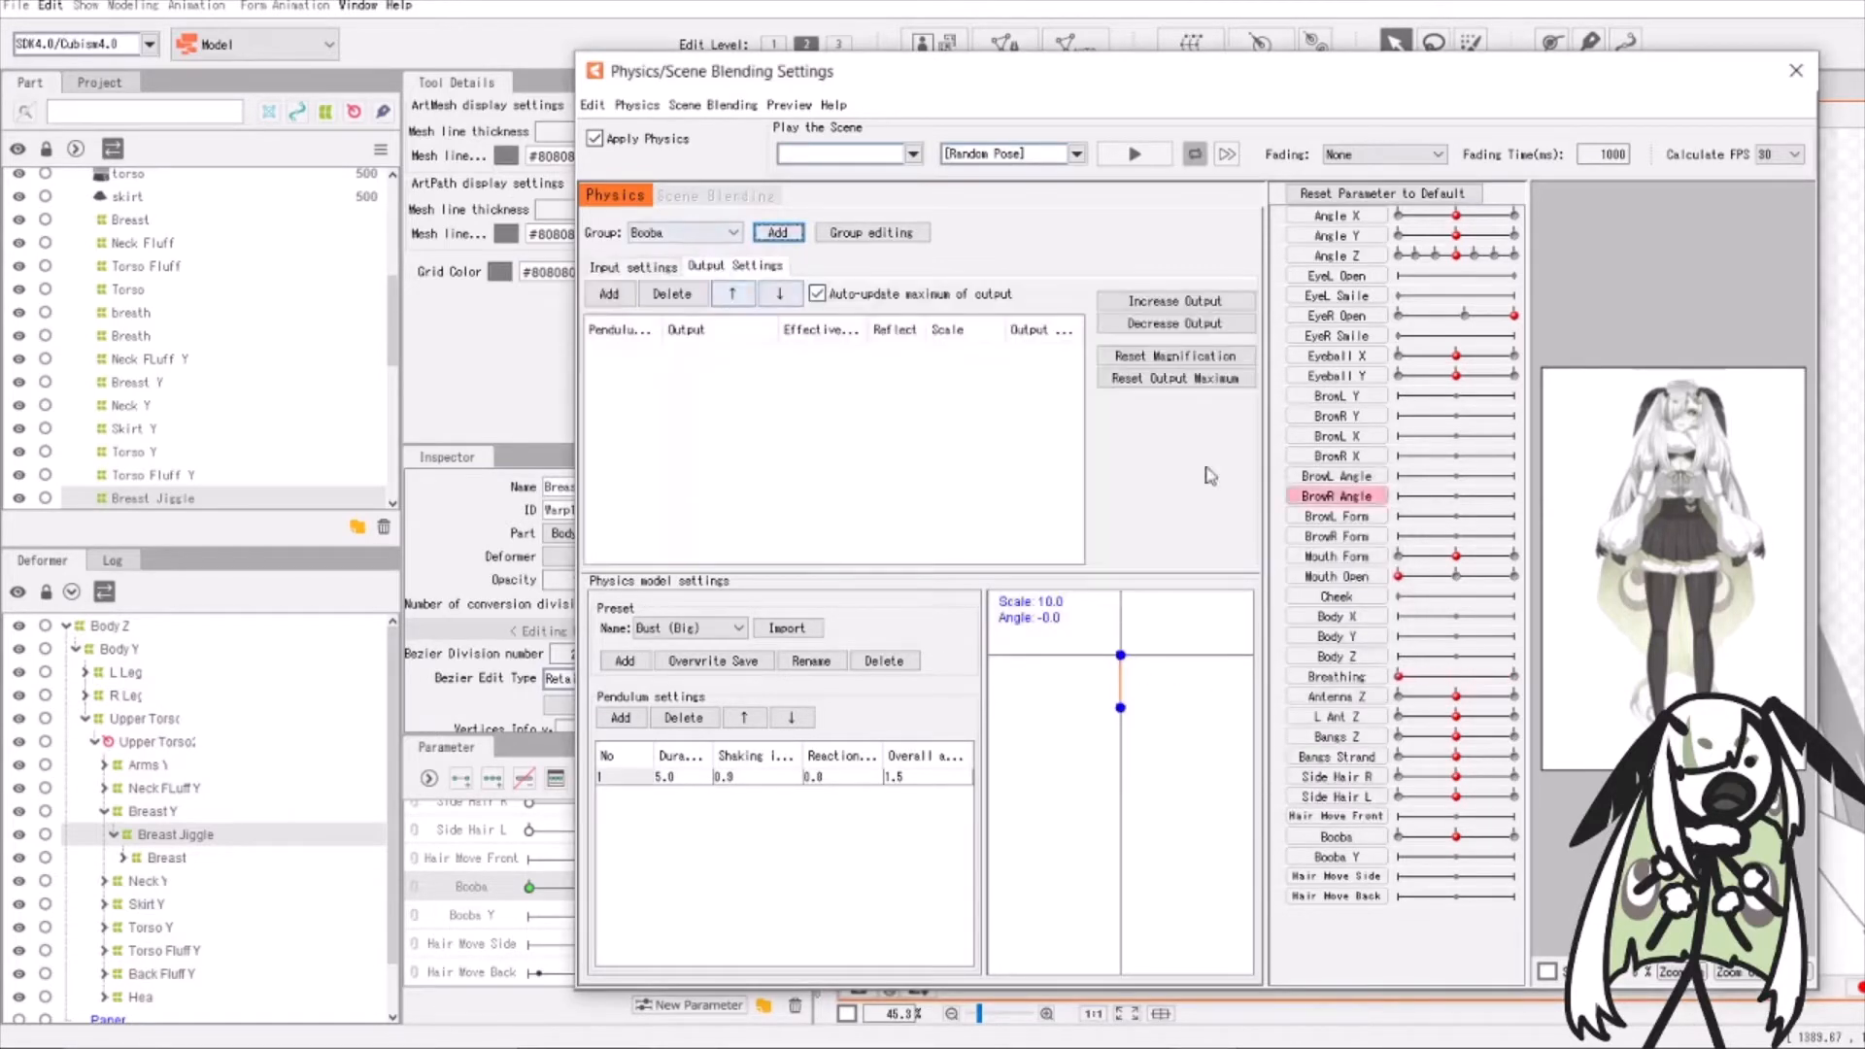
click(609, 294)
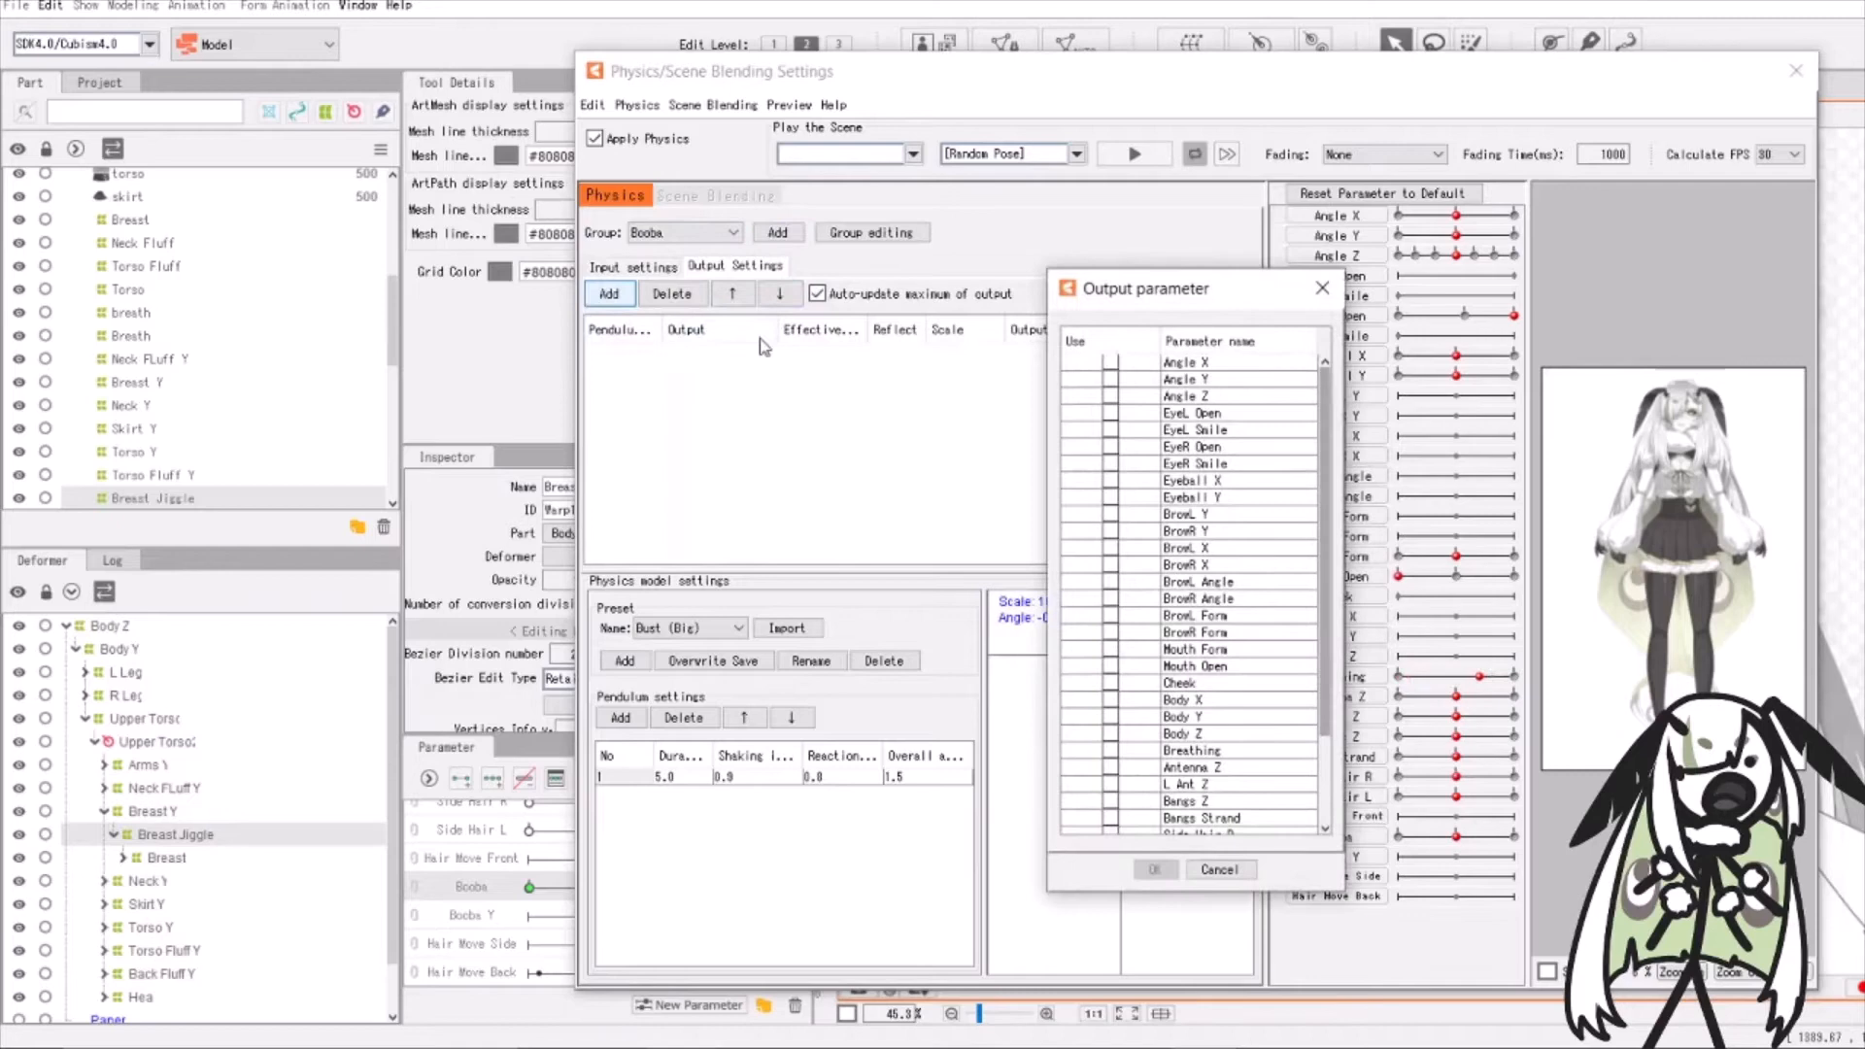
Scroll the physics settings while assigning the Boobs output, scale 25, reaction 0.61
scroll(down, 3)
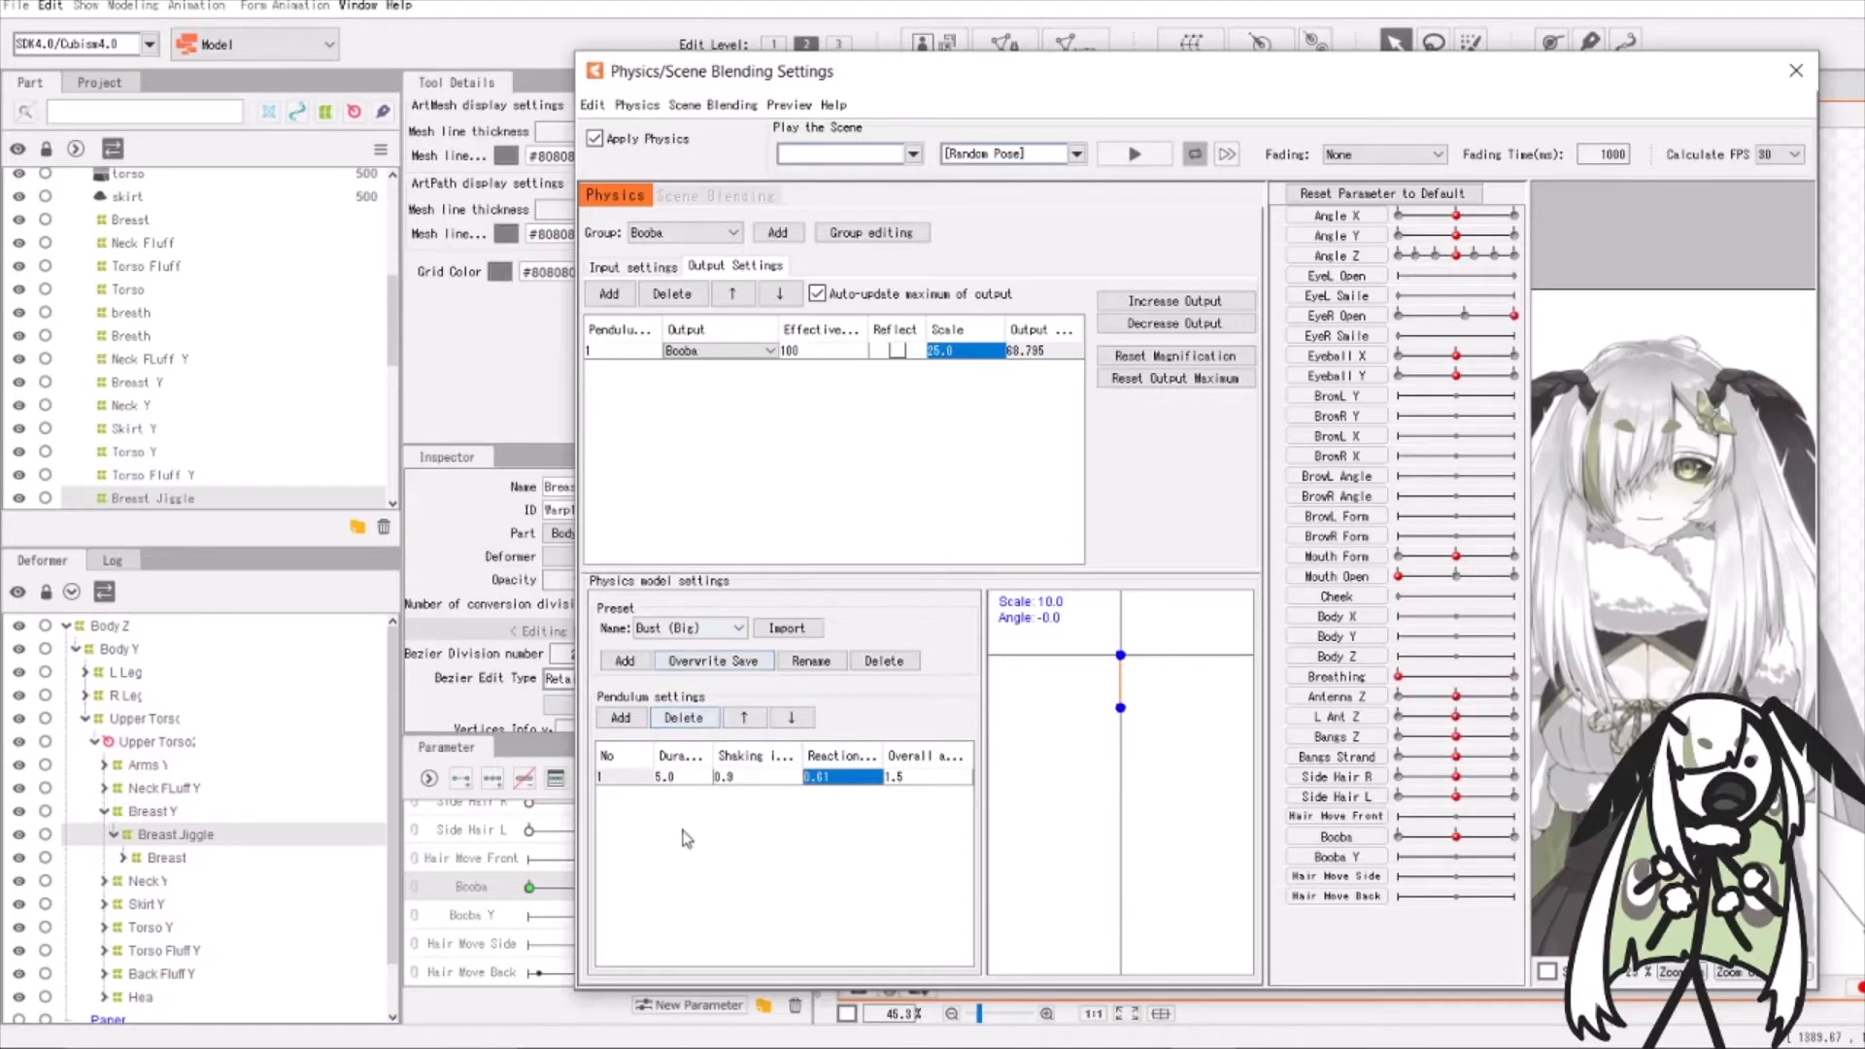
mouse_move(689, 789)
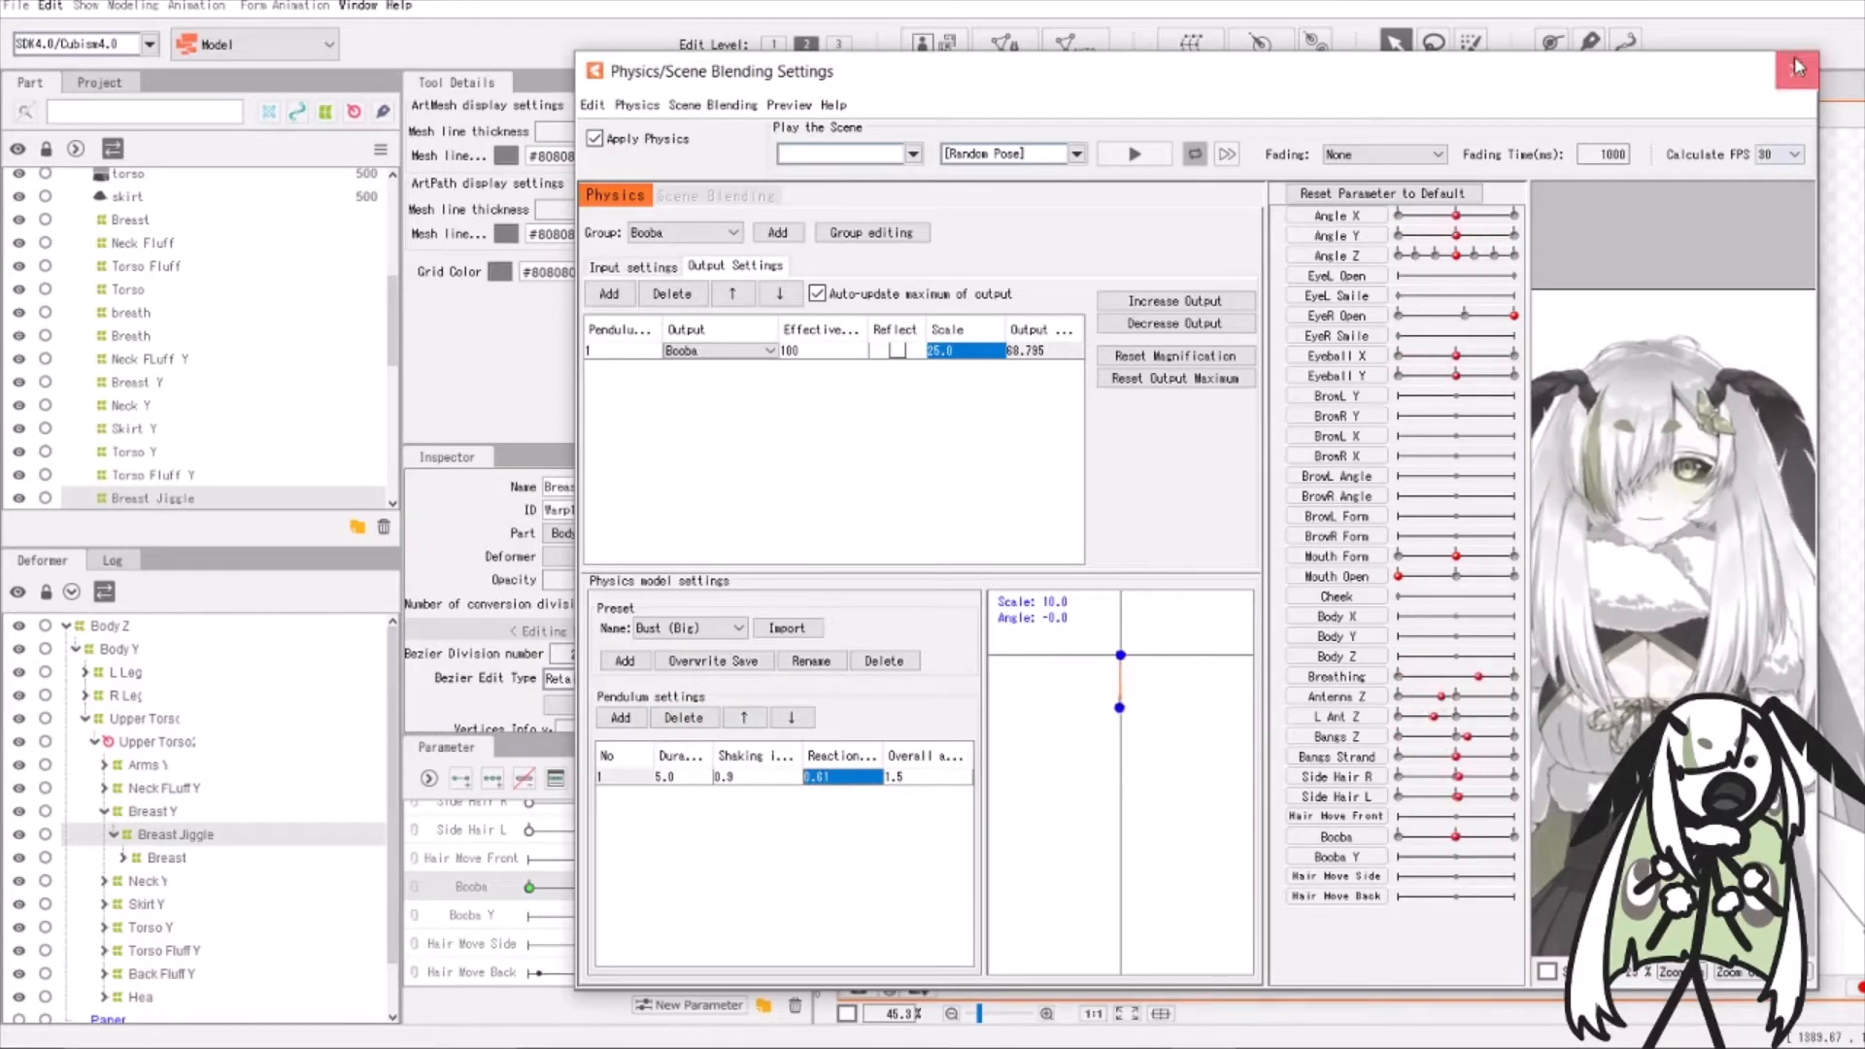
Close the physics settings and drag the Boobs slider to test the deformer
click(1788, 66)
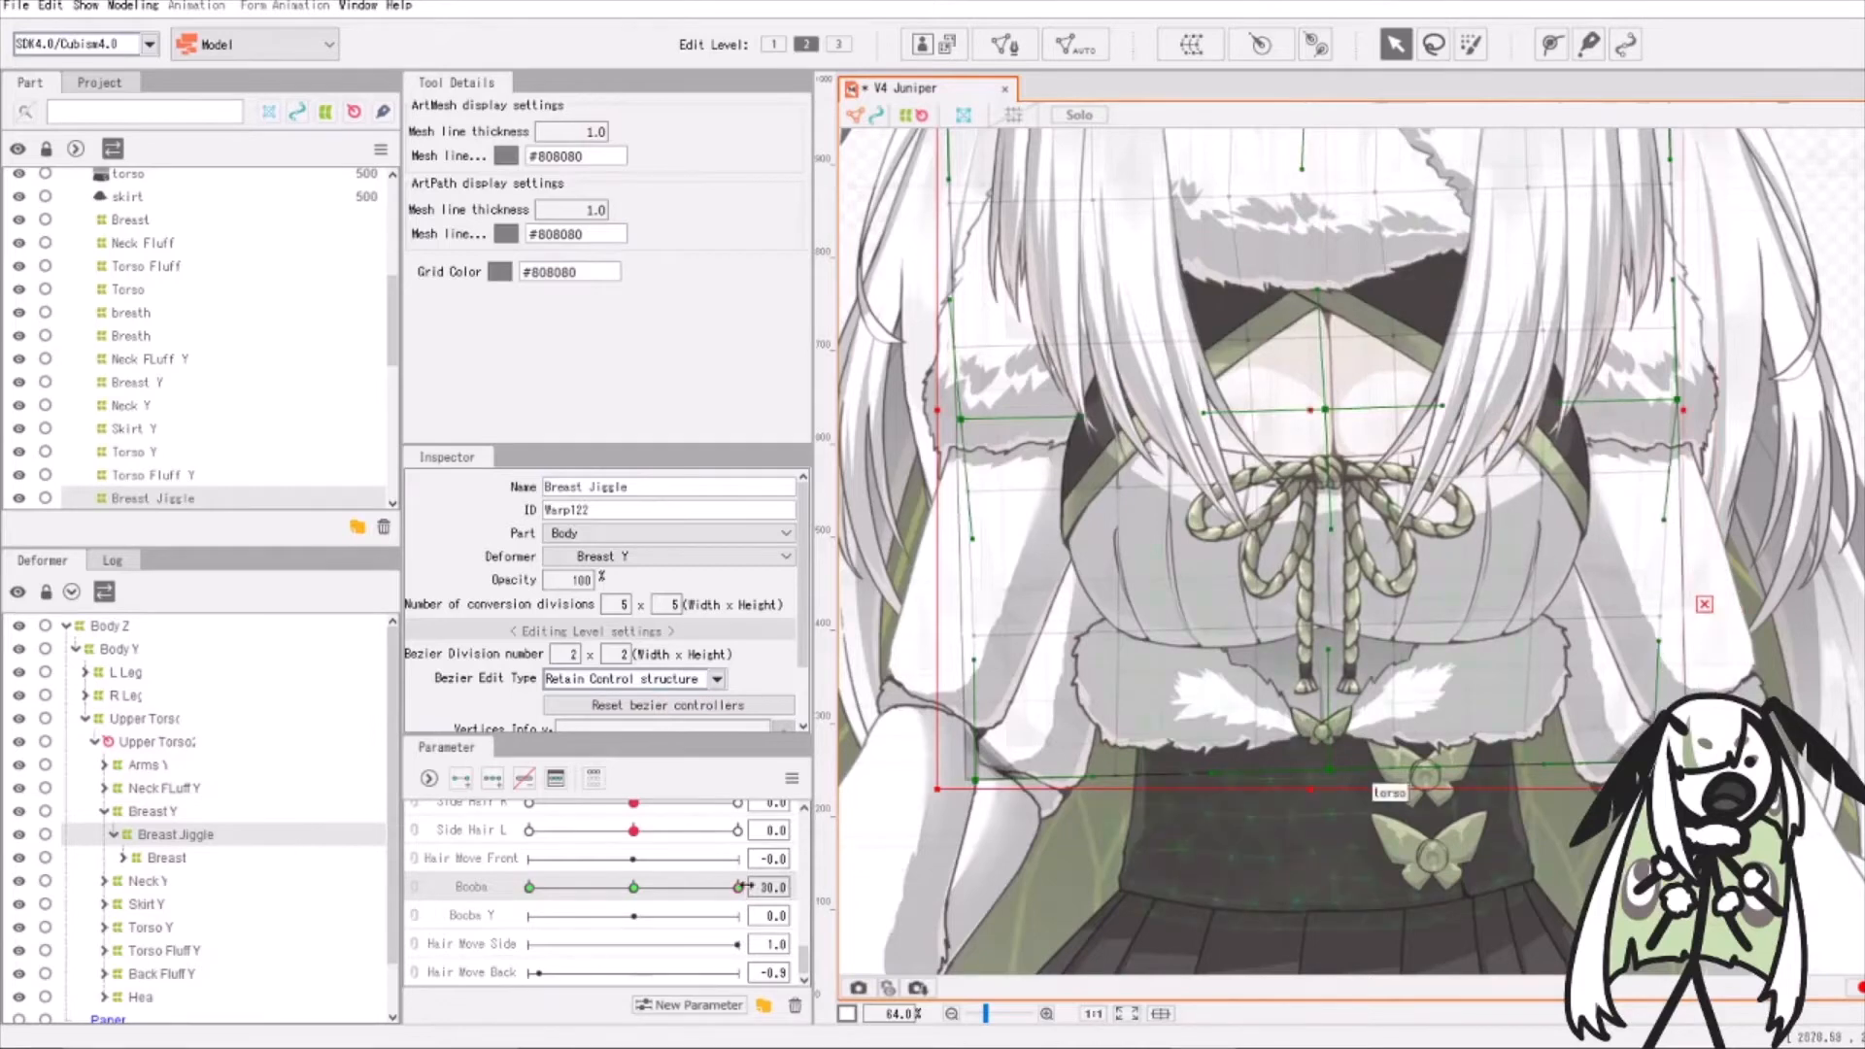
drag(734, 886, 736, 885)
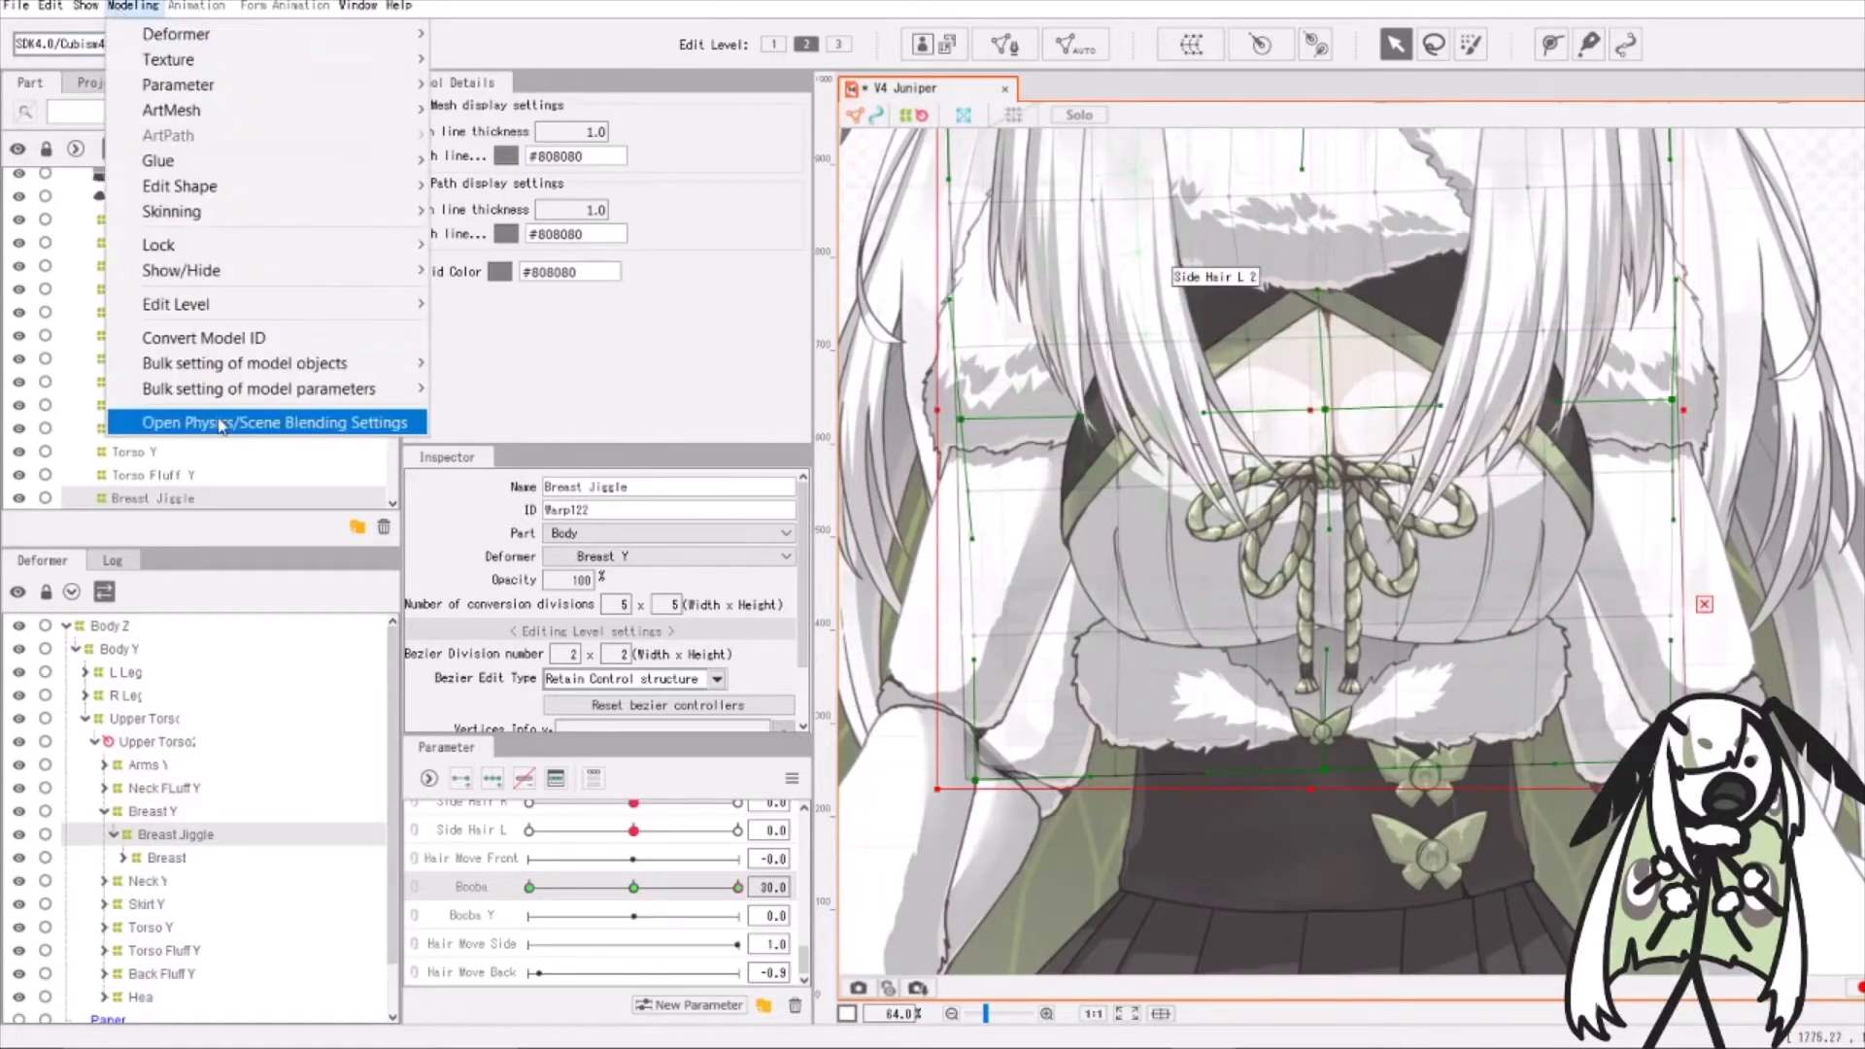
Reopen physics, stop the Random Pose preview, and set pendulum shaking 1.0, reaction 0.73
click(275, 422)
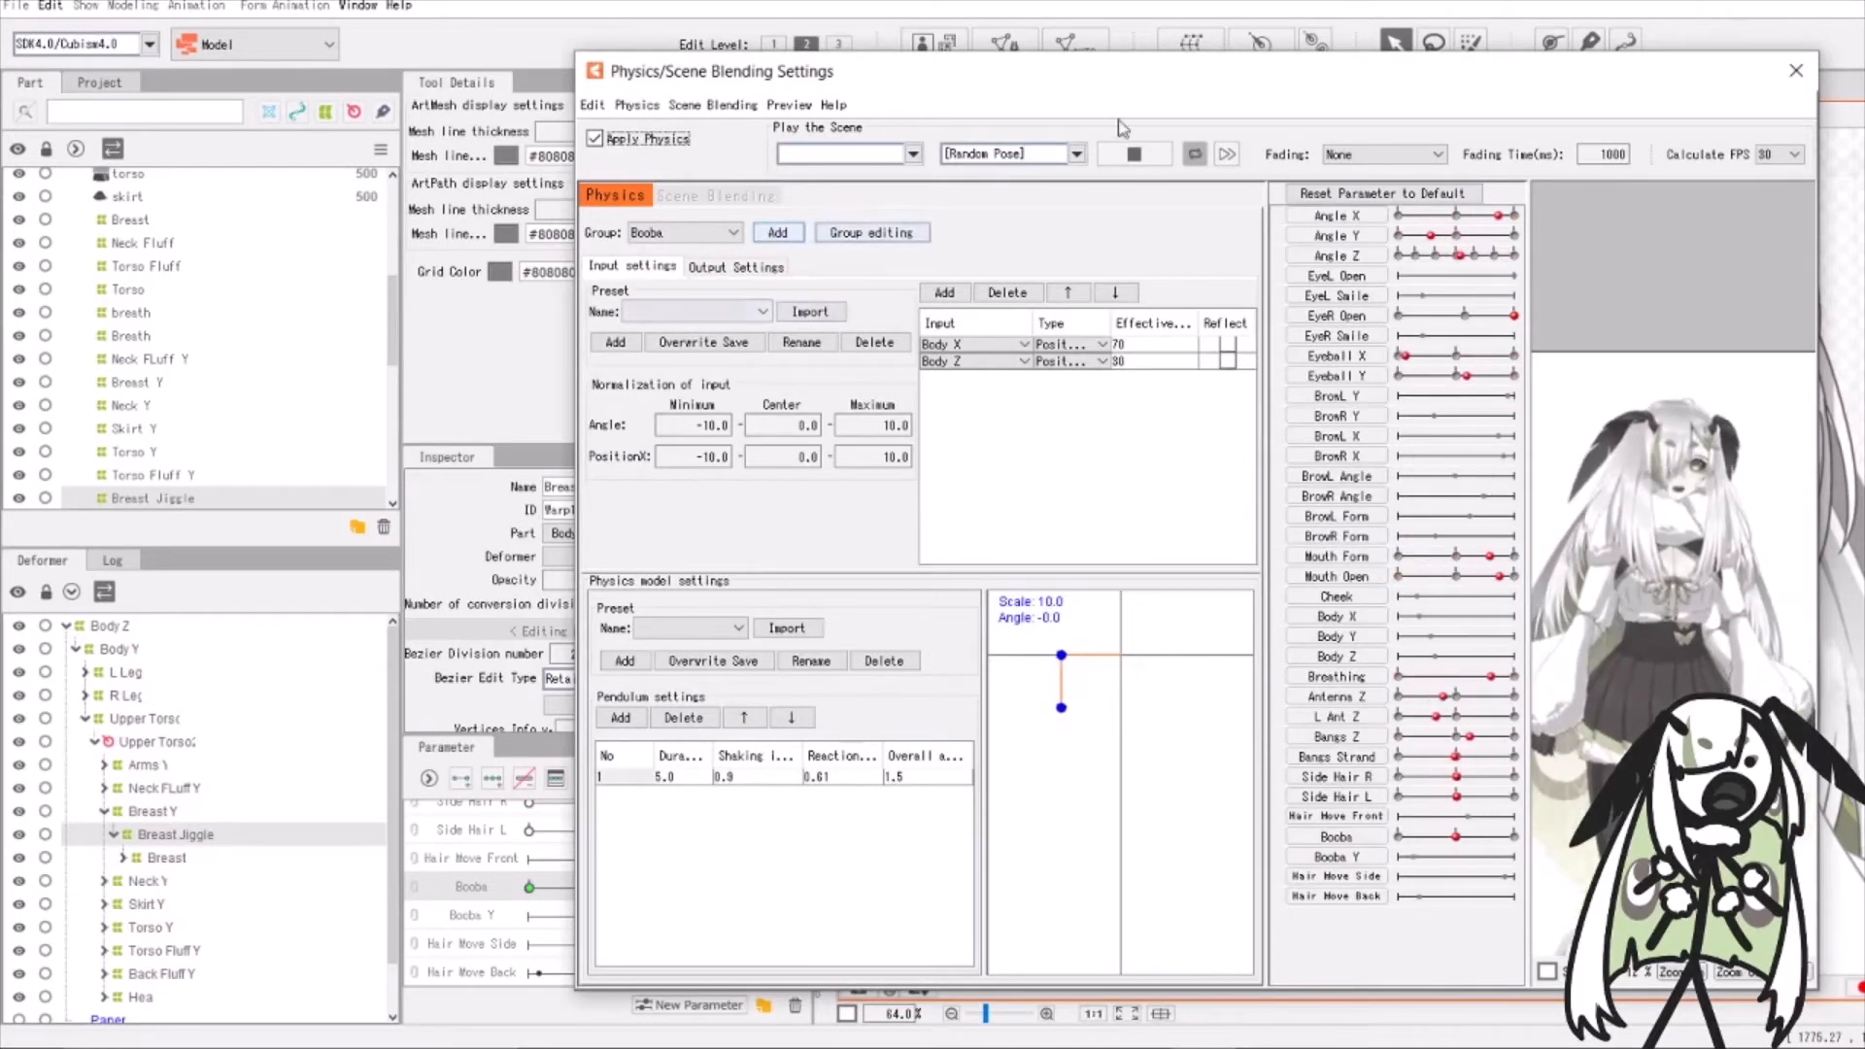
click(1133, 154)
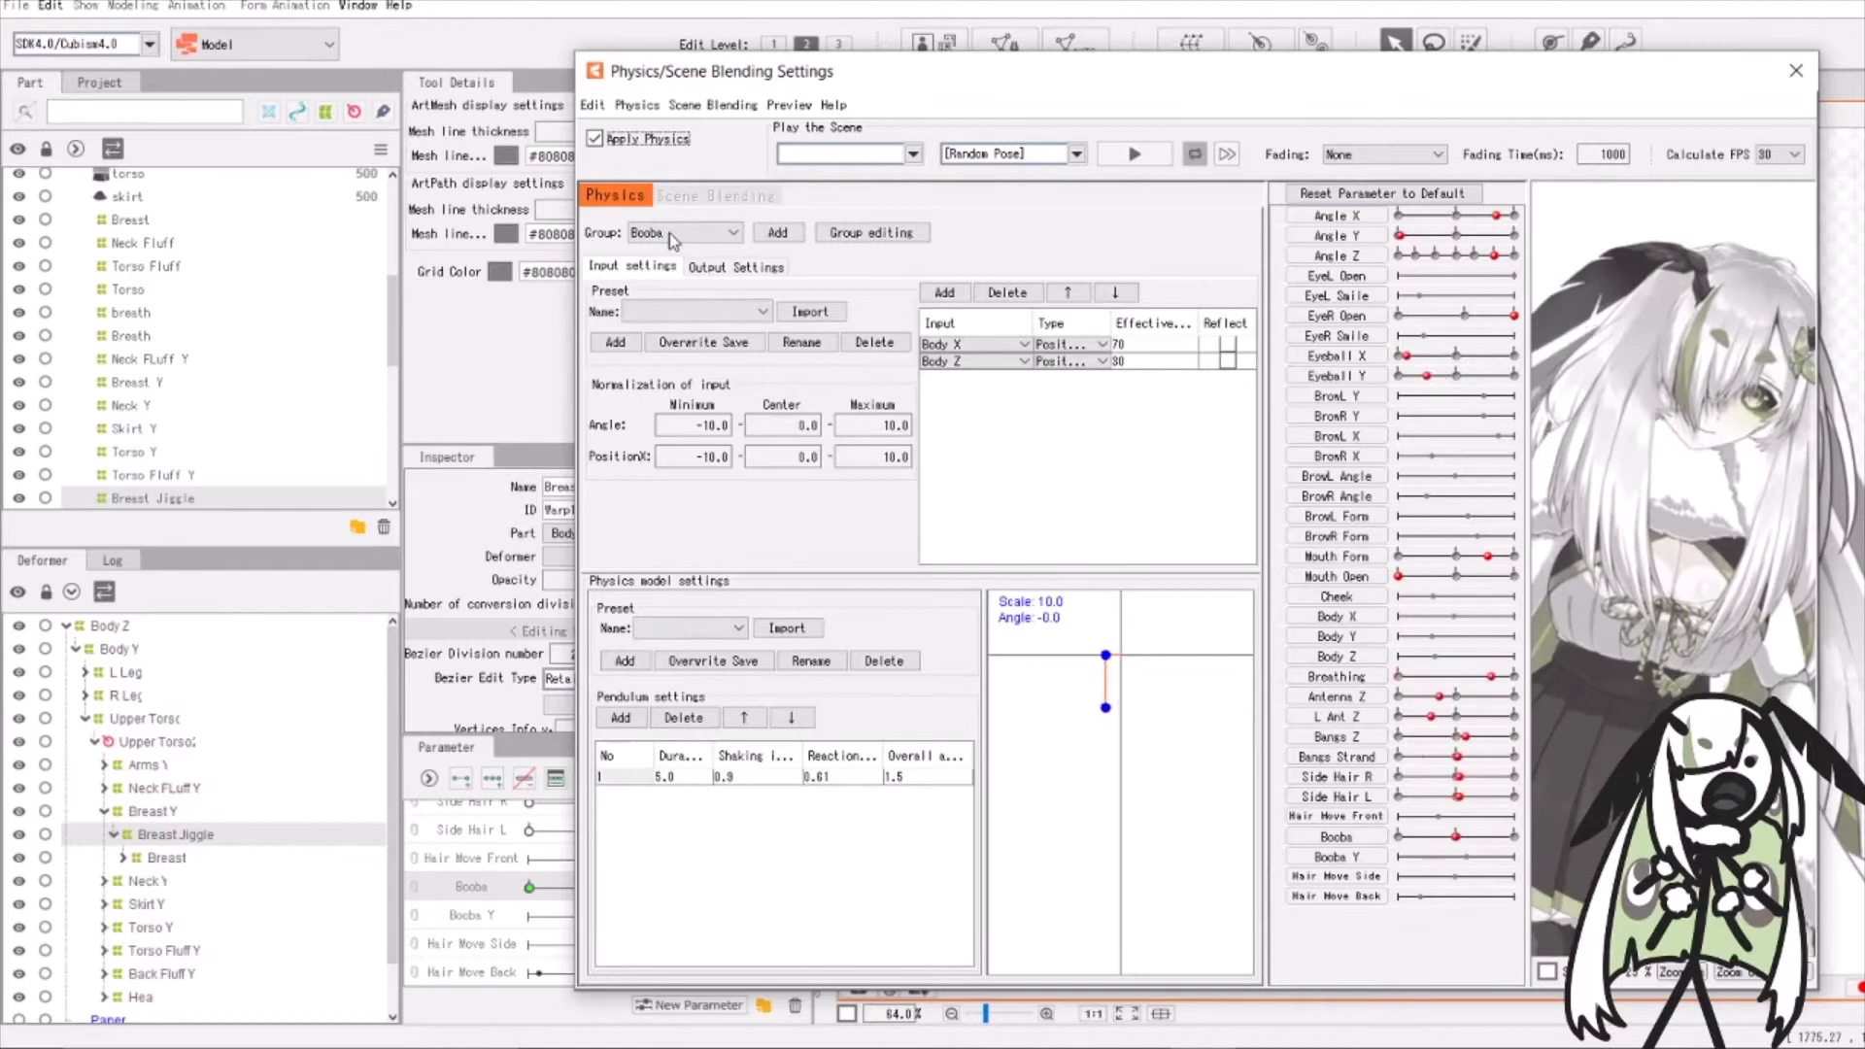
click(736, 266)
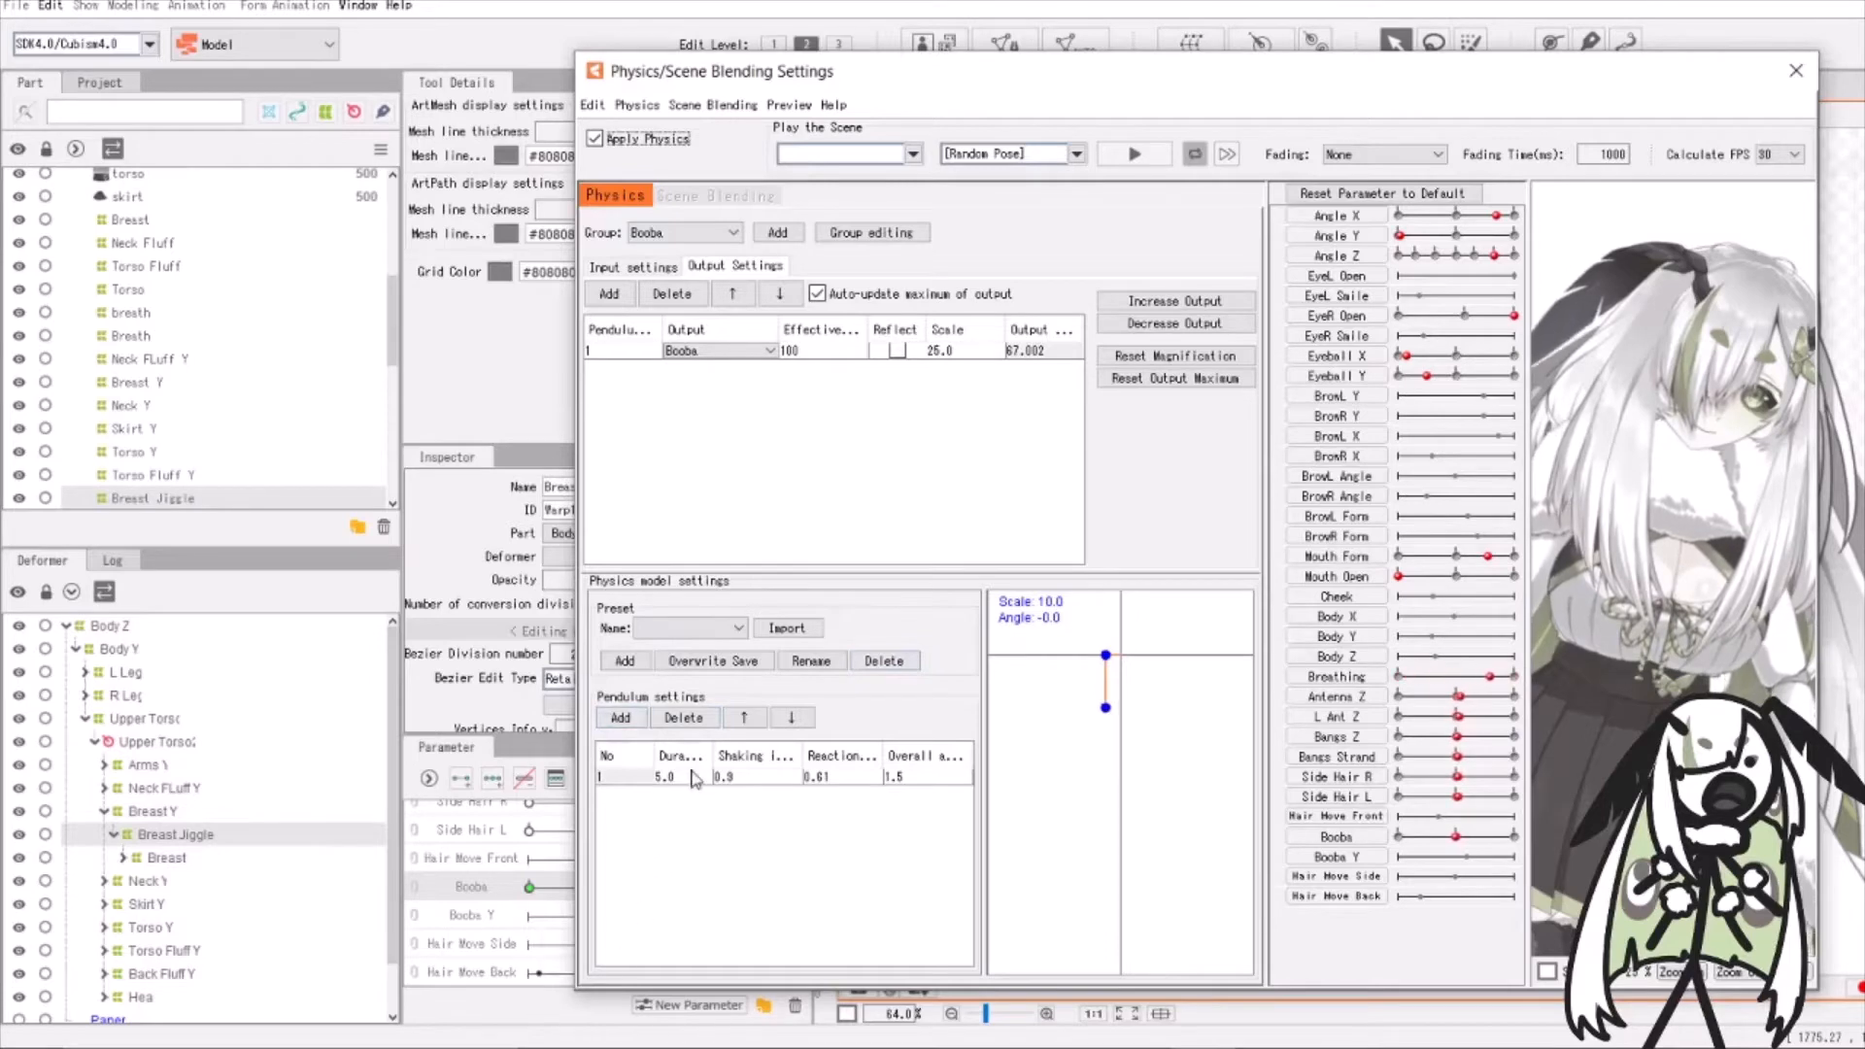
mouse_move(704, 781)
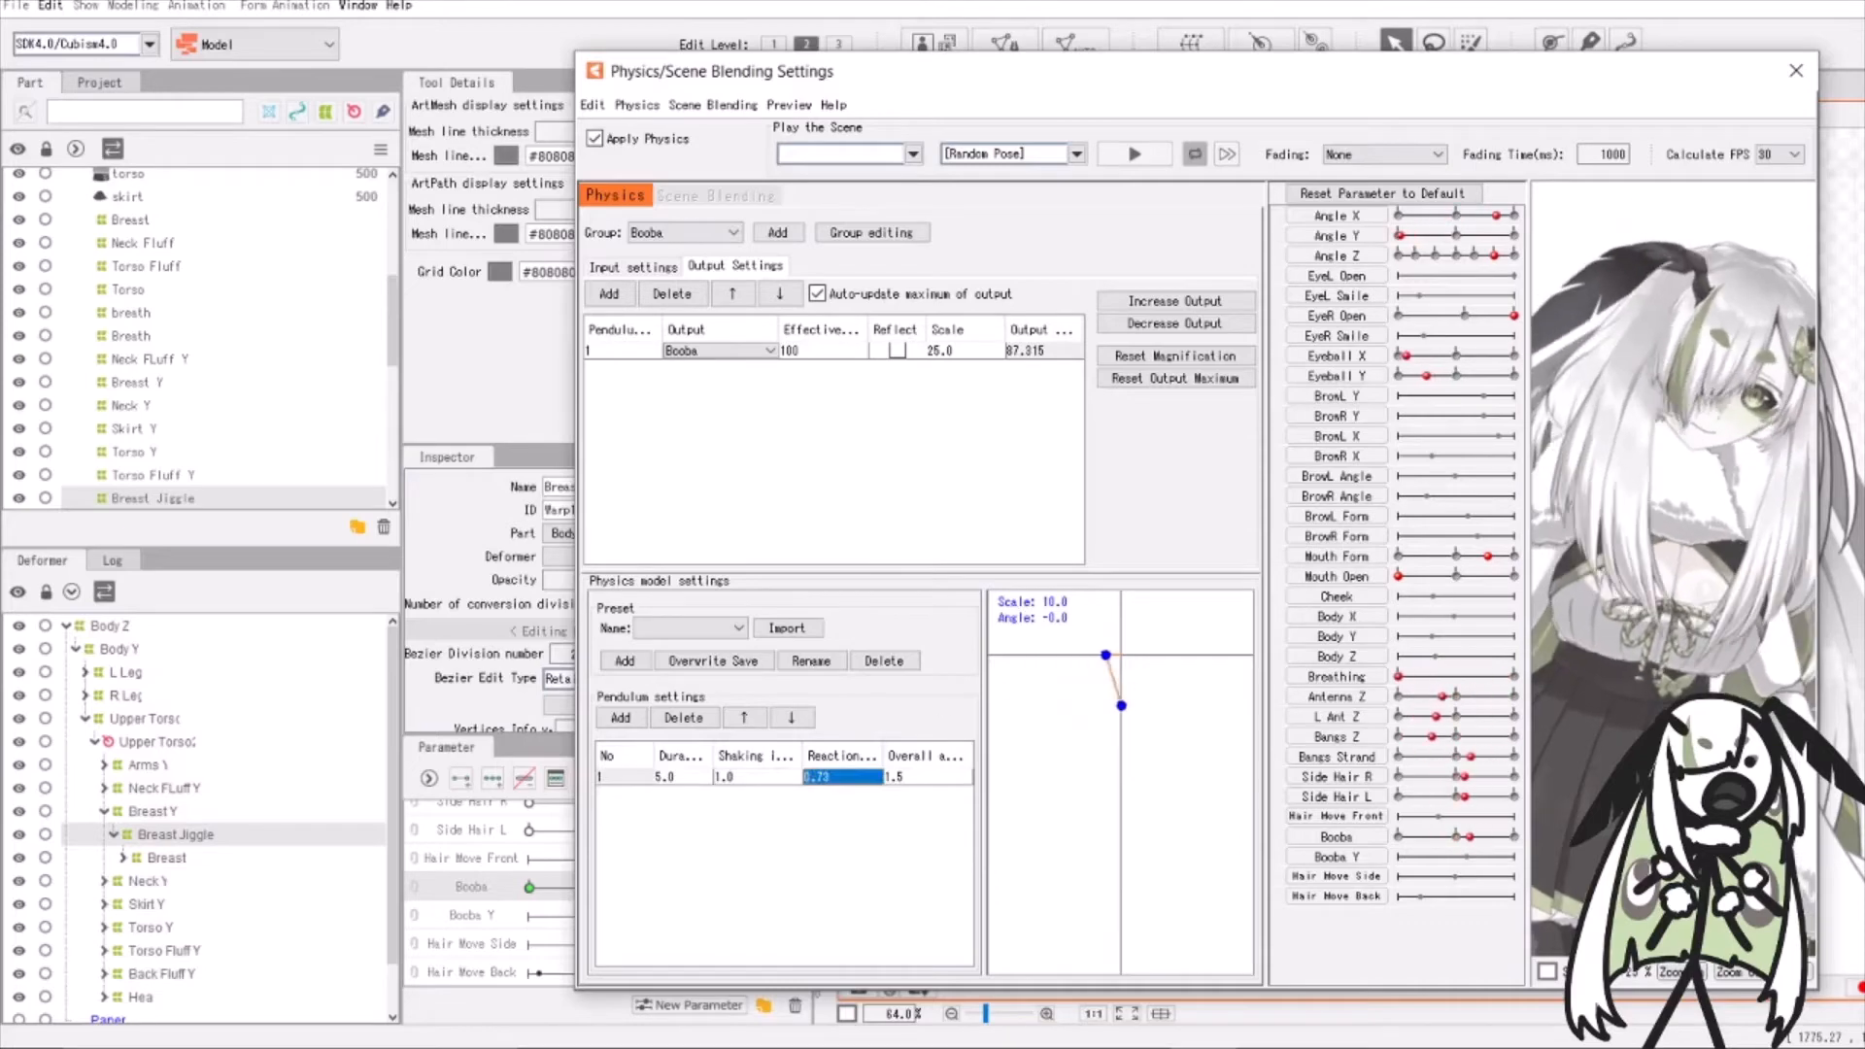
click(1795, 72)
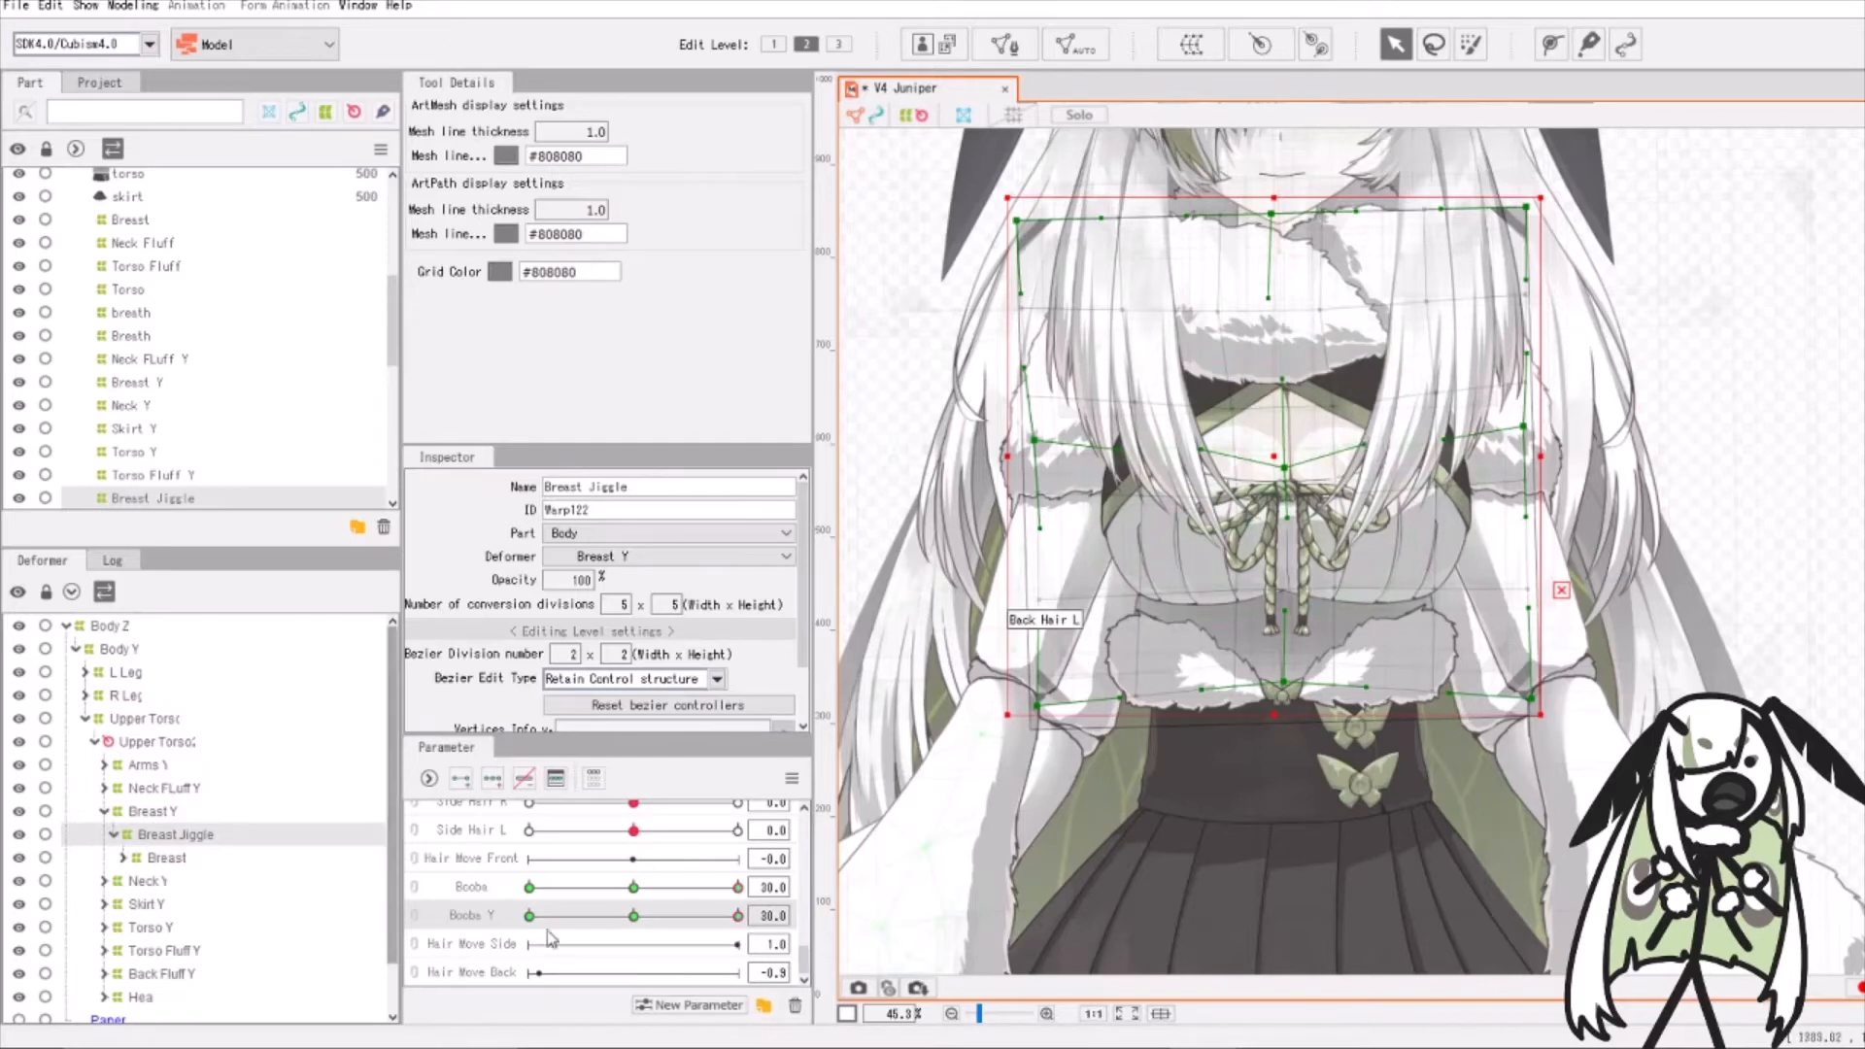
Move Boobs Y to its -30 extreme to set up a Breast Jiggle form
drag(735, 916, 529, 916)
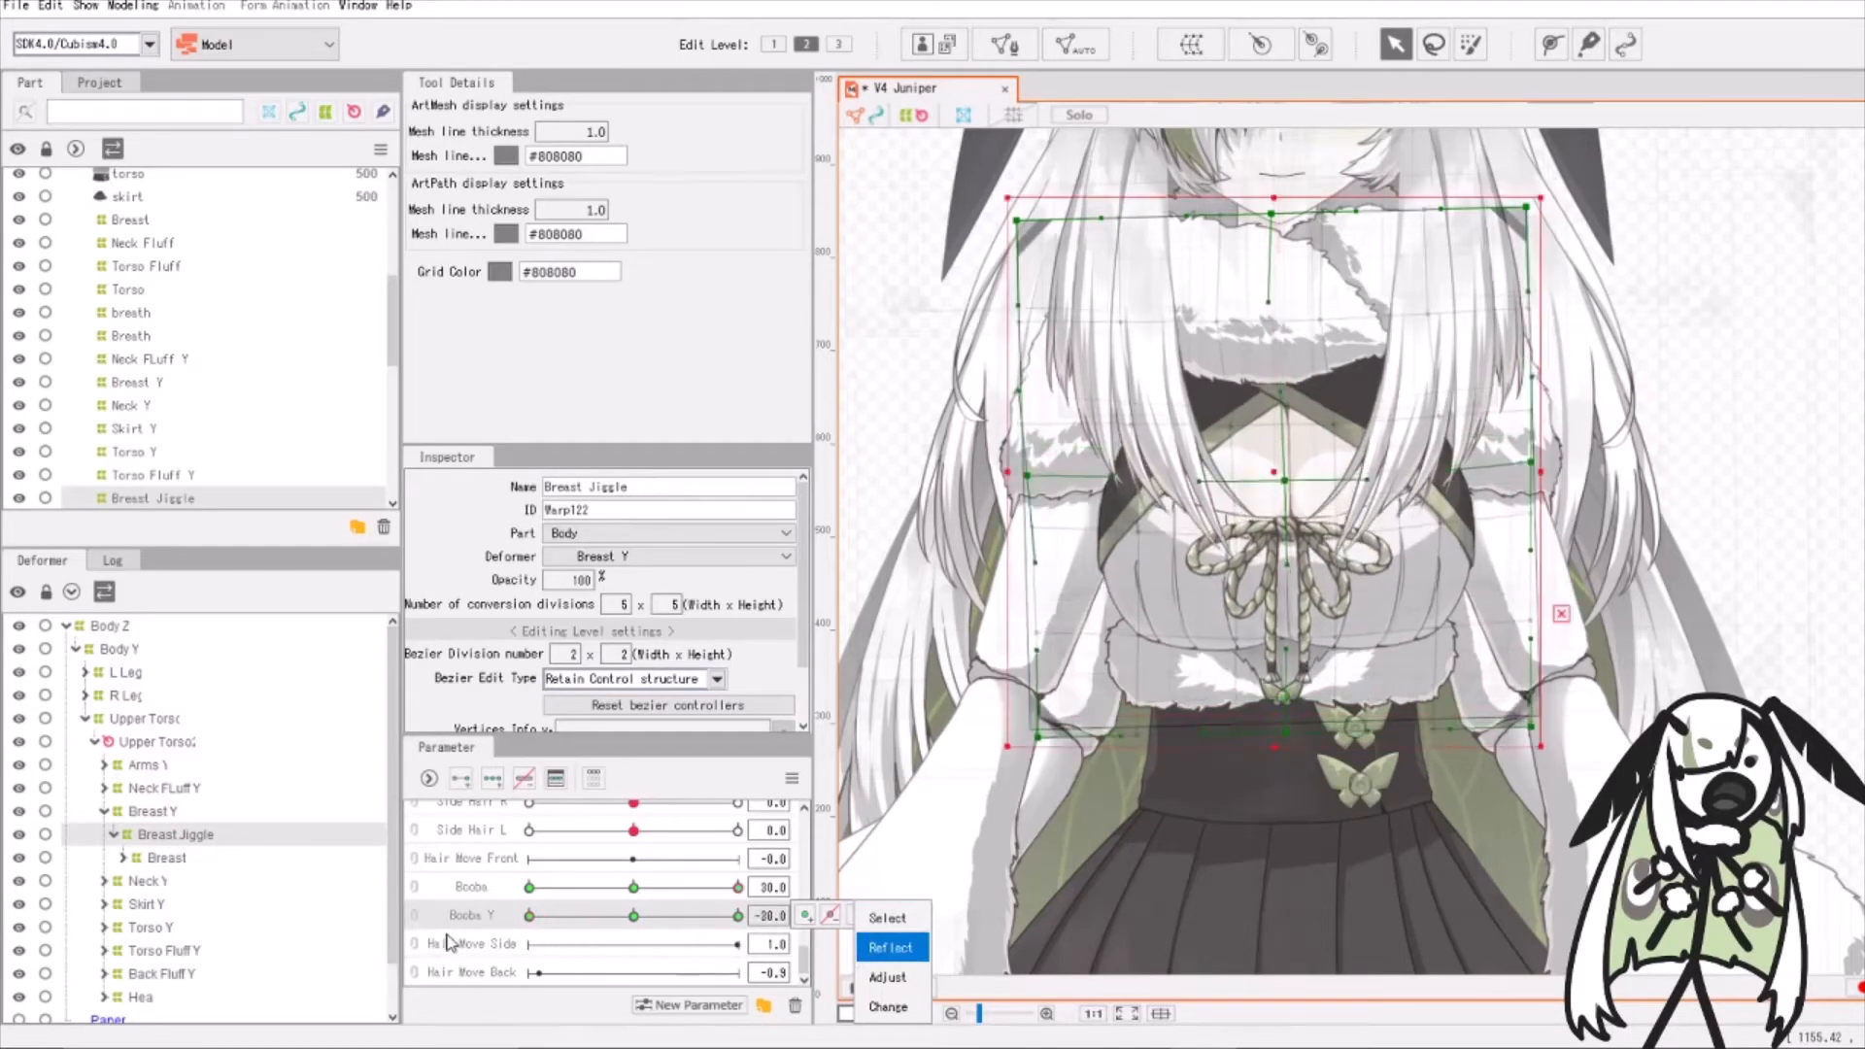
Adjust Boobs Y and mirror the deformer shape onto the opposite key
drag(735, 915, 700, 915)
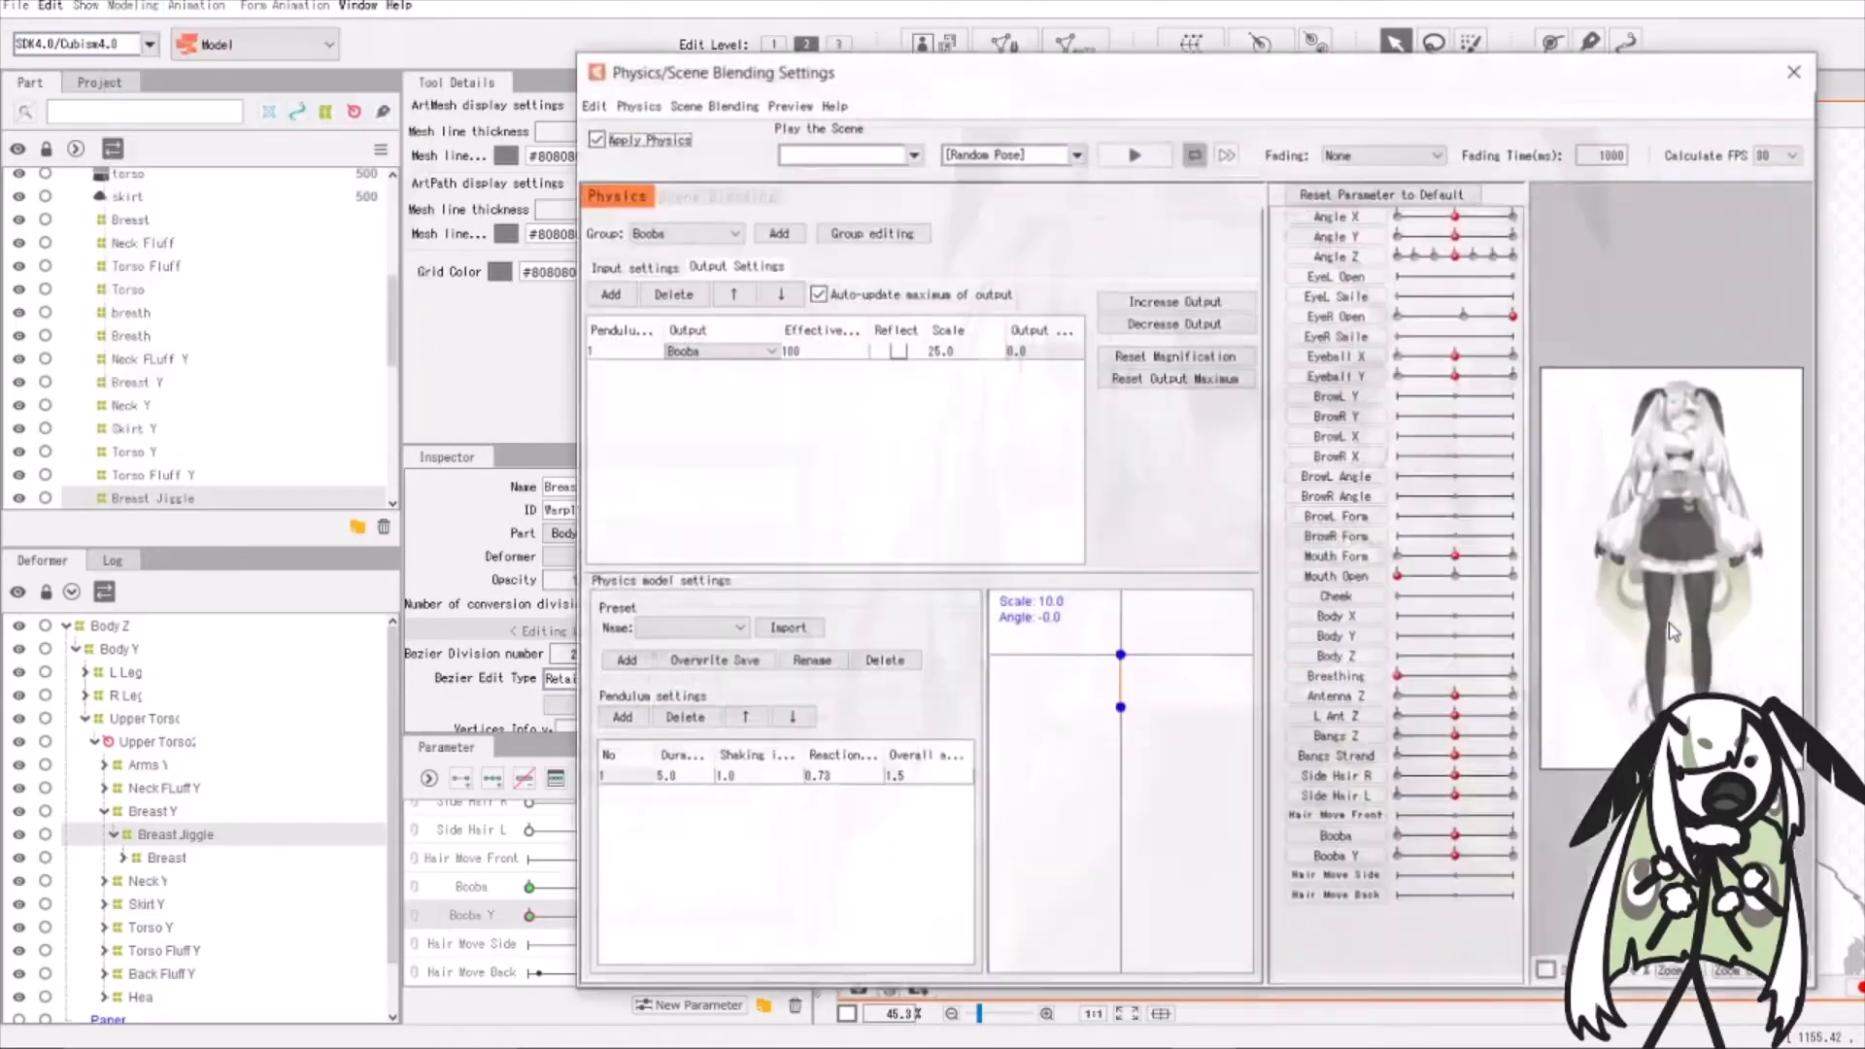
Add a physics group named 'Boobs Y' with presets and add an output row
click(777, 232)
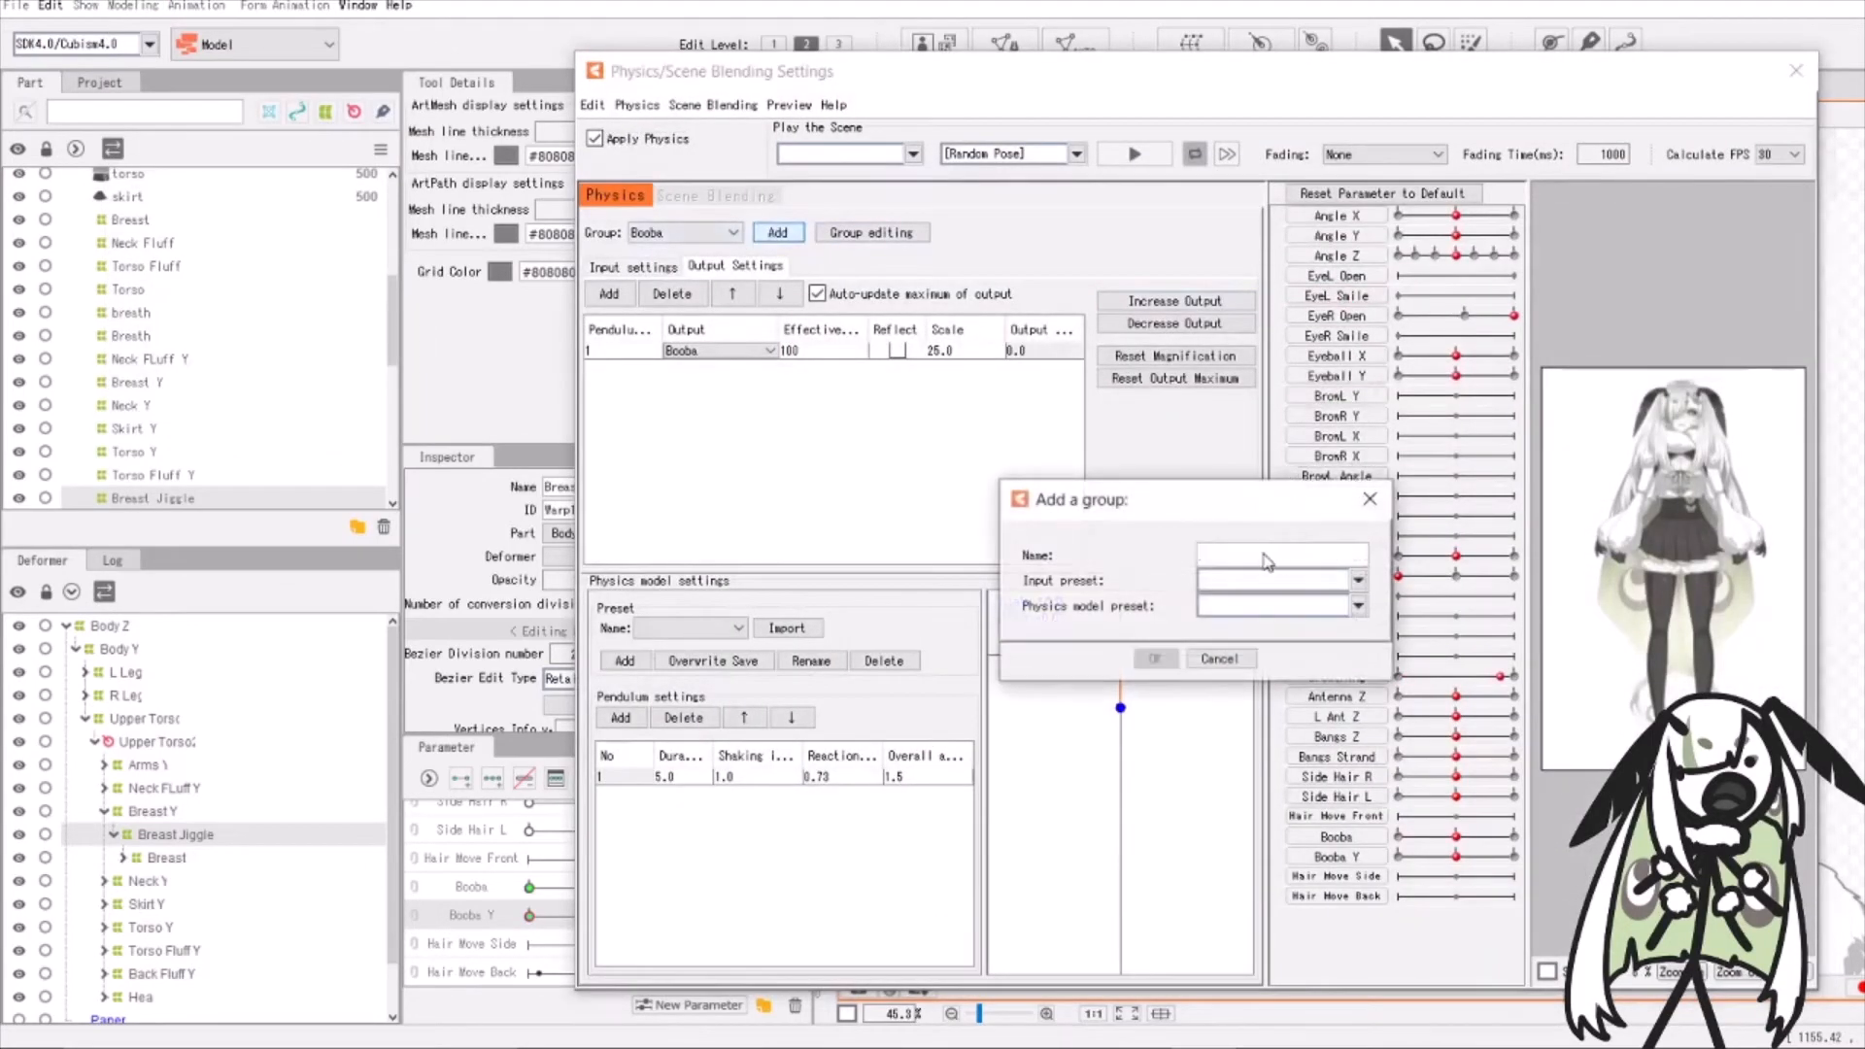
text(Boobs Y)
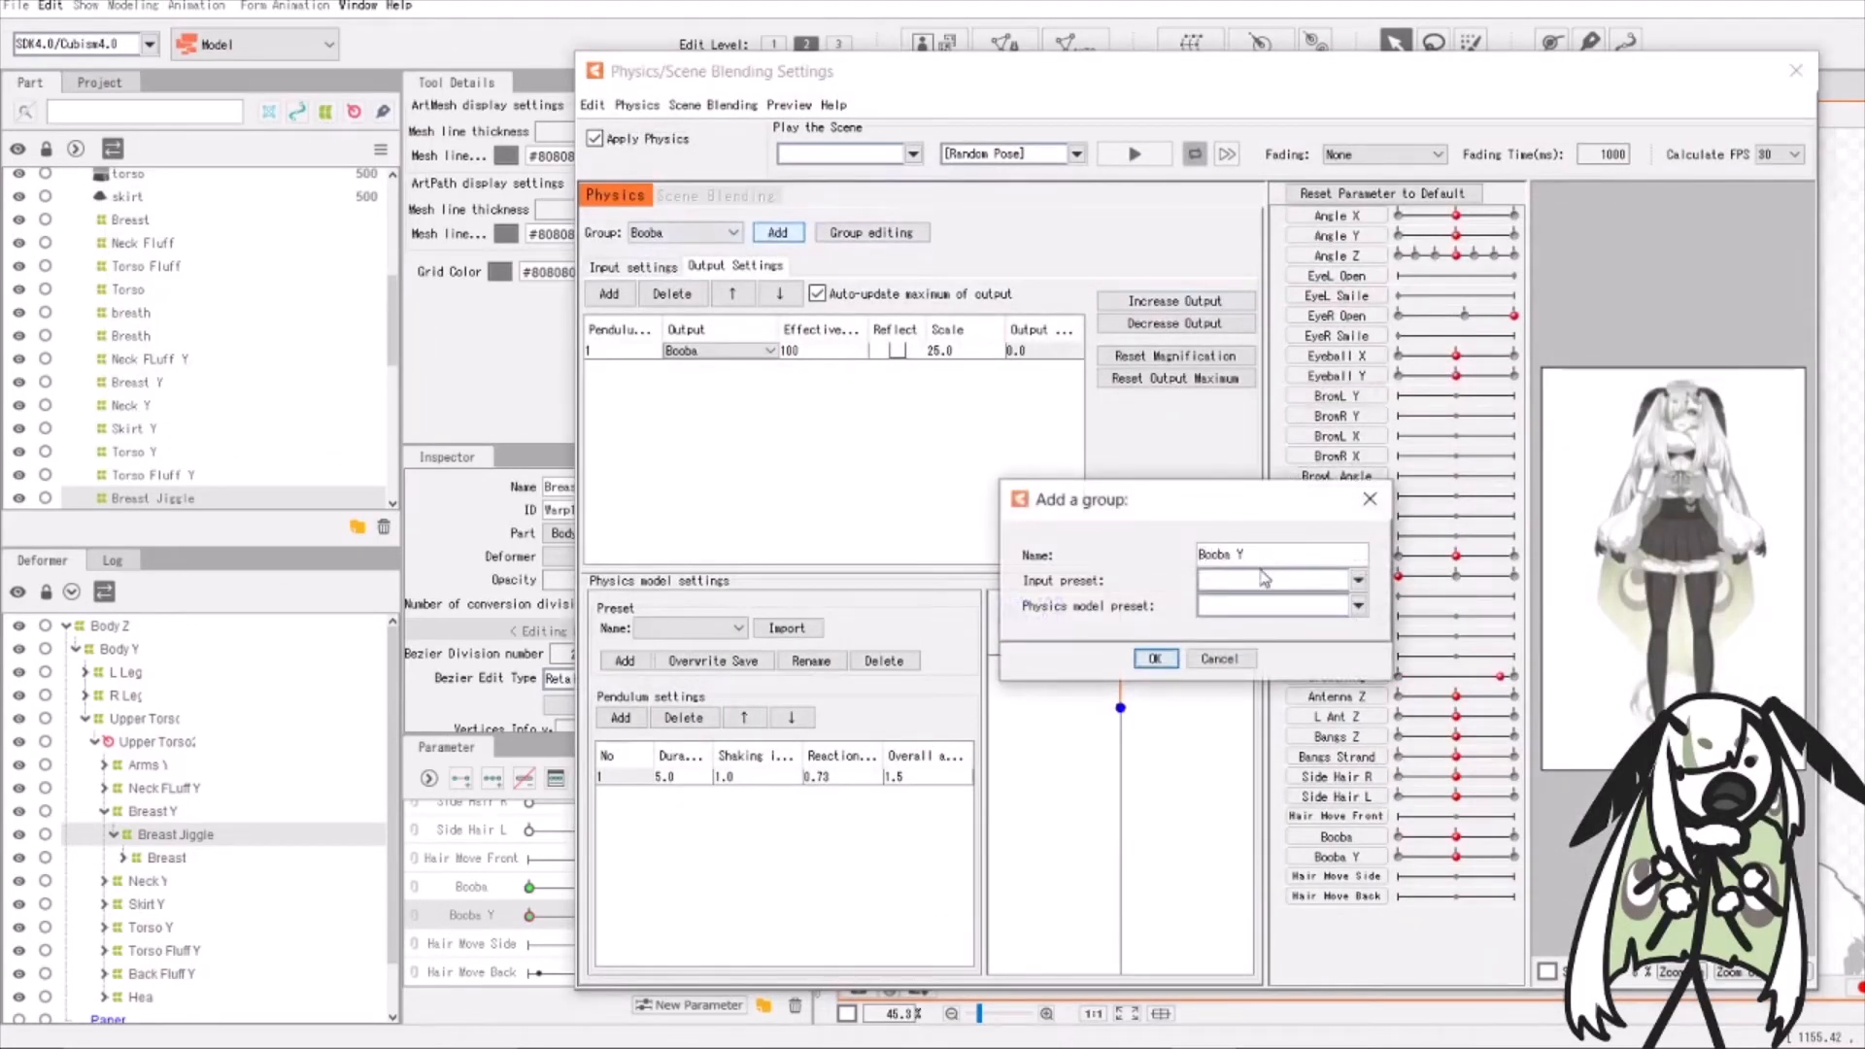
click(1356, 605)
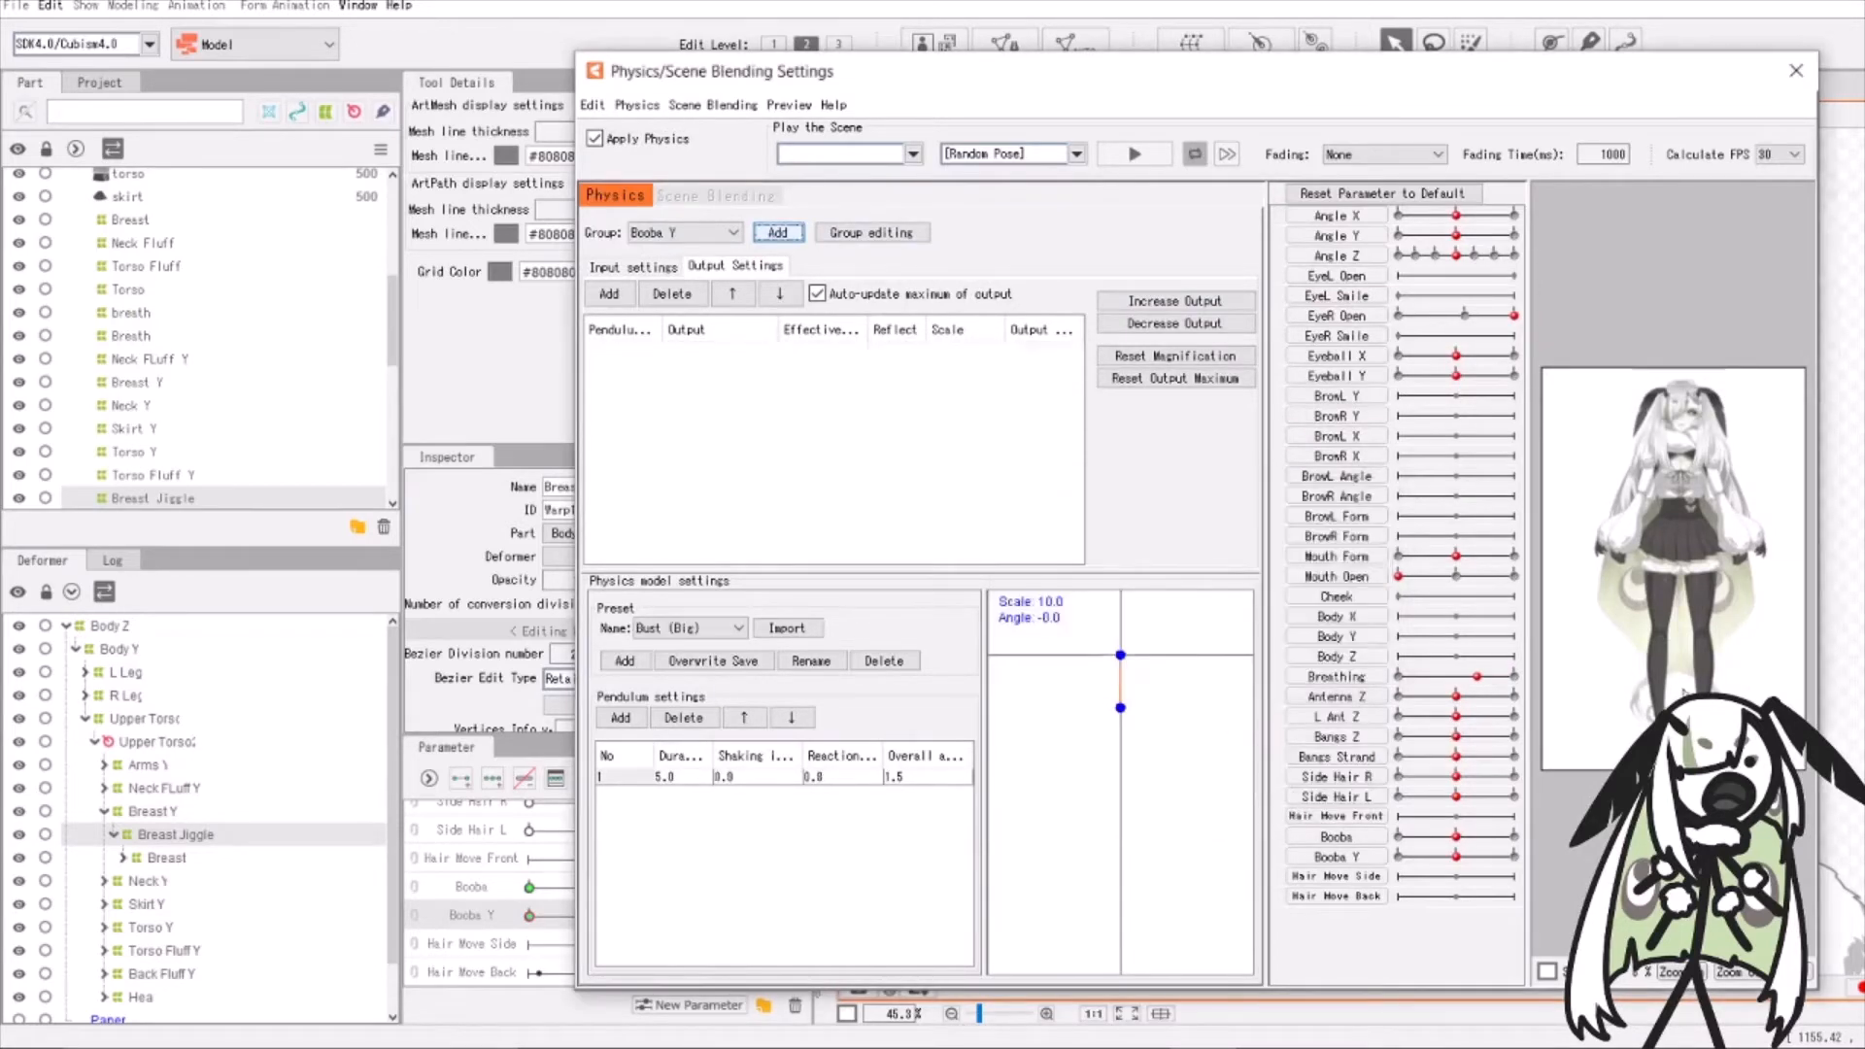
click(609, 294)
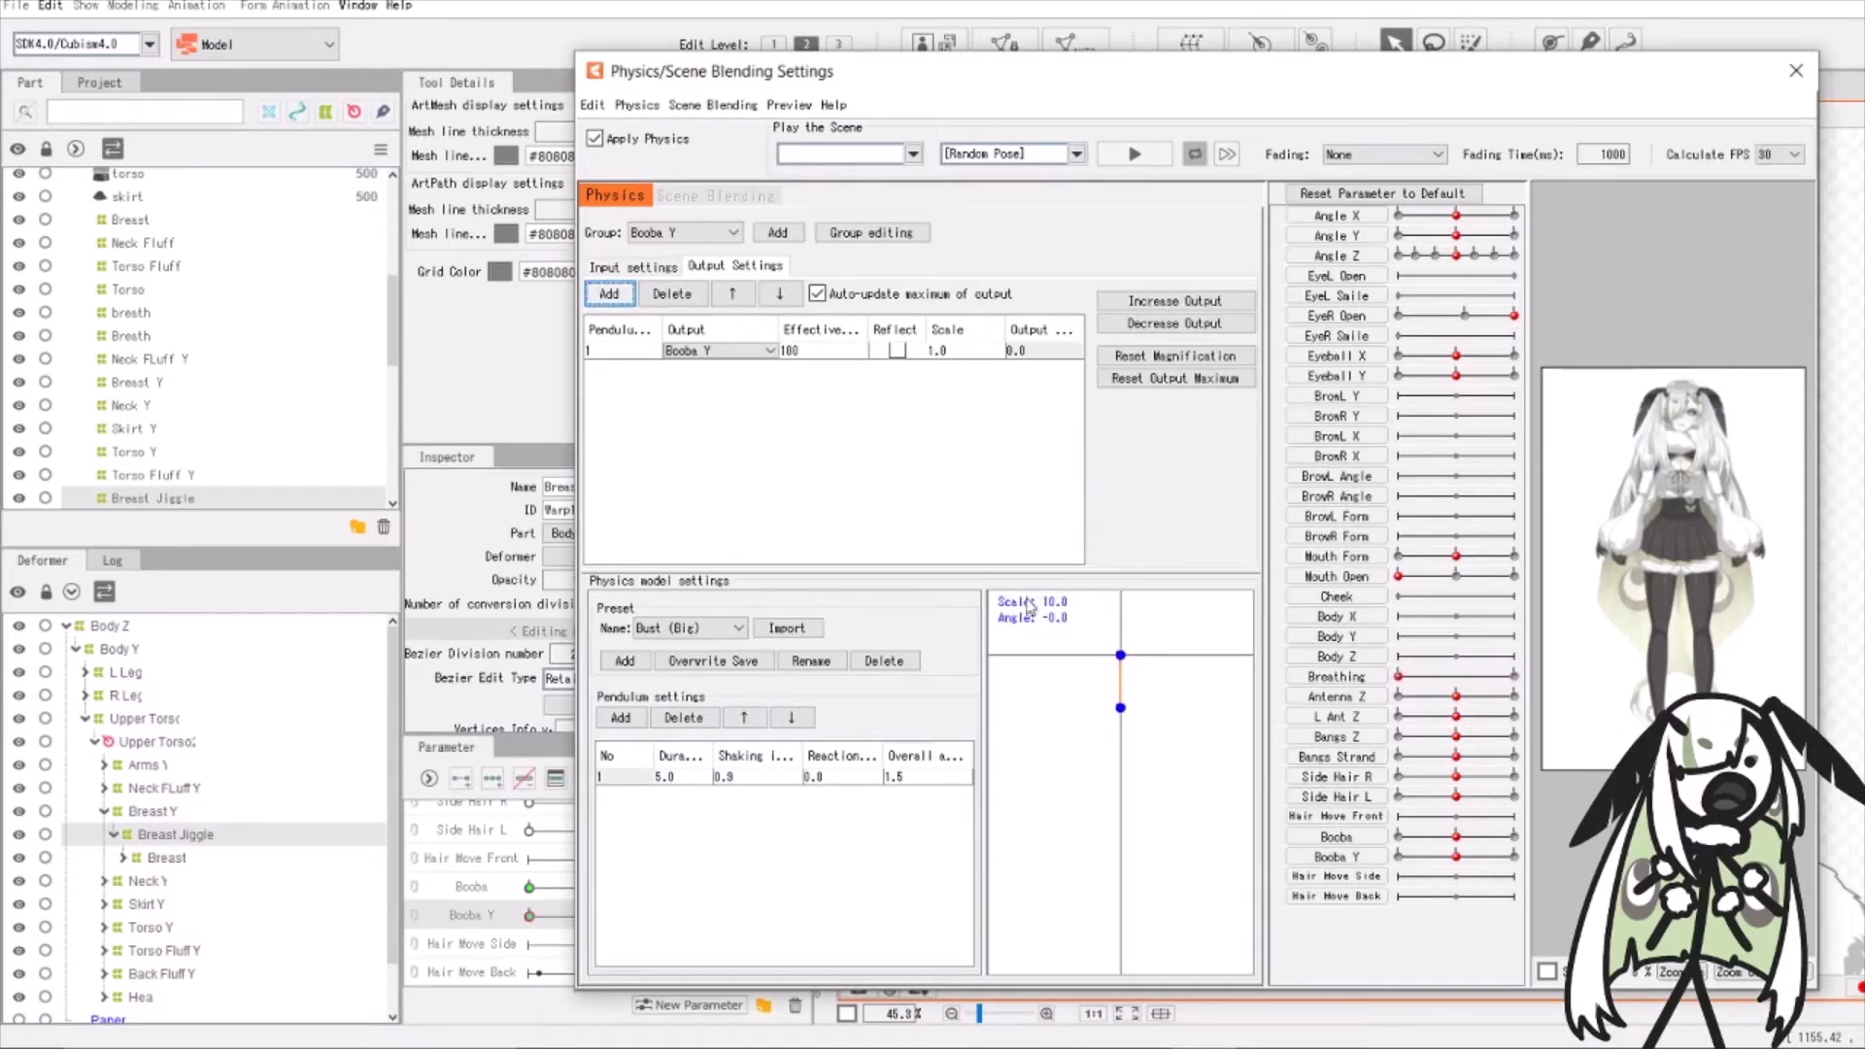
mouse_move(1082, 518)
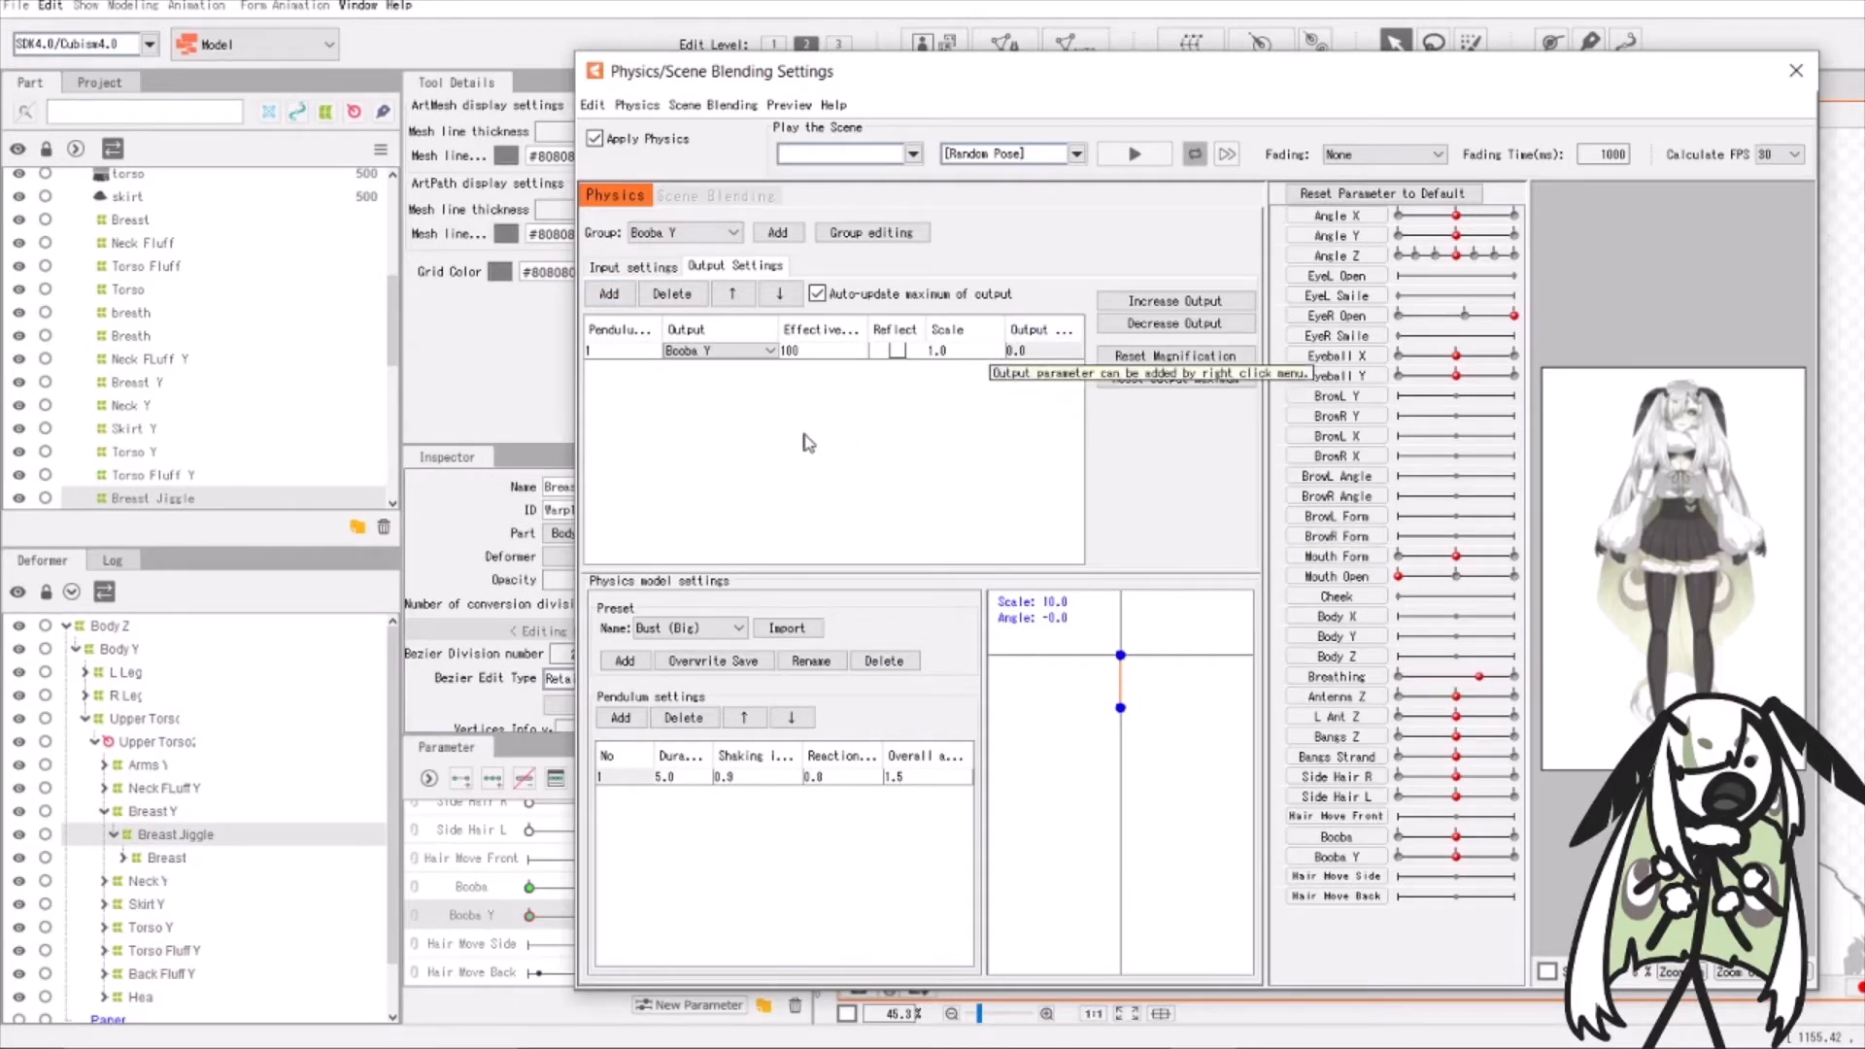
mouse_move(865, 432)
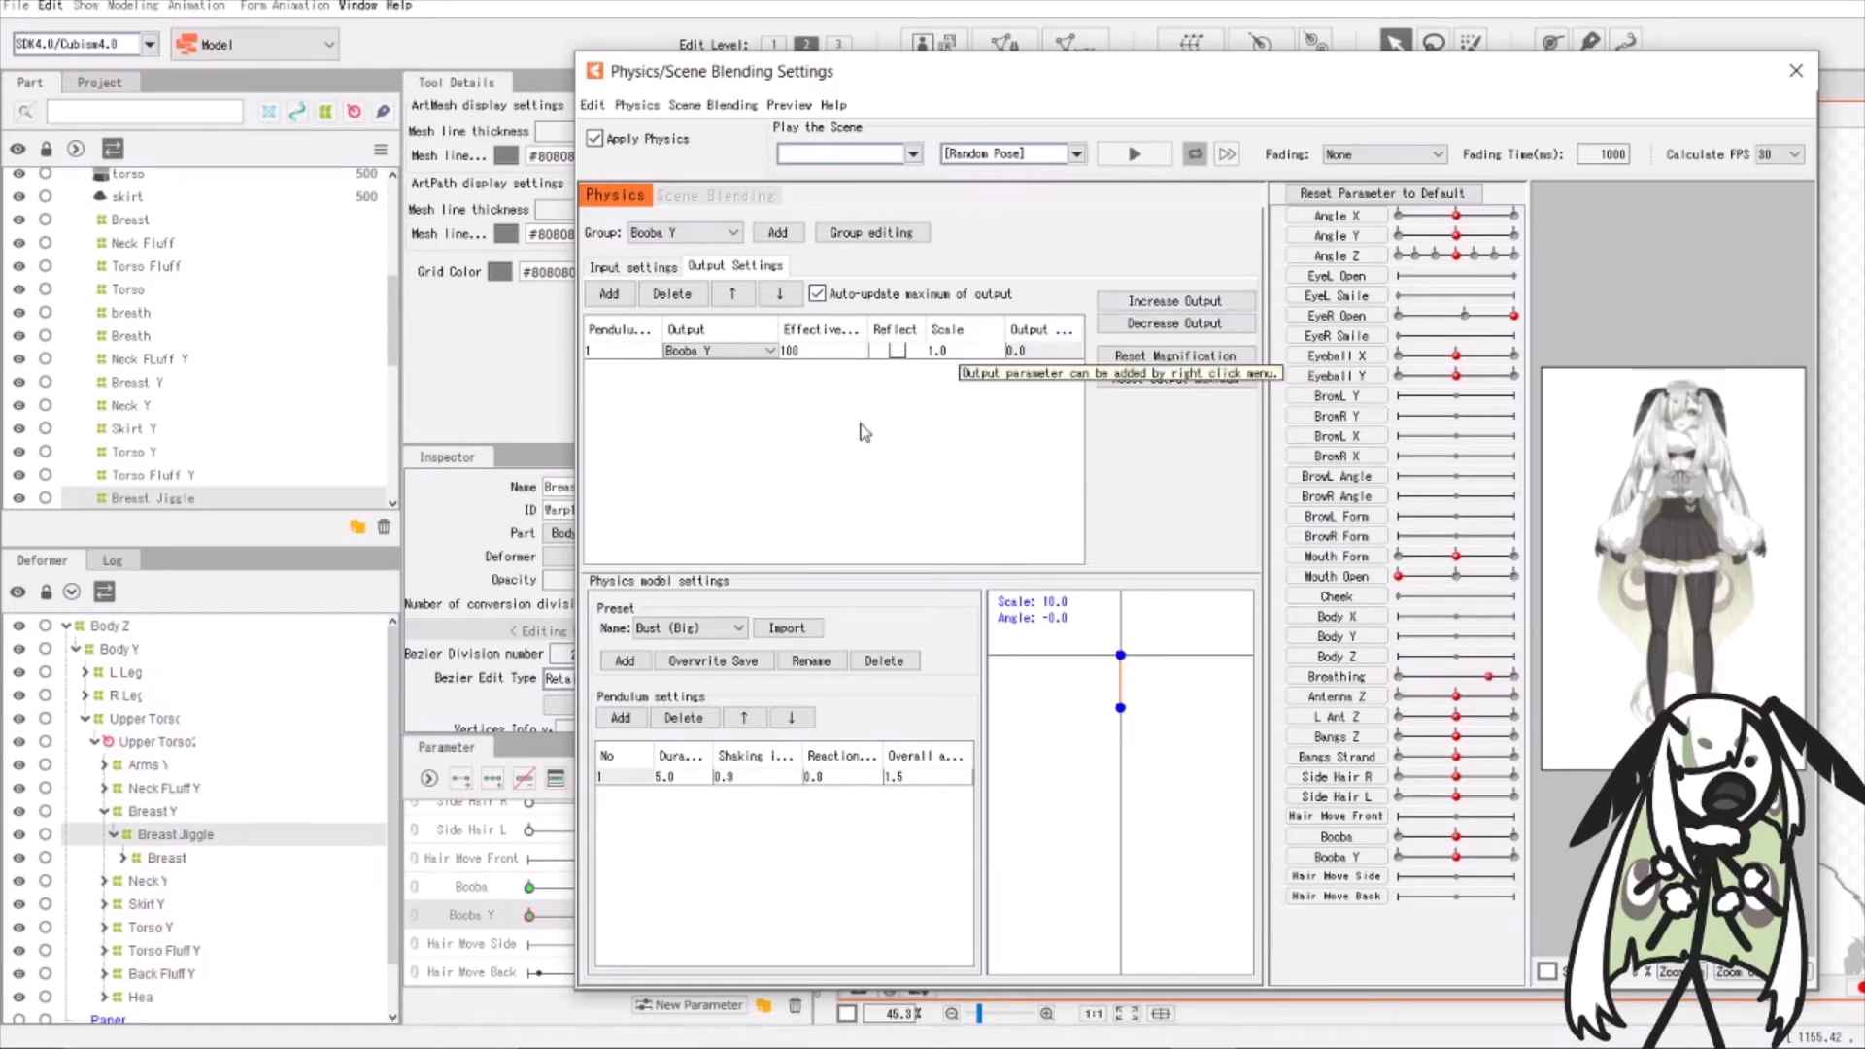
mouse_move(837, 443)
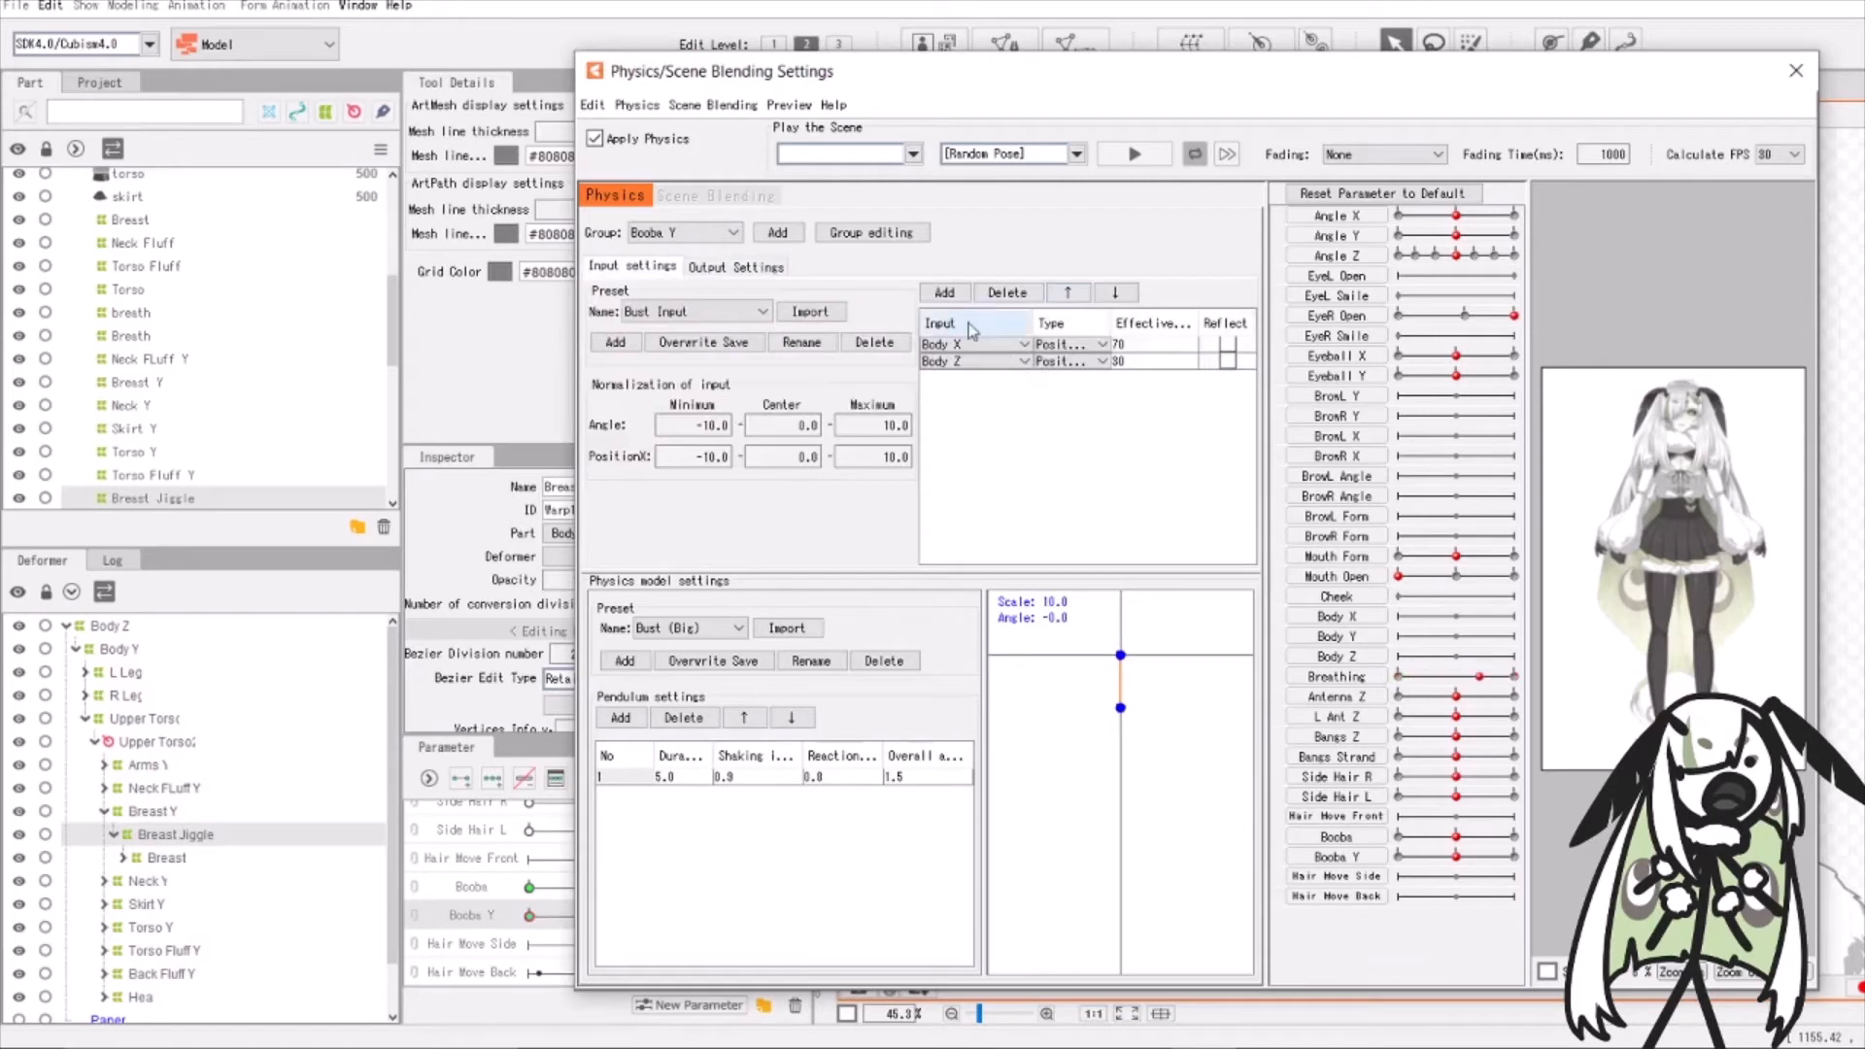
Change the Boobs Y group's first input parameter to Angle Y
click(975, 344)
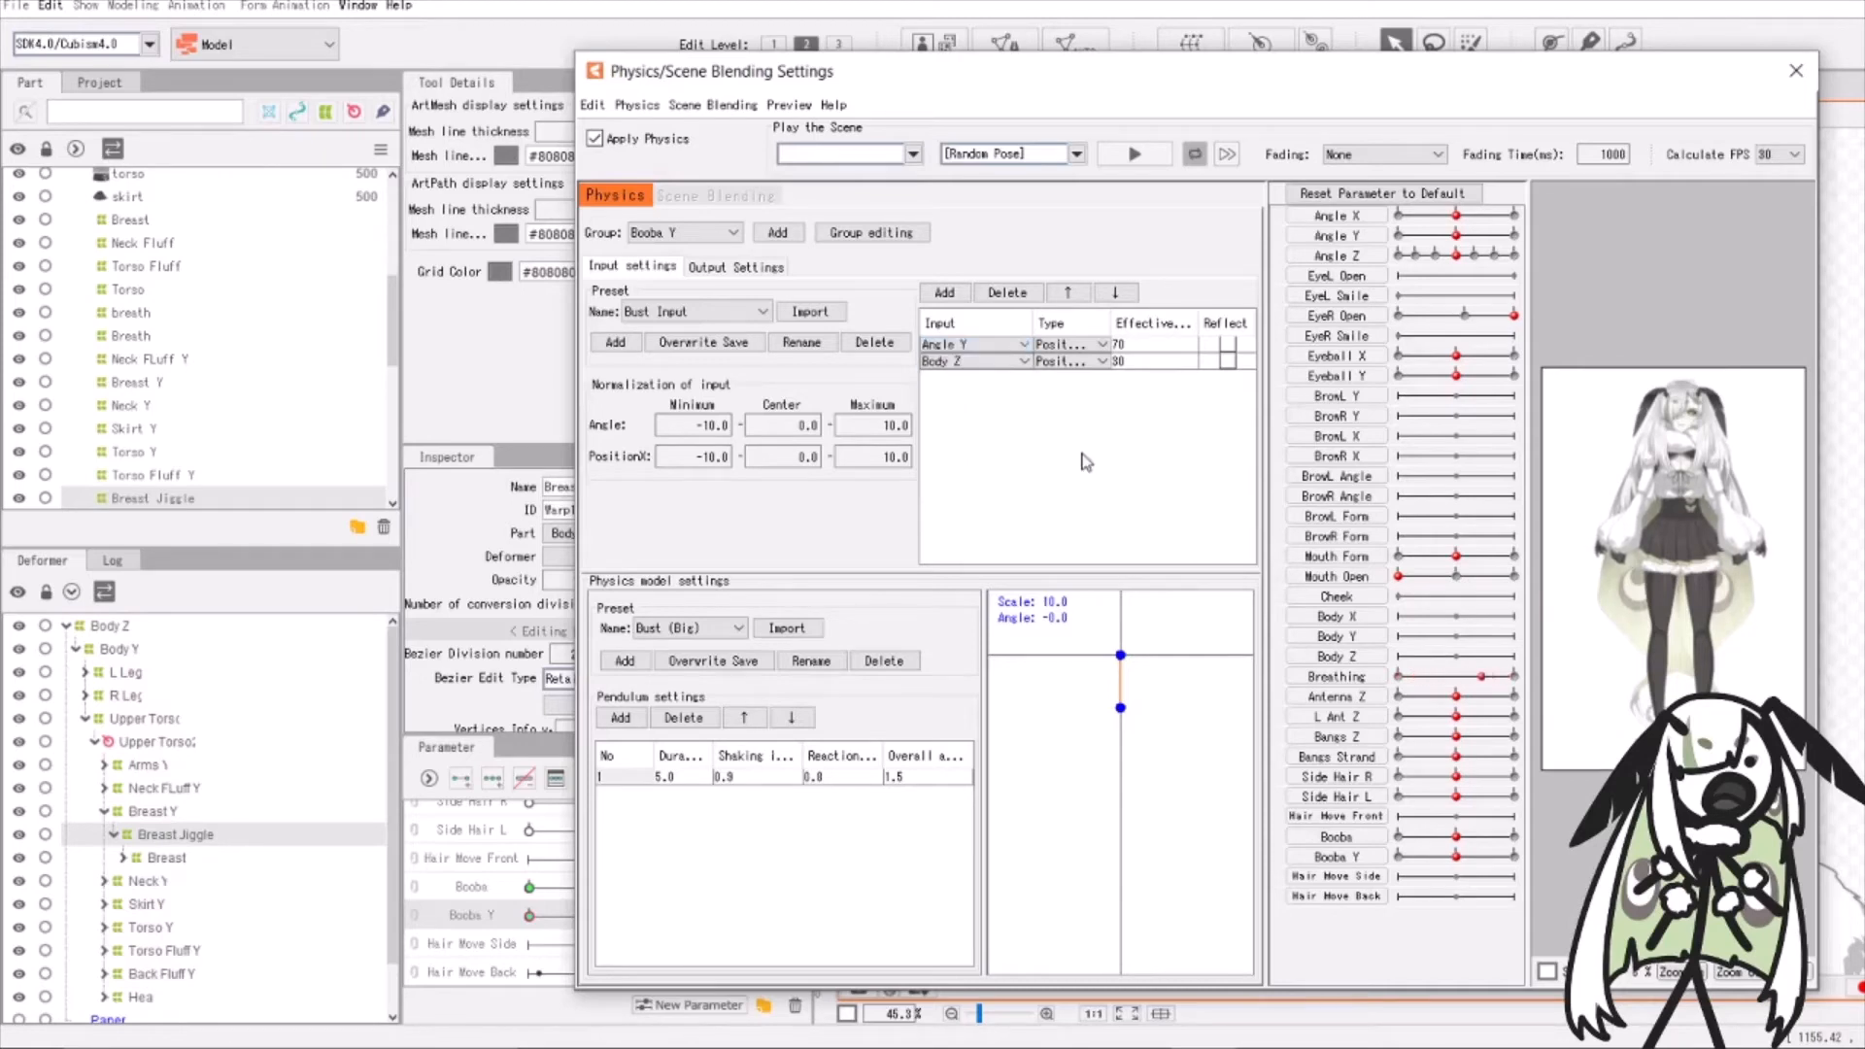
click(735, 266)
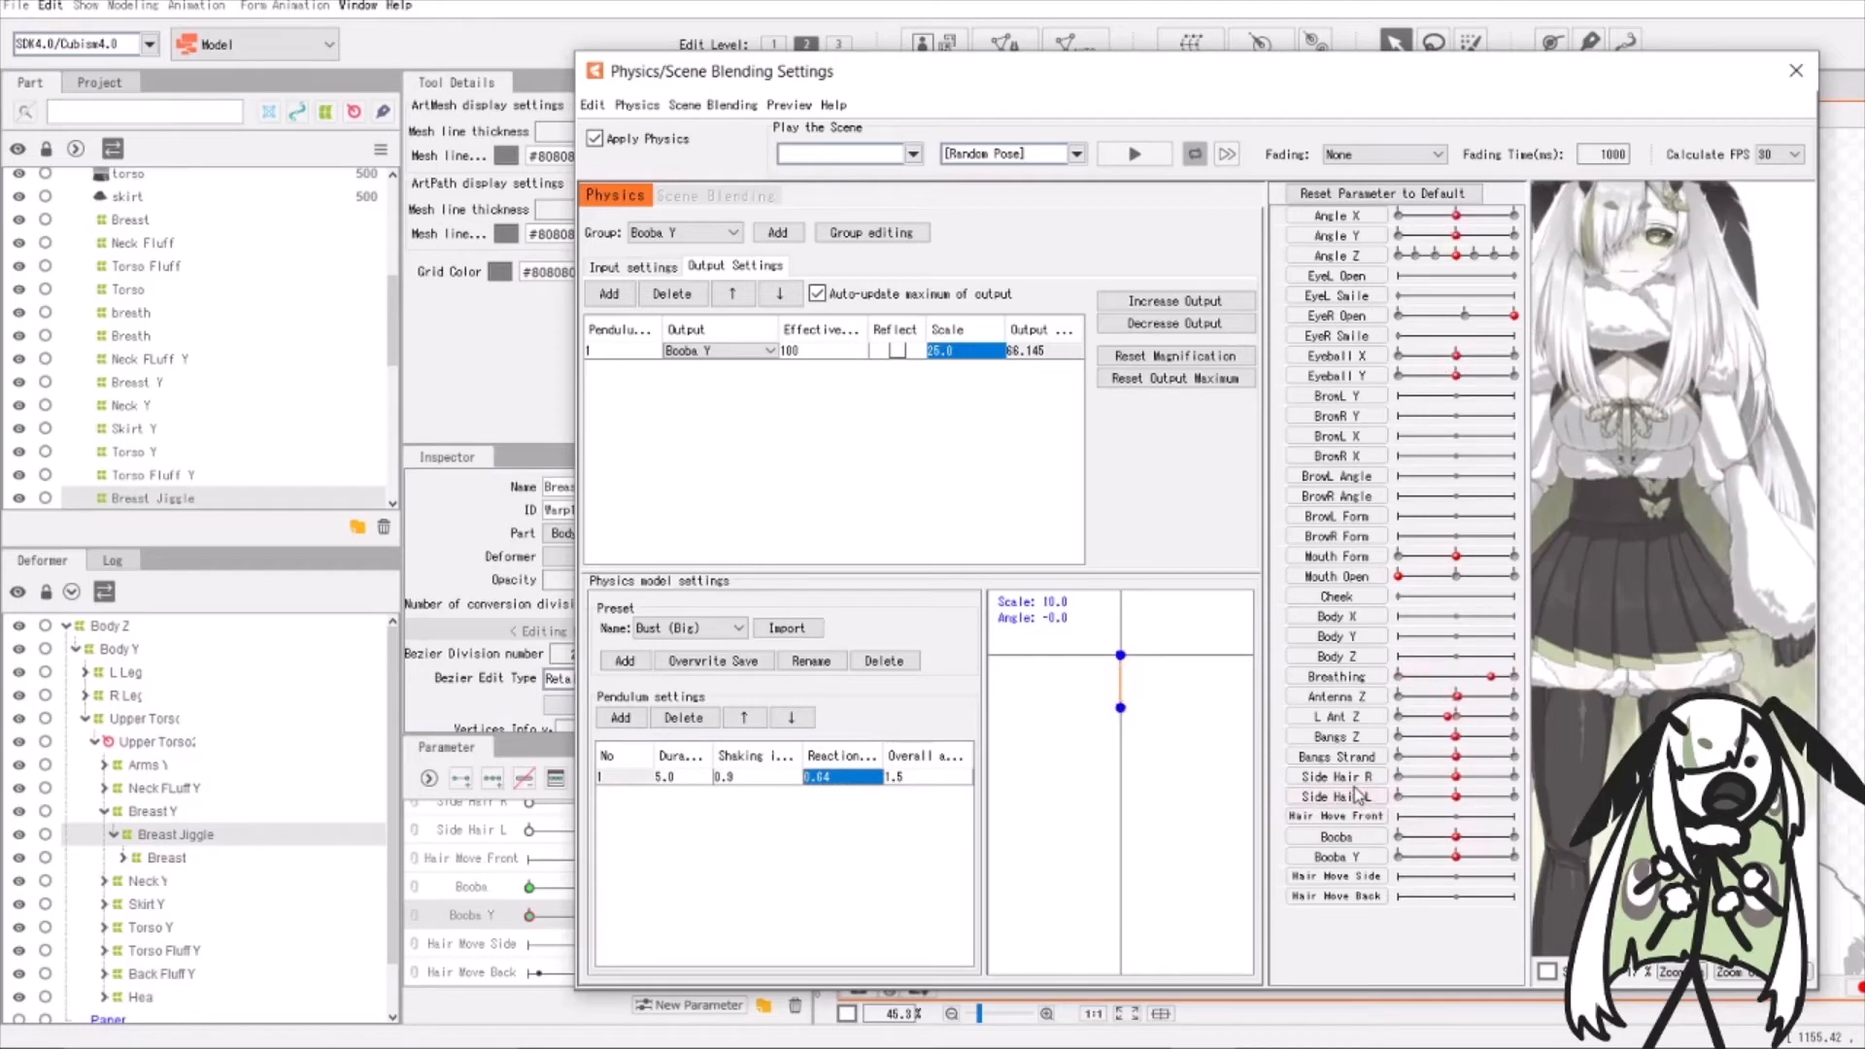
mouse_move(1360, 776)
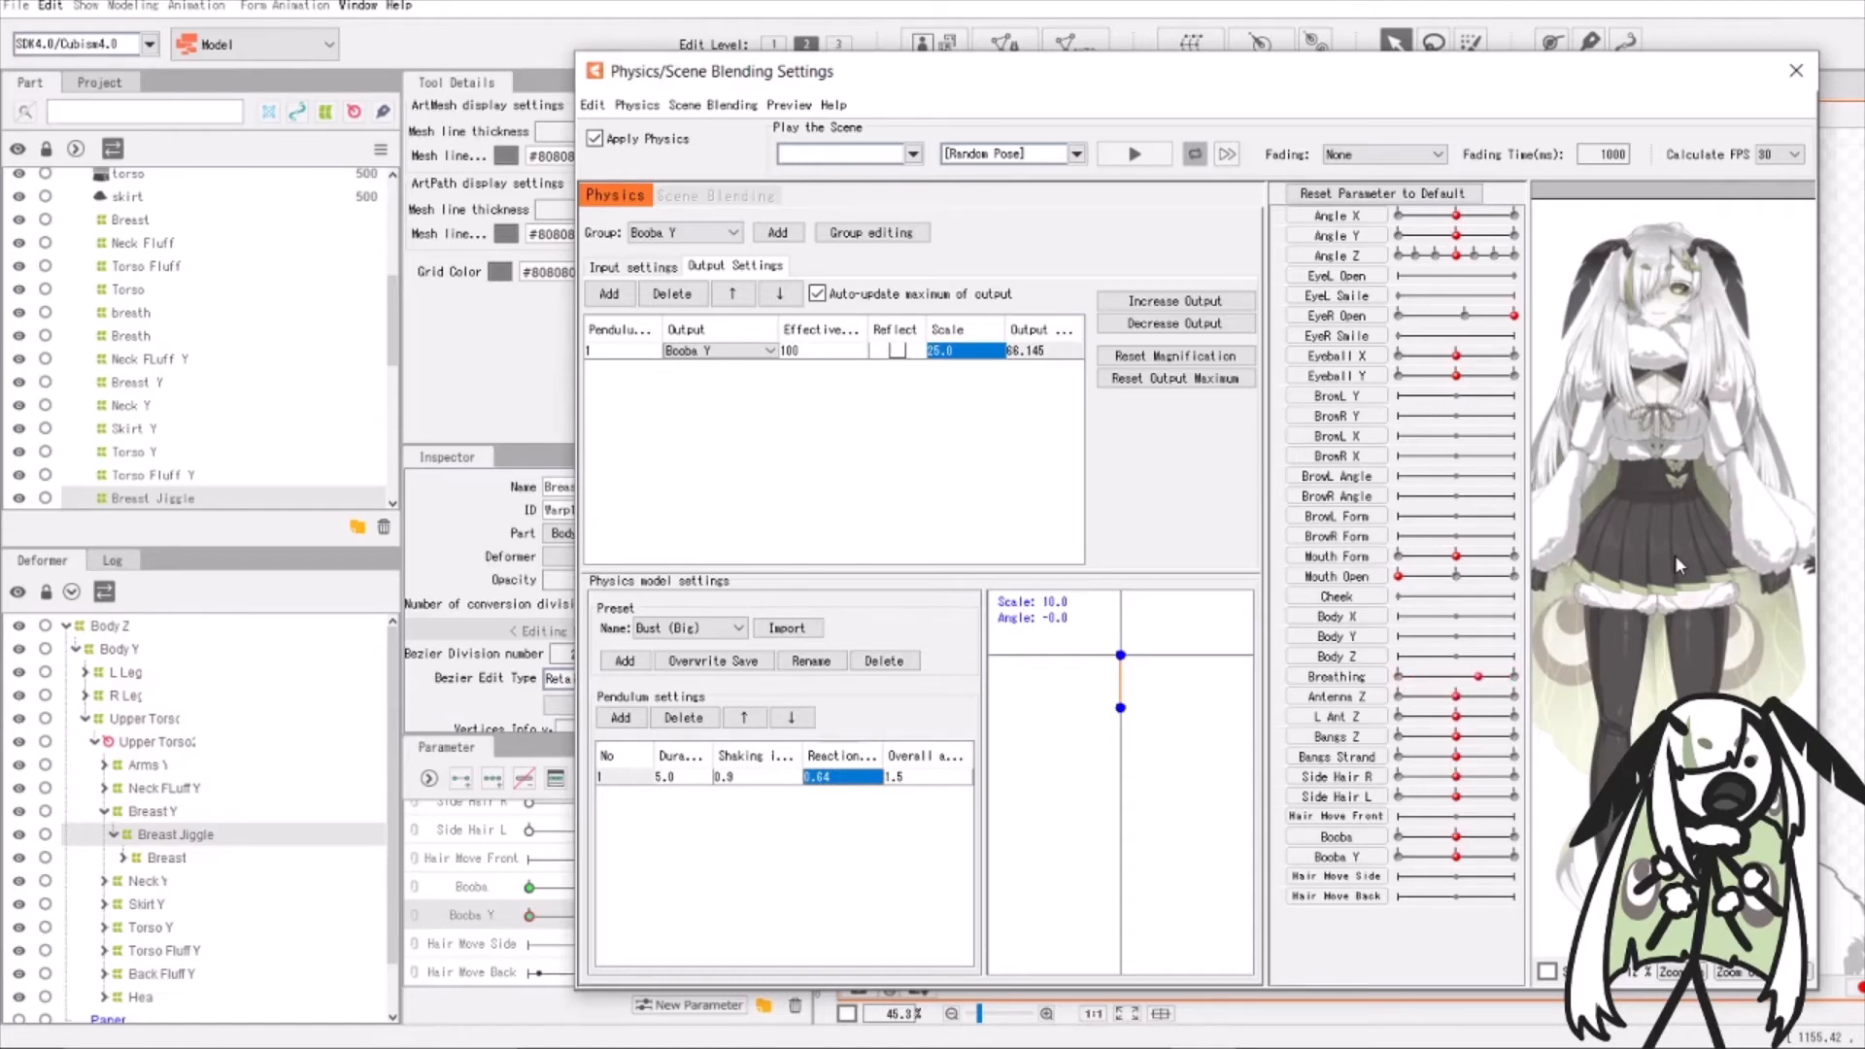
mouse_move(1712, 548)
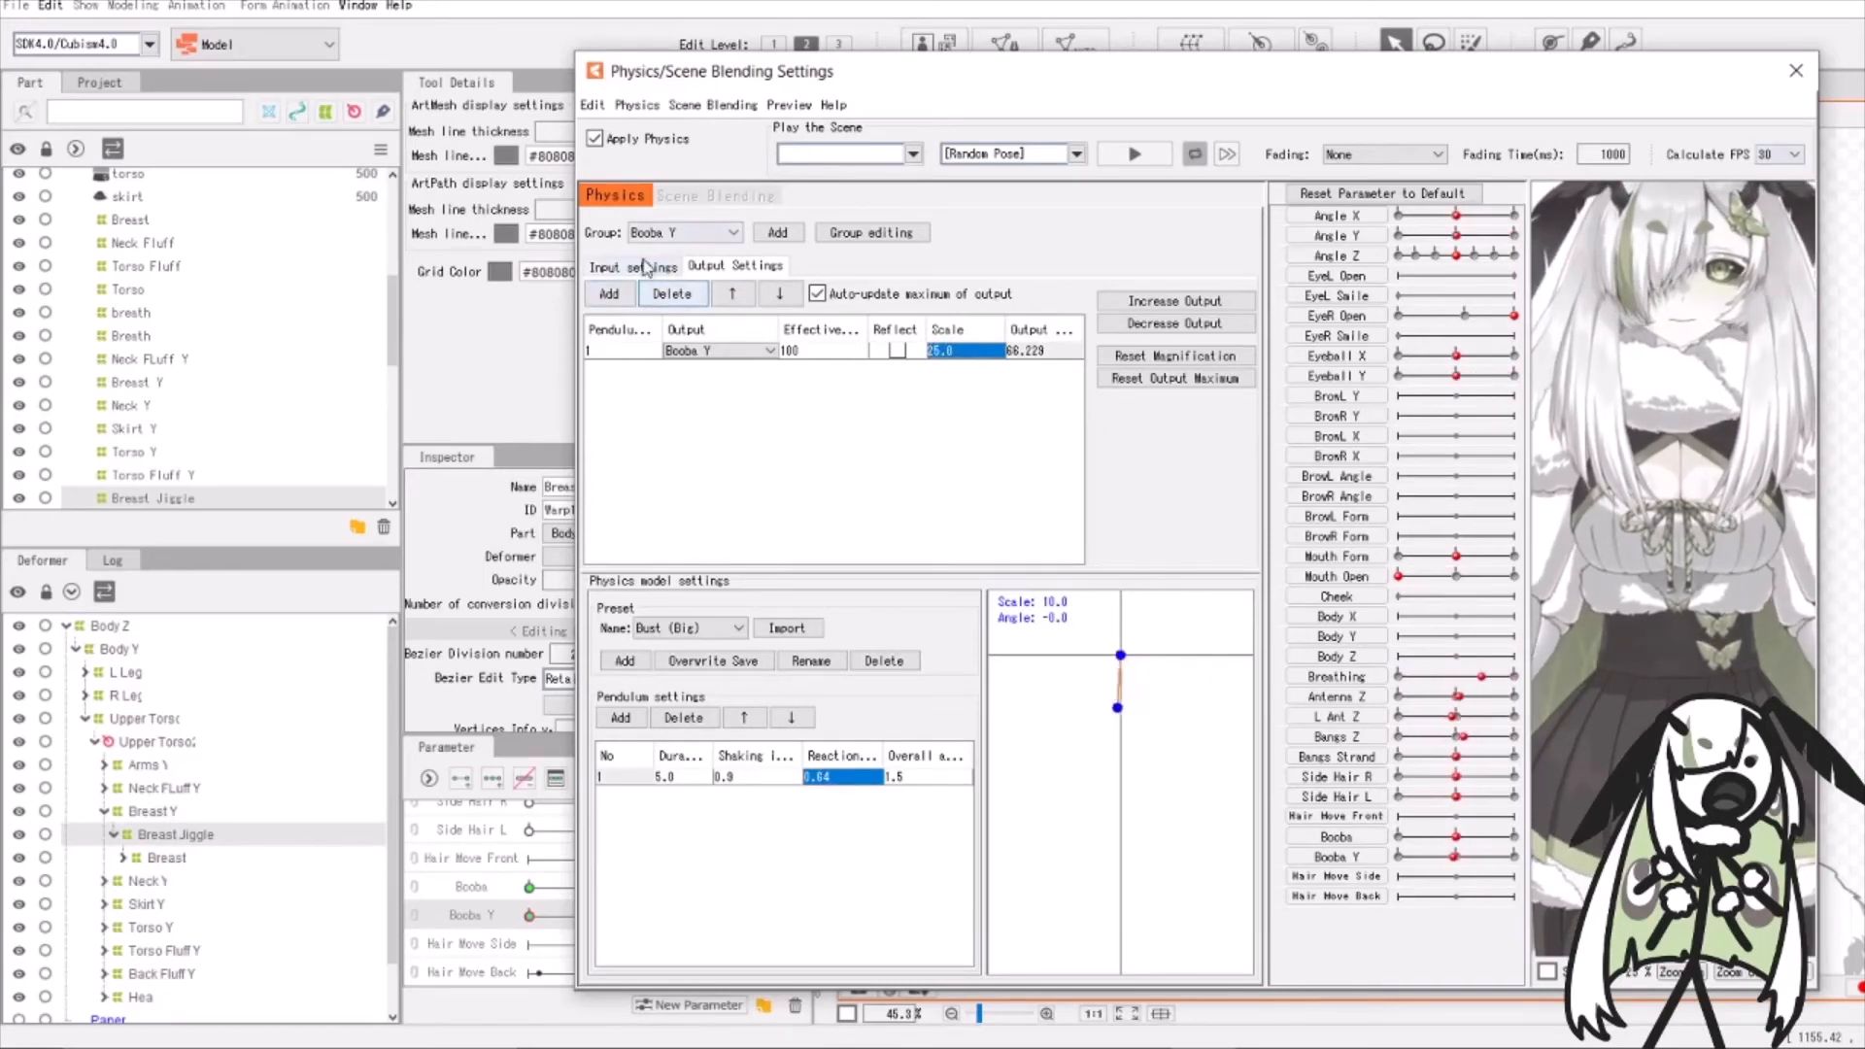
click(629, 265)
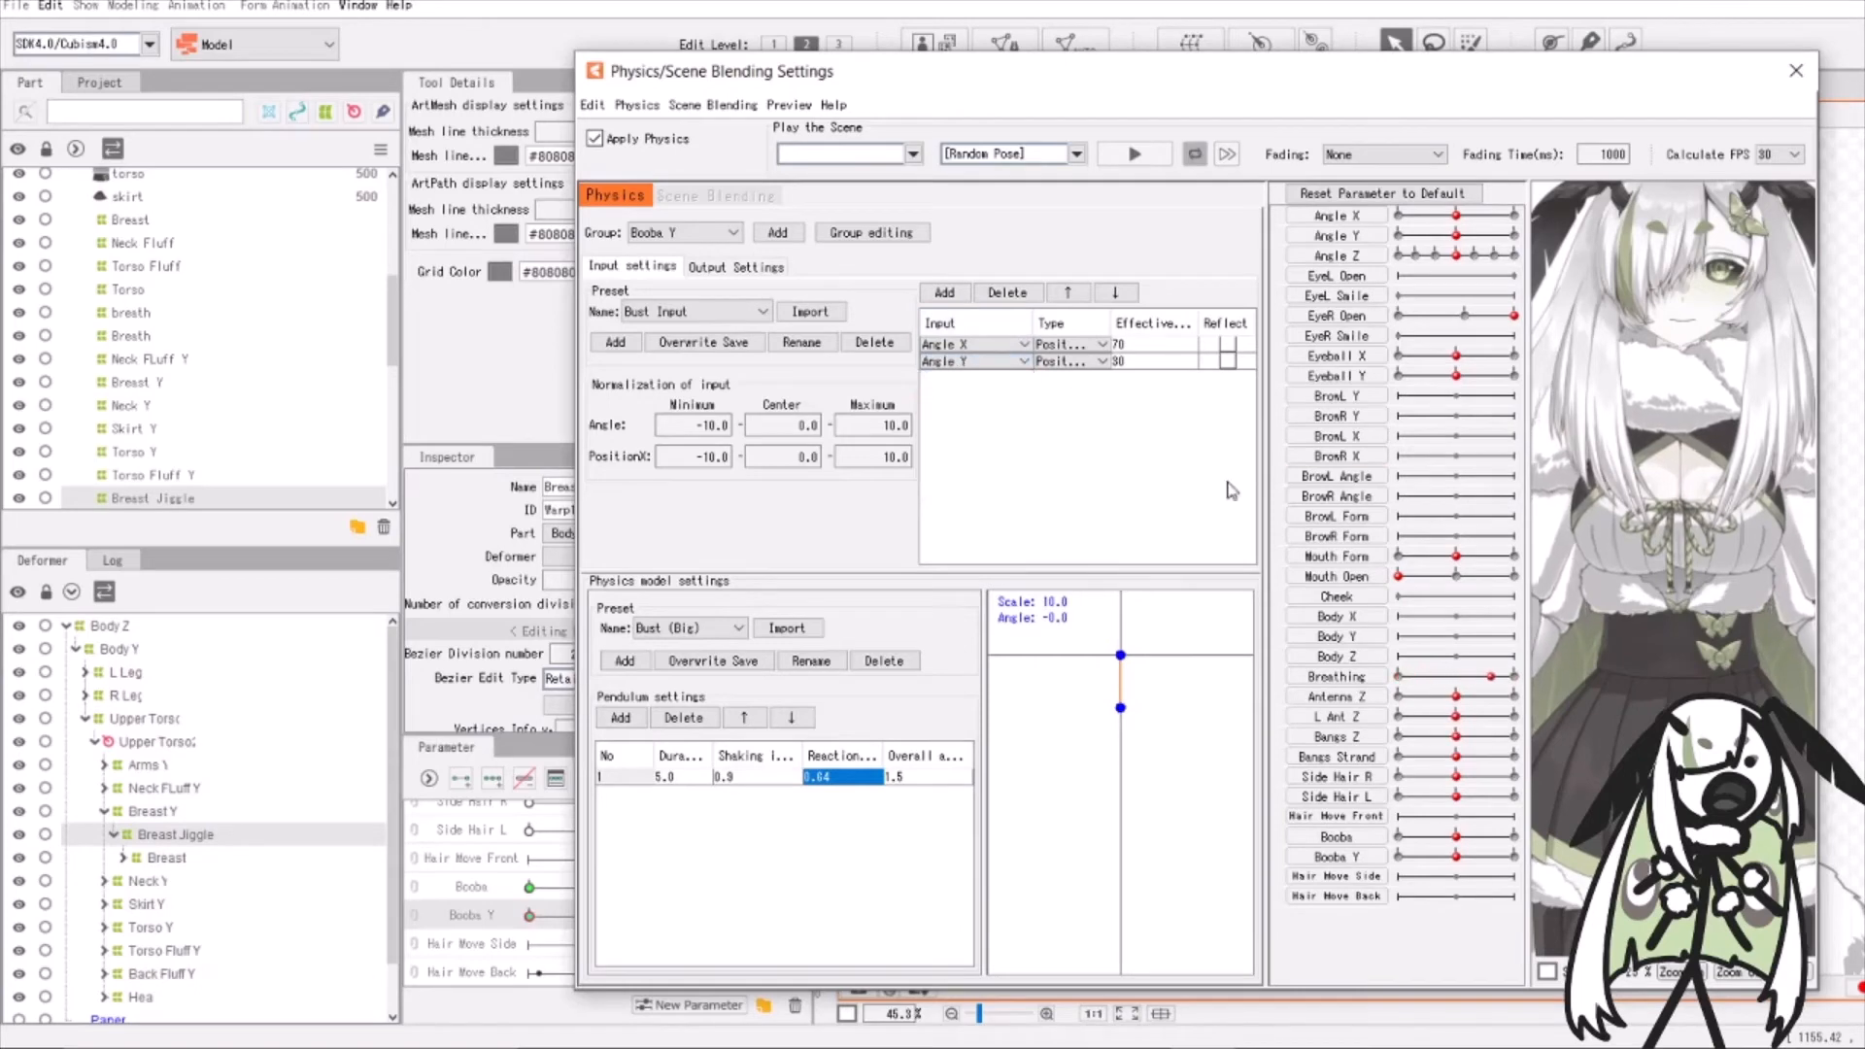
click(735, 267)
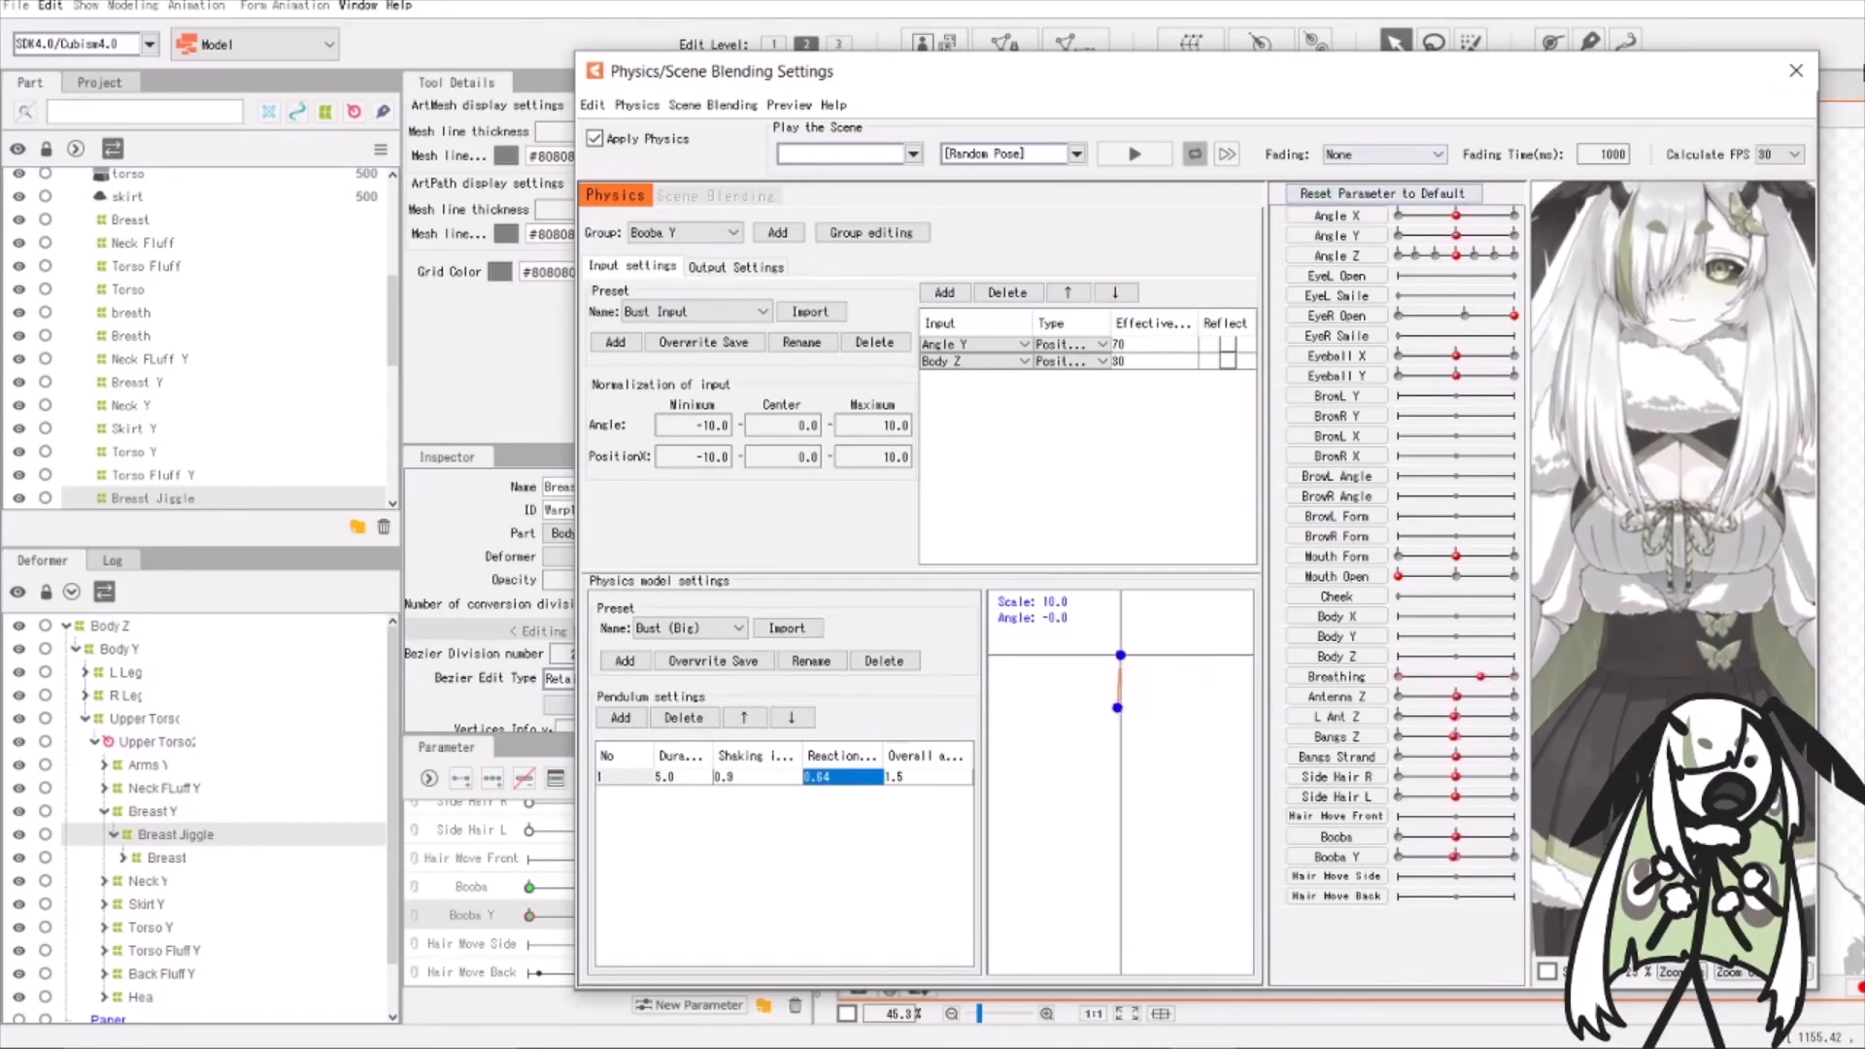
click(1792, 72)
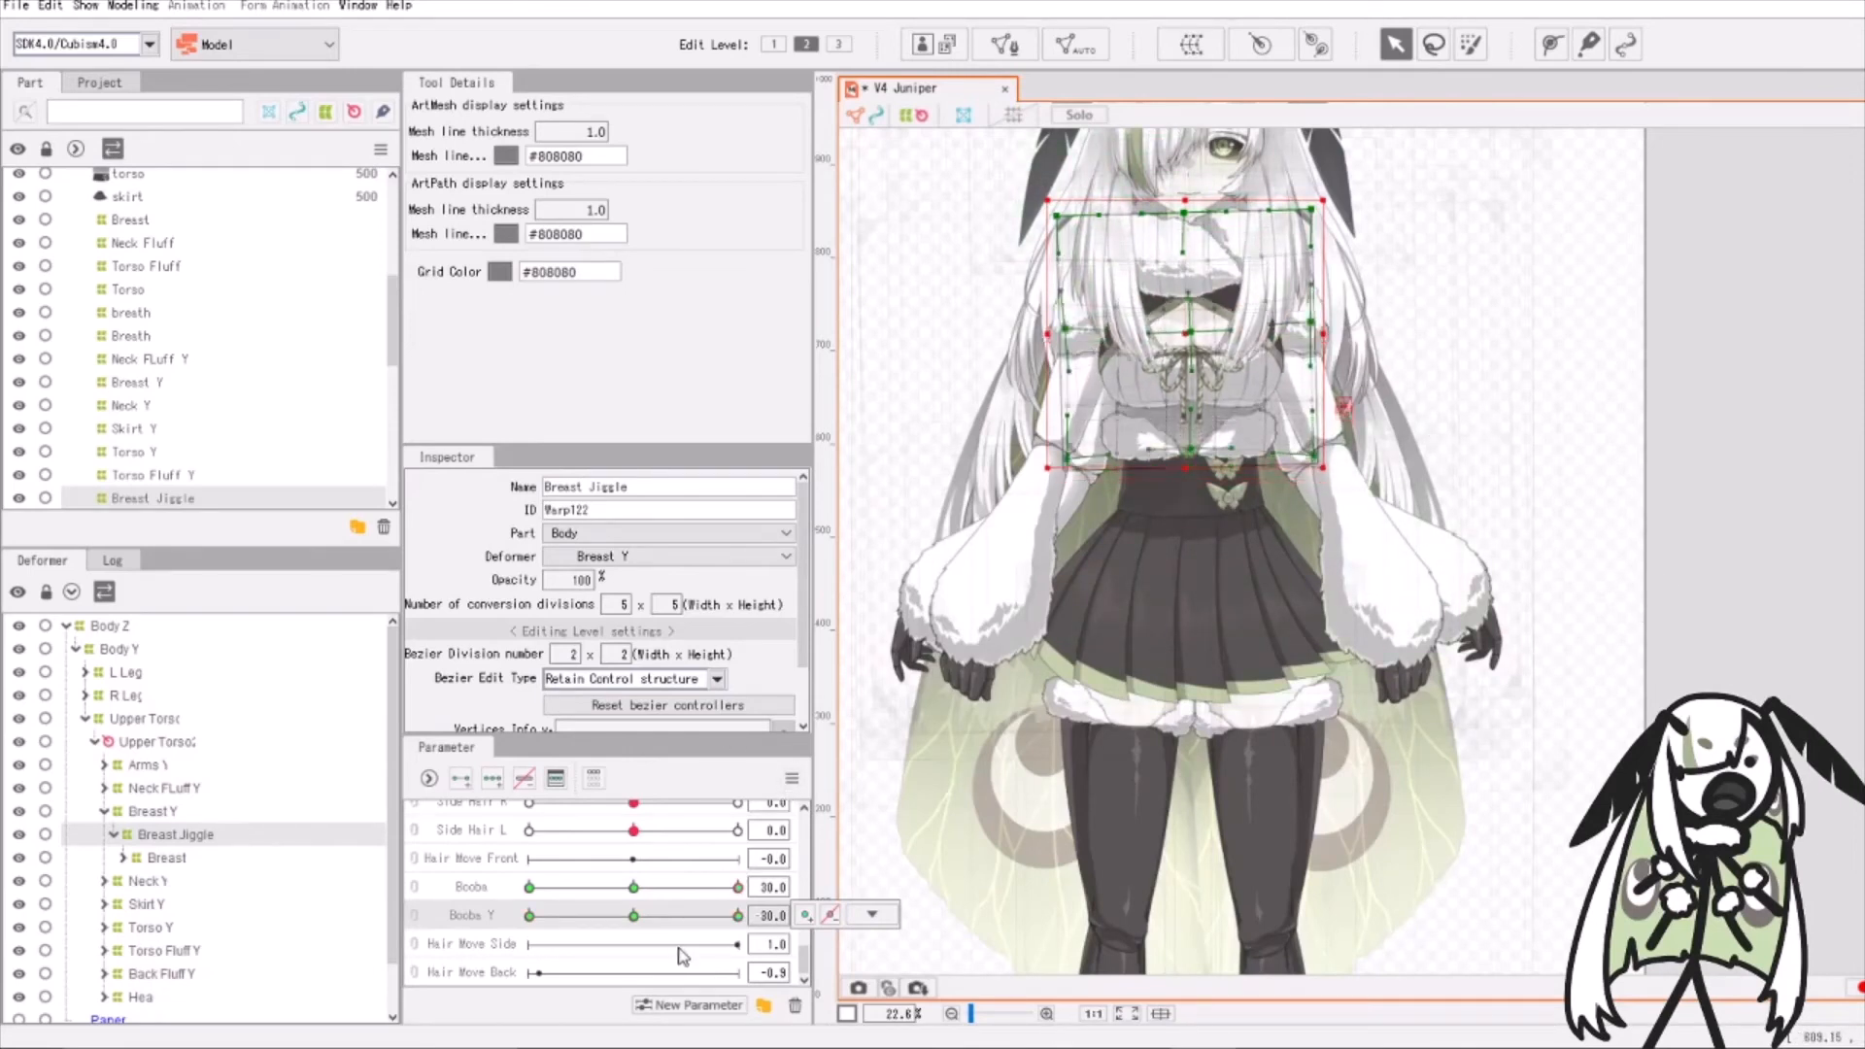
Drag the breast parameter slider back and forth to test the deformation
drag(633, 915, 735, 915)
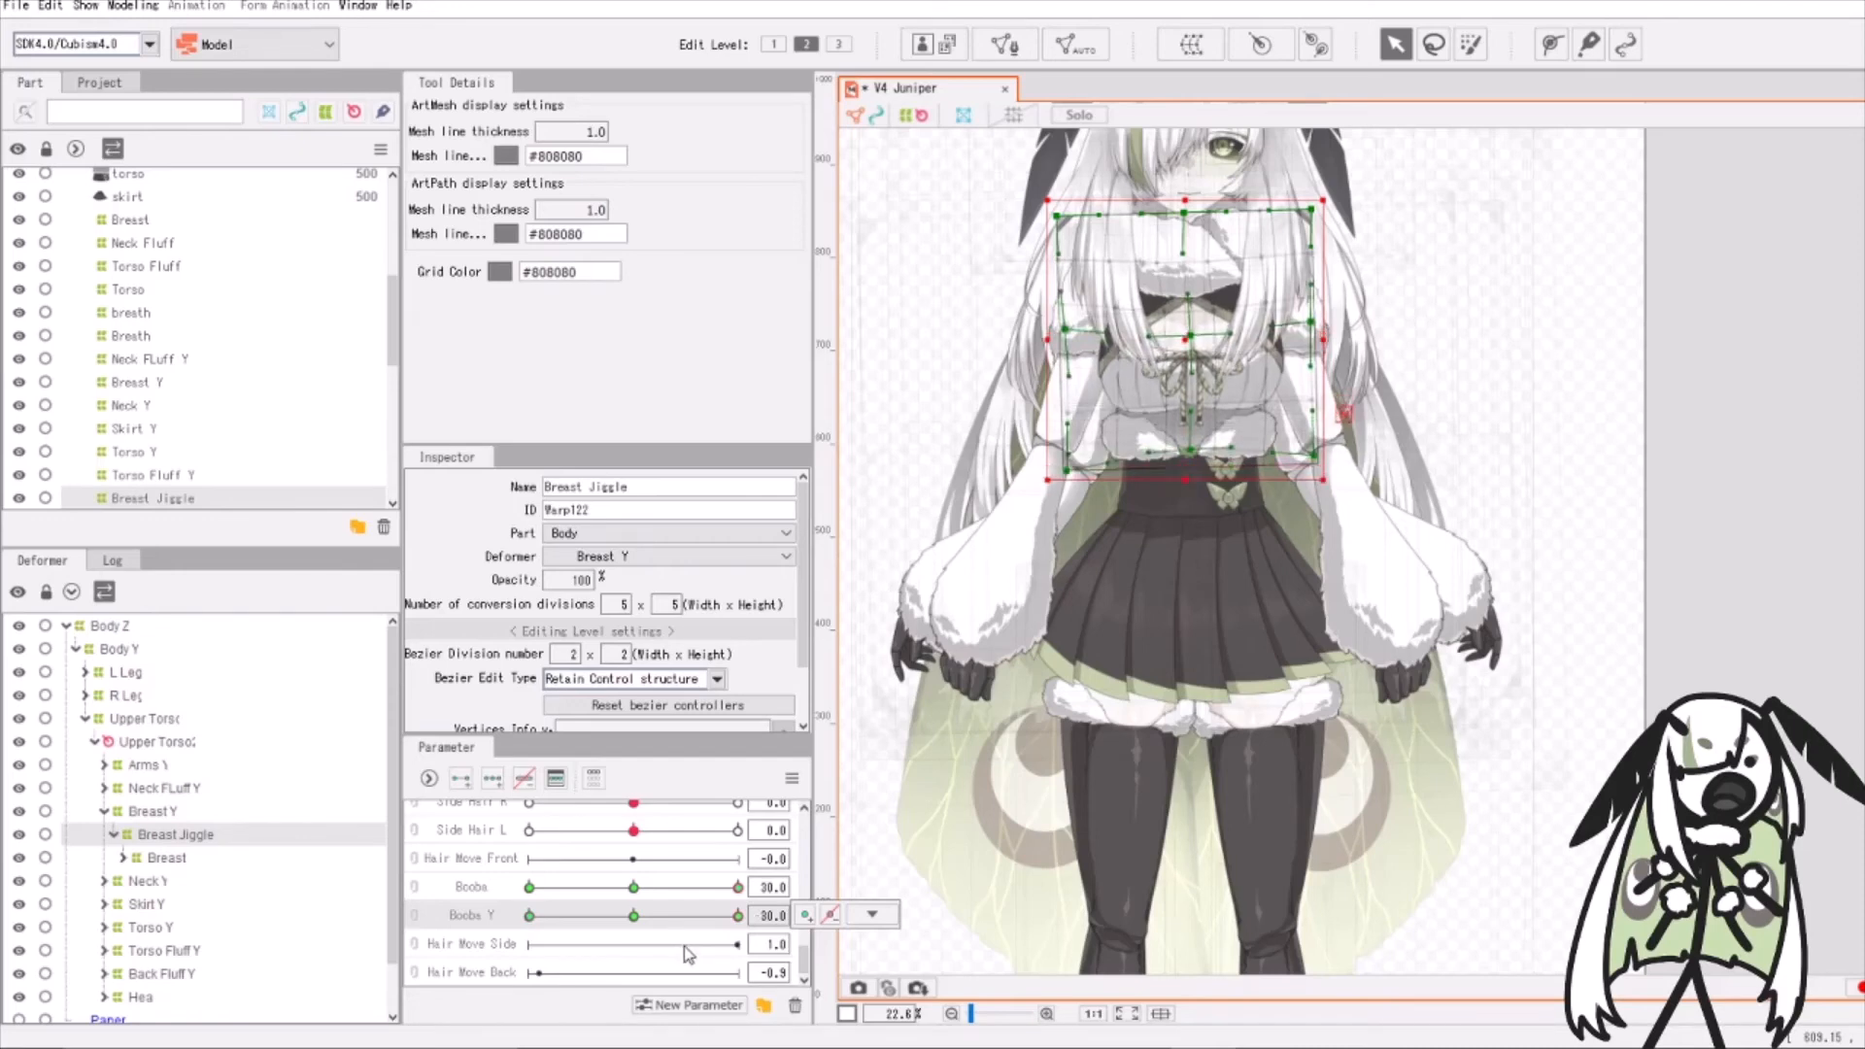
drag(737, 915, 529, 915)
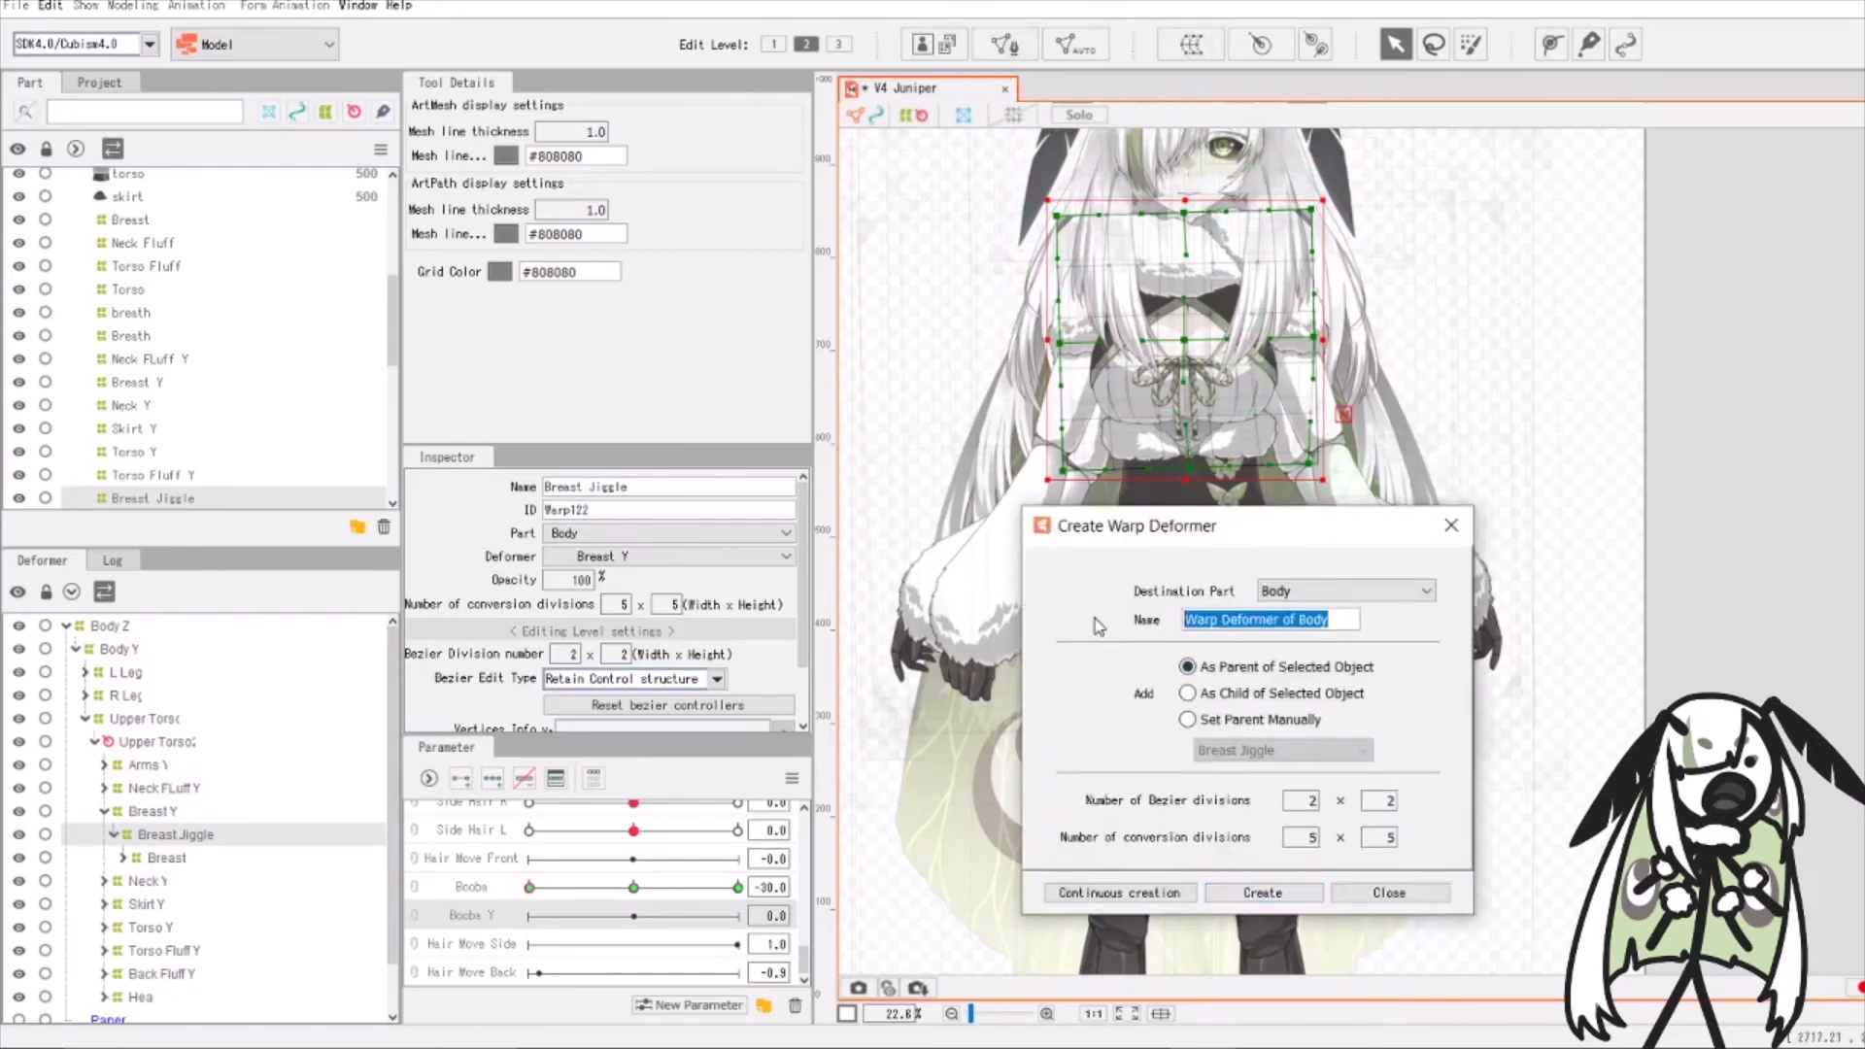
Create a warp deformer named 'Breast Y' as parent of Breast Jiggle
text(Breast Y)
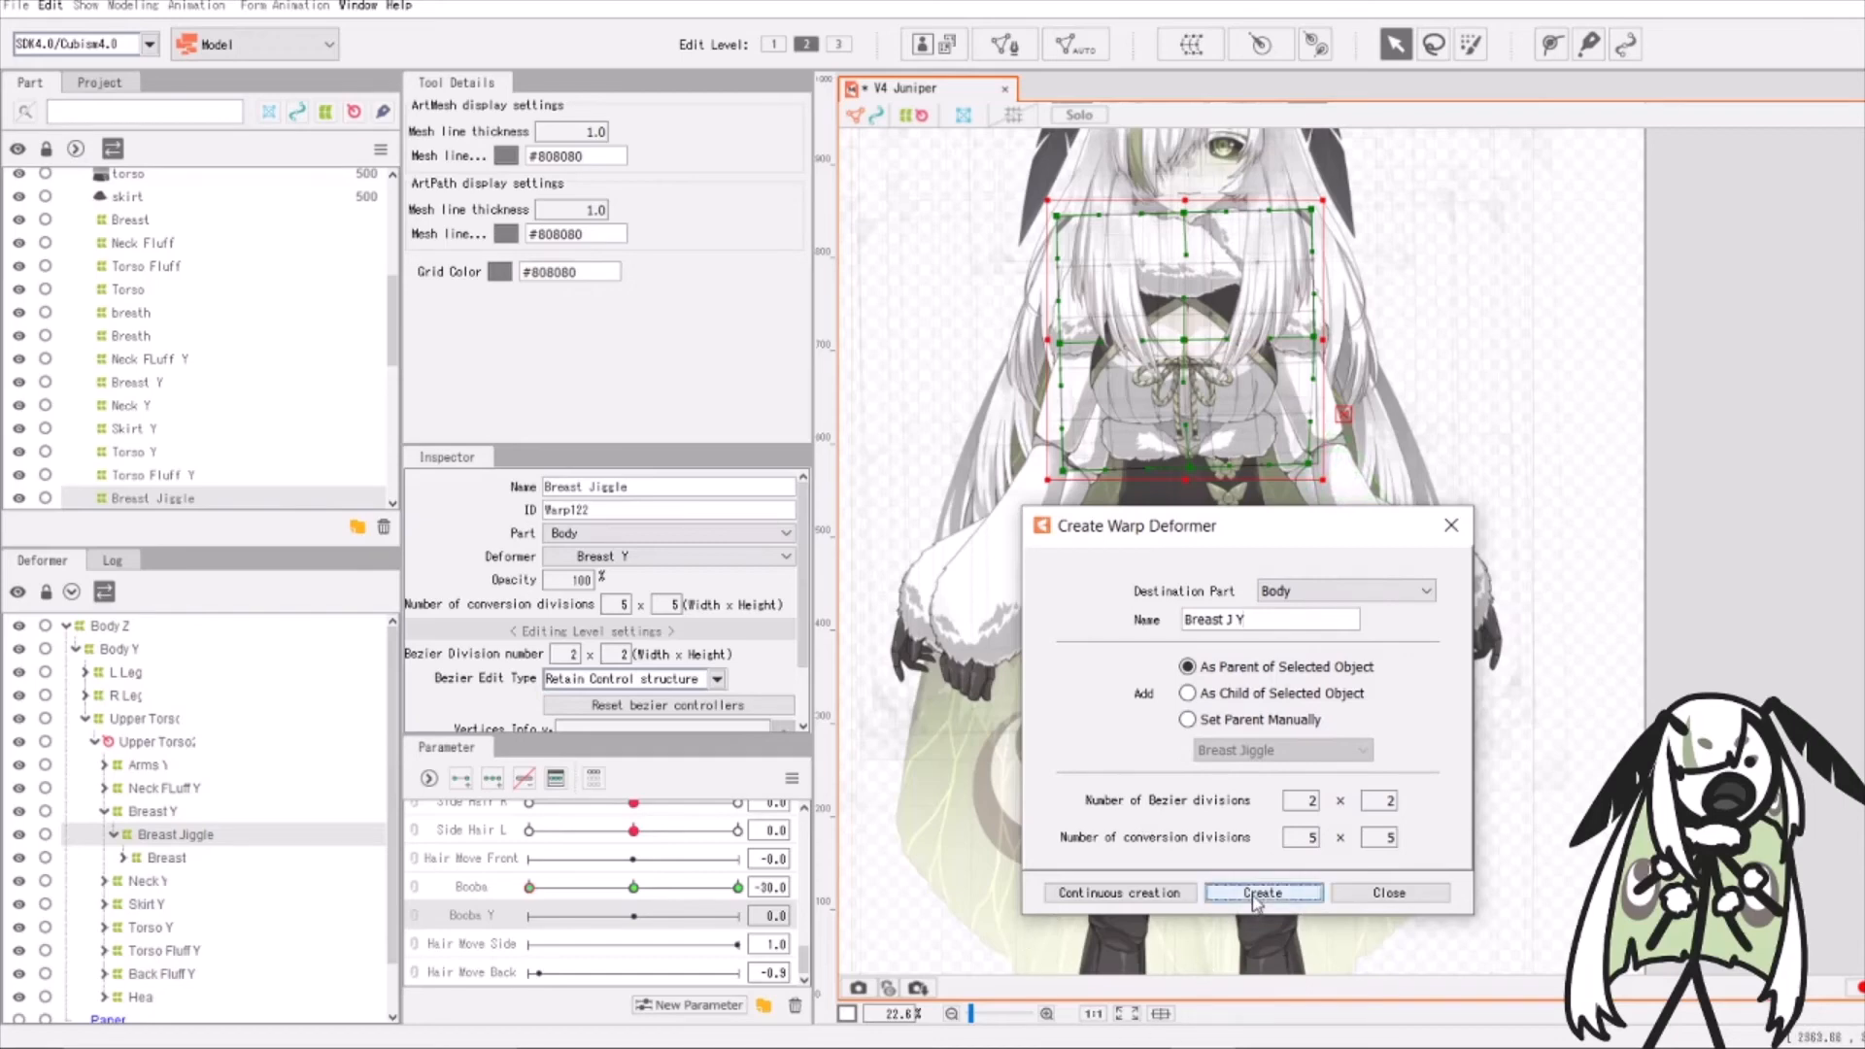
click(1263, 893)
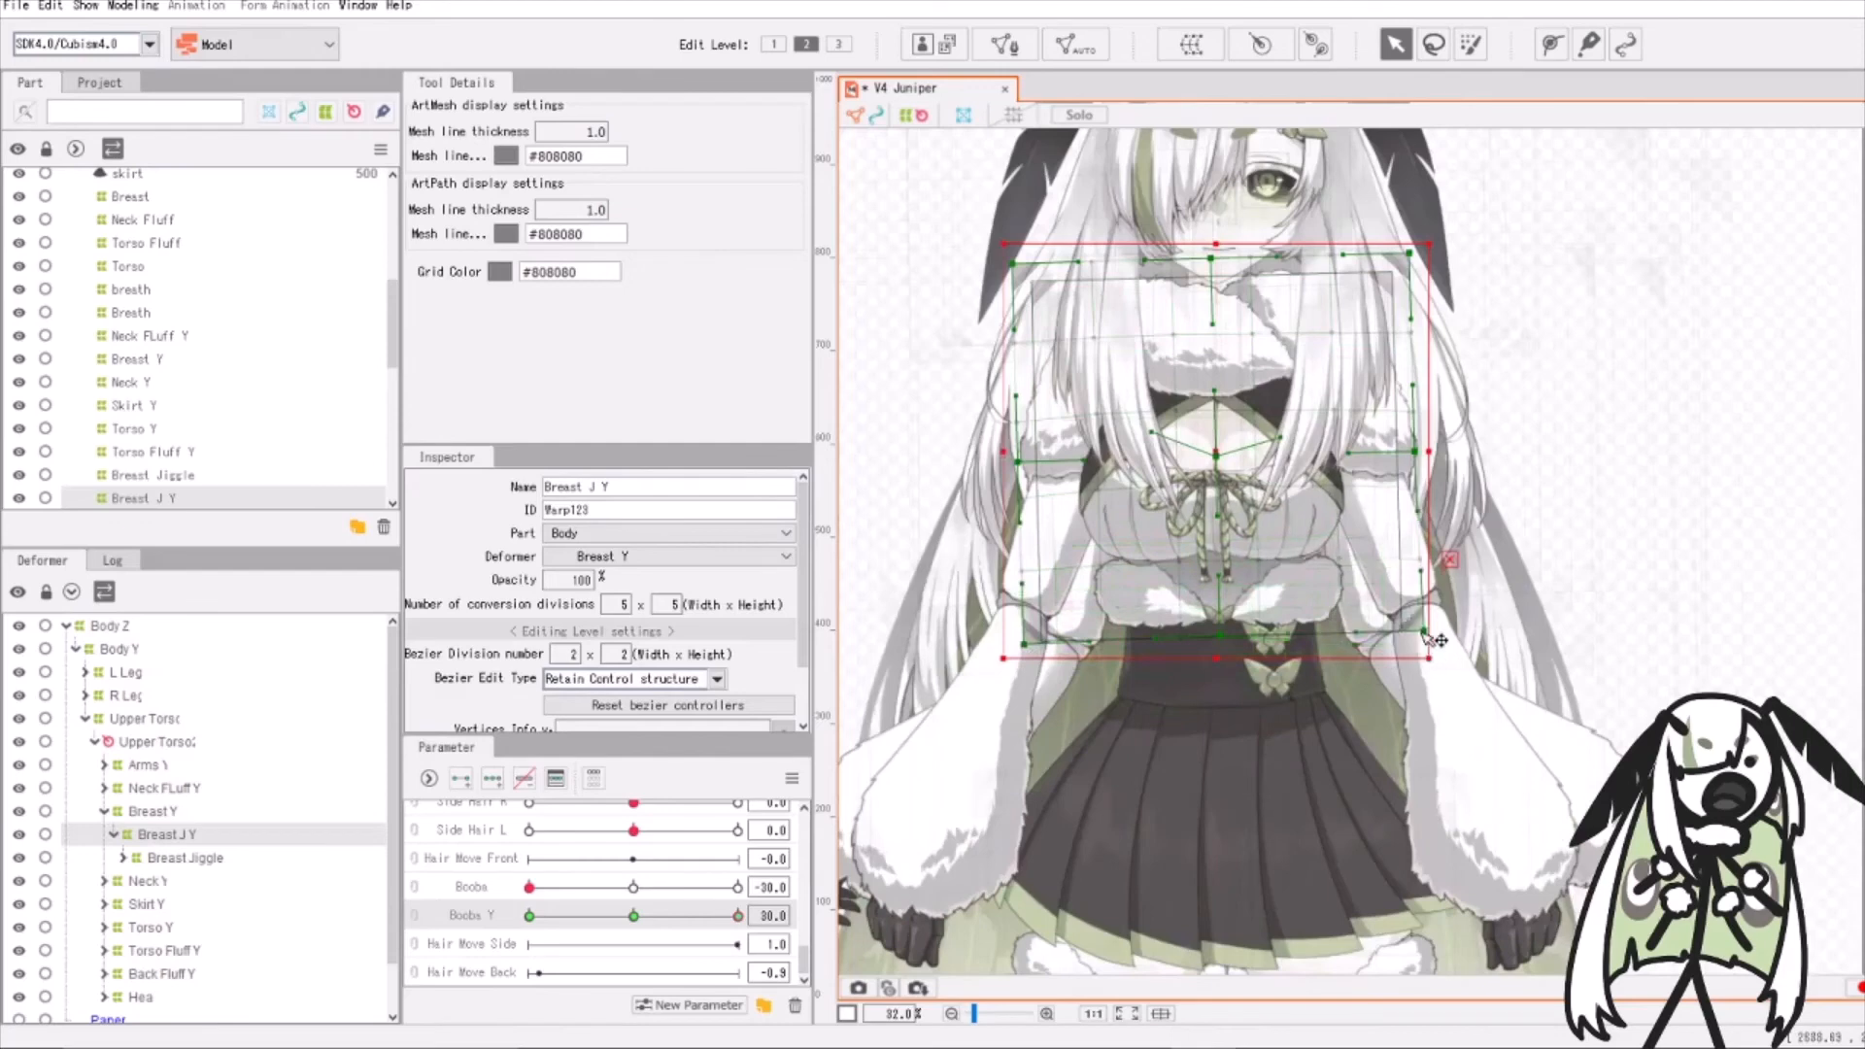
Stretch the Breast J Y warp deformer outward so it covers the chest
drag(632, 915, 591, 915)
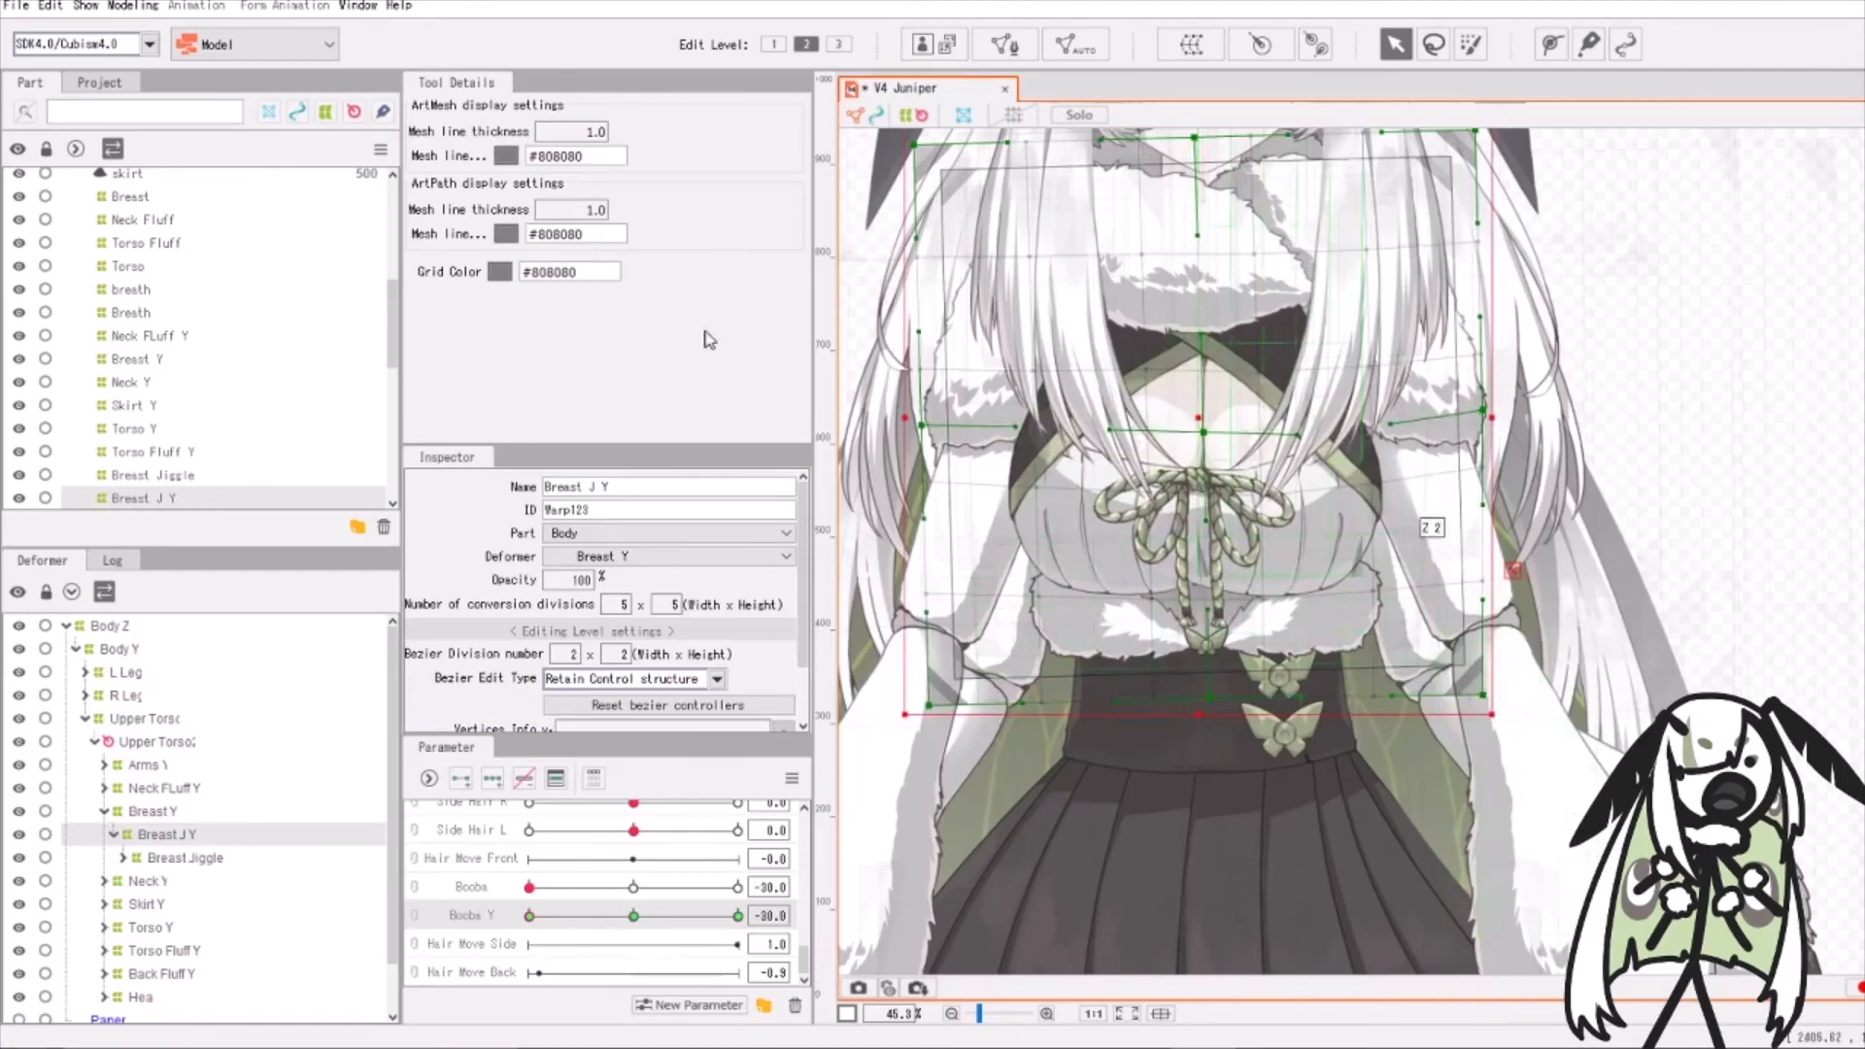
mouse_move(798, 334)
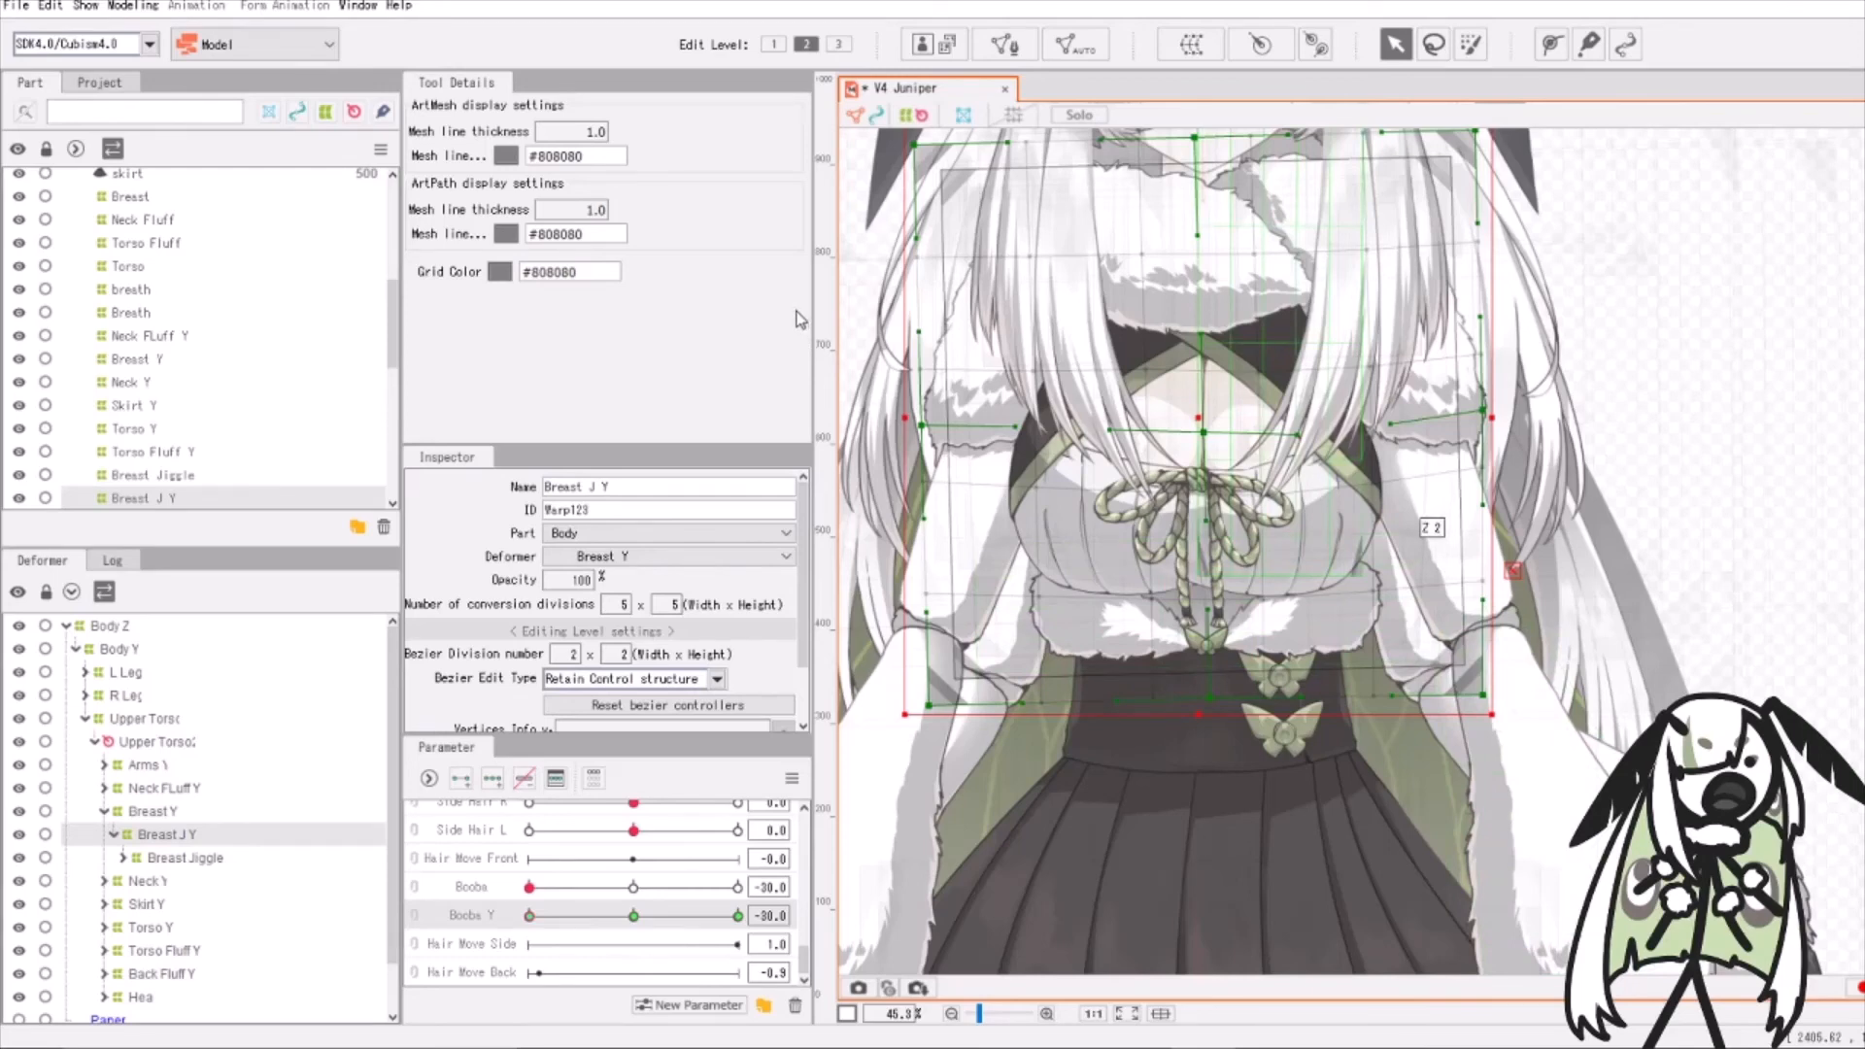
mouse_move(802, 328)
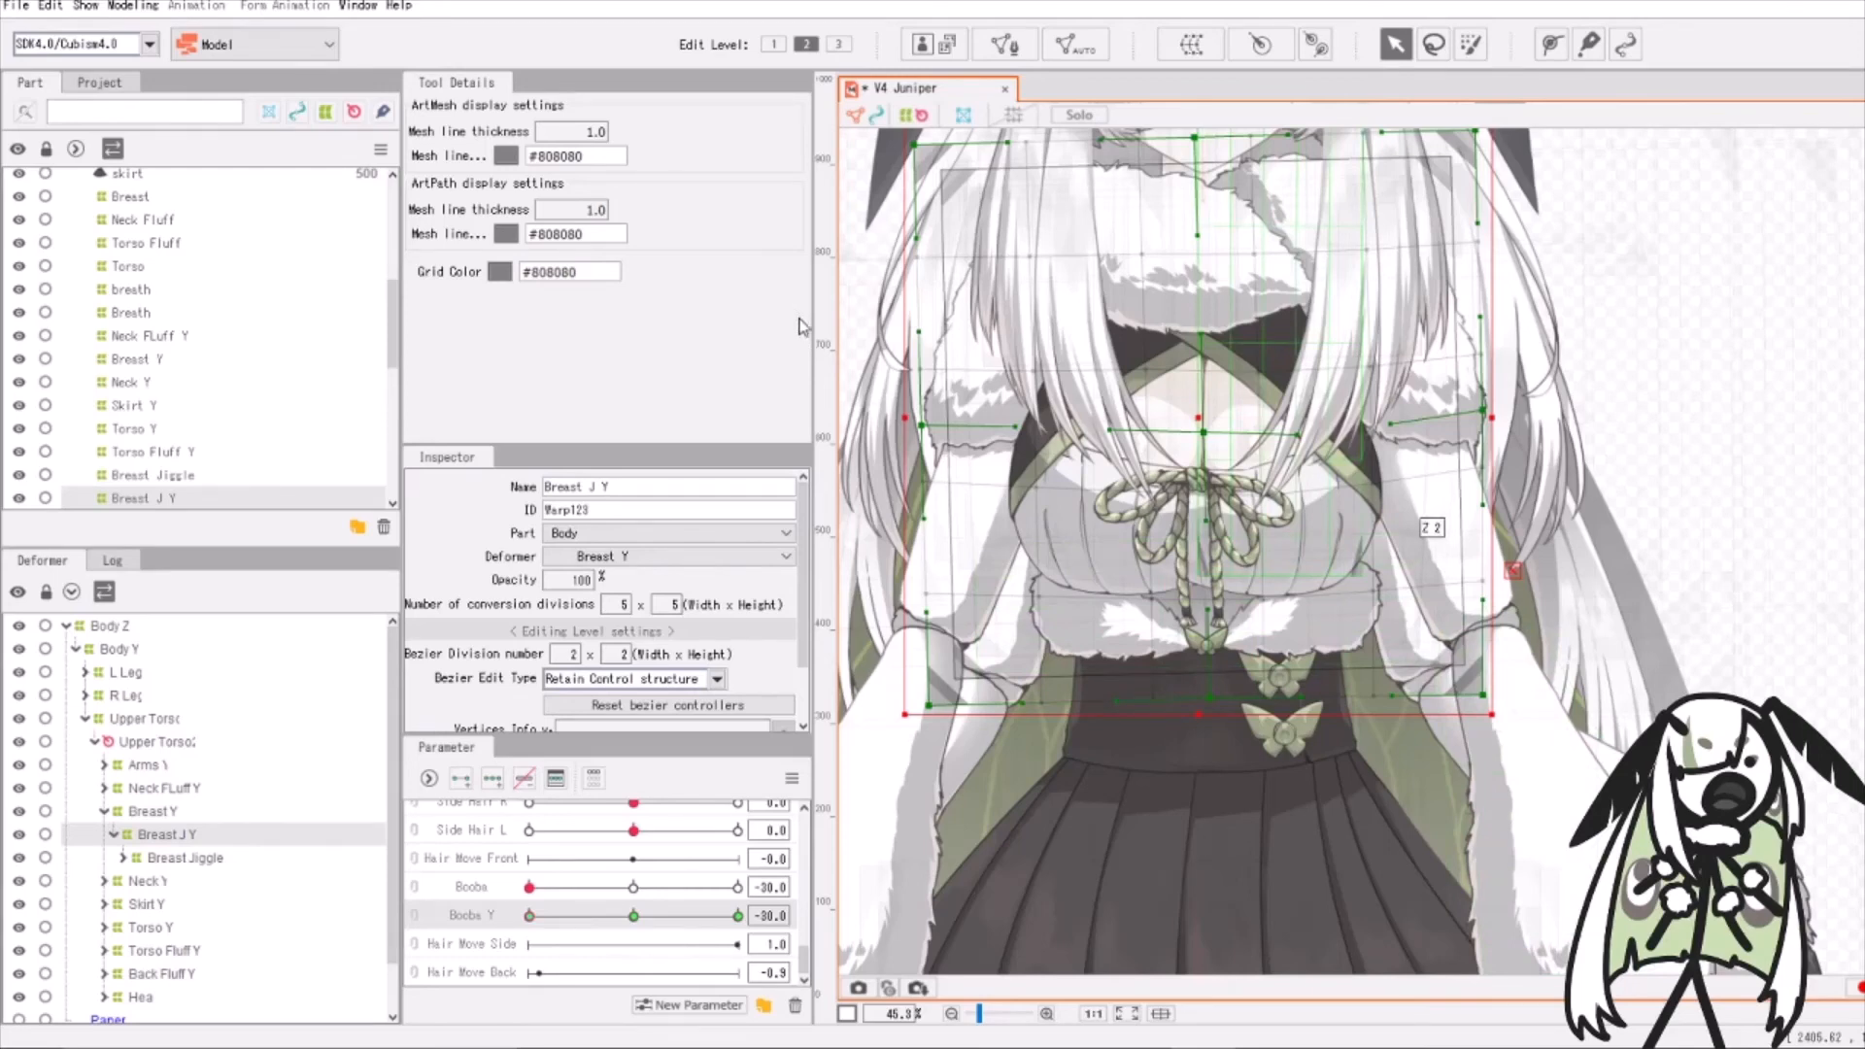
click(133, 6)
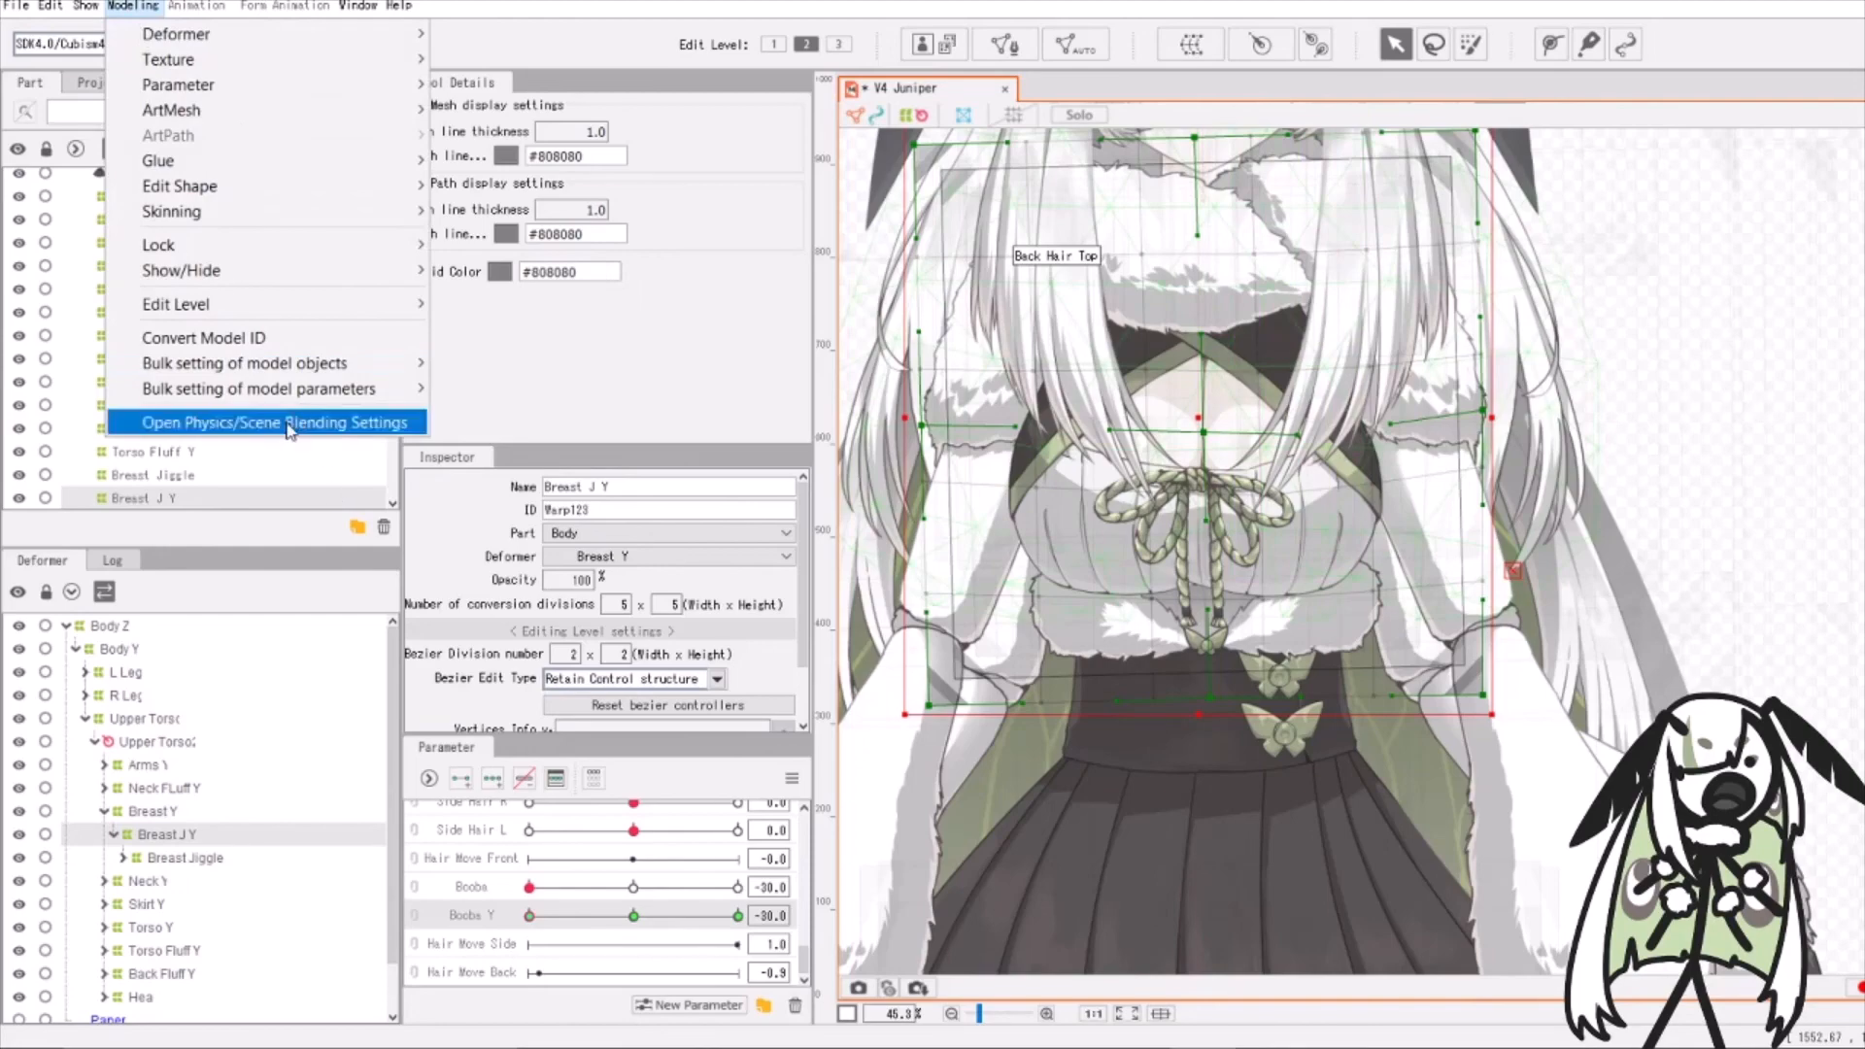
click(275, 423)
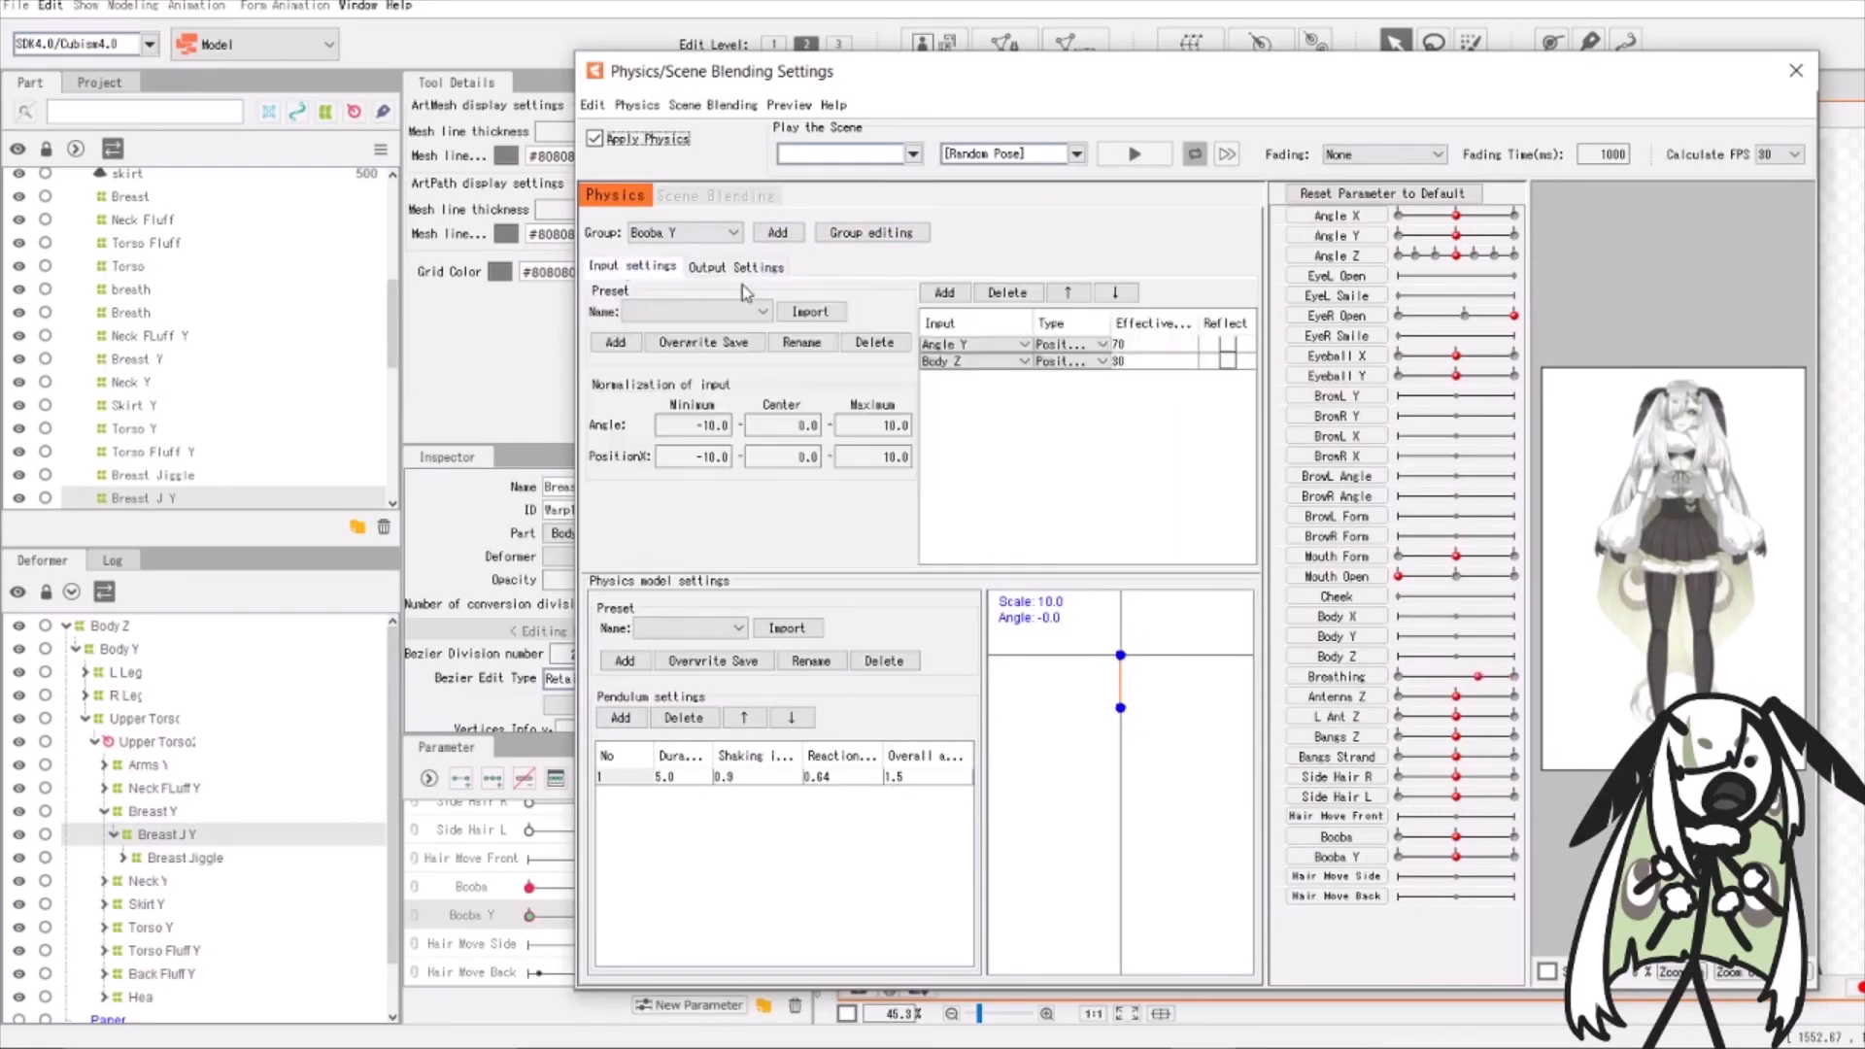
click(736, 266)
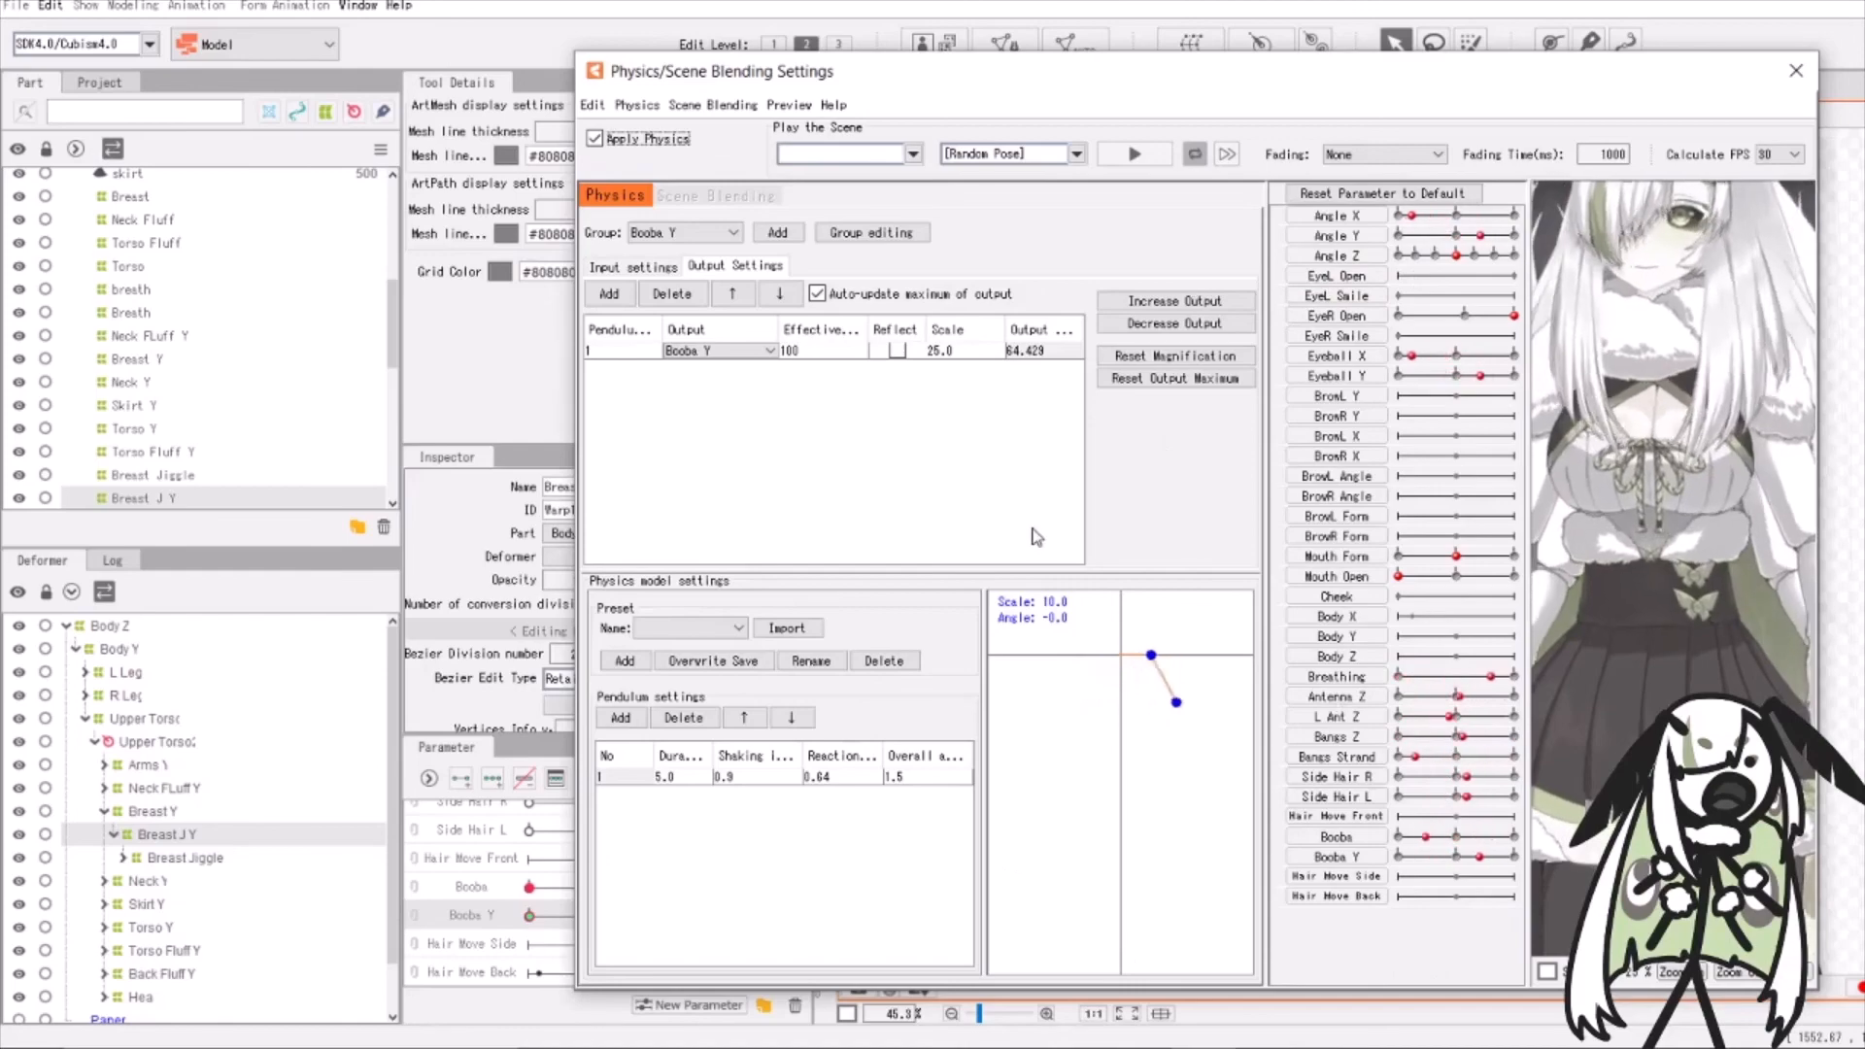
click(1792, 71)
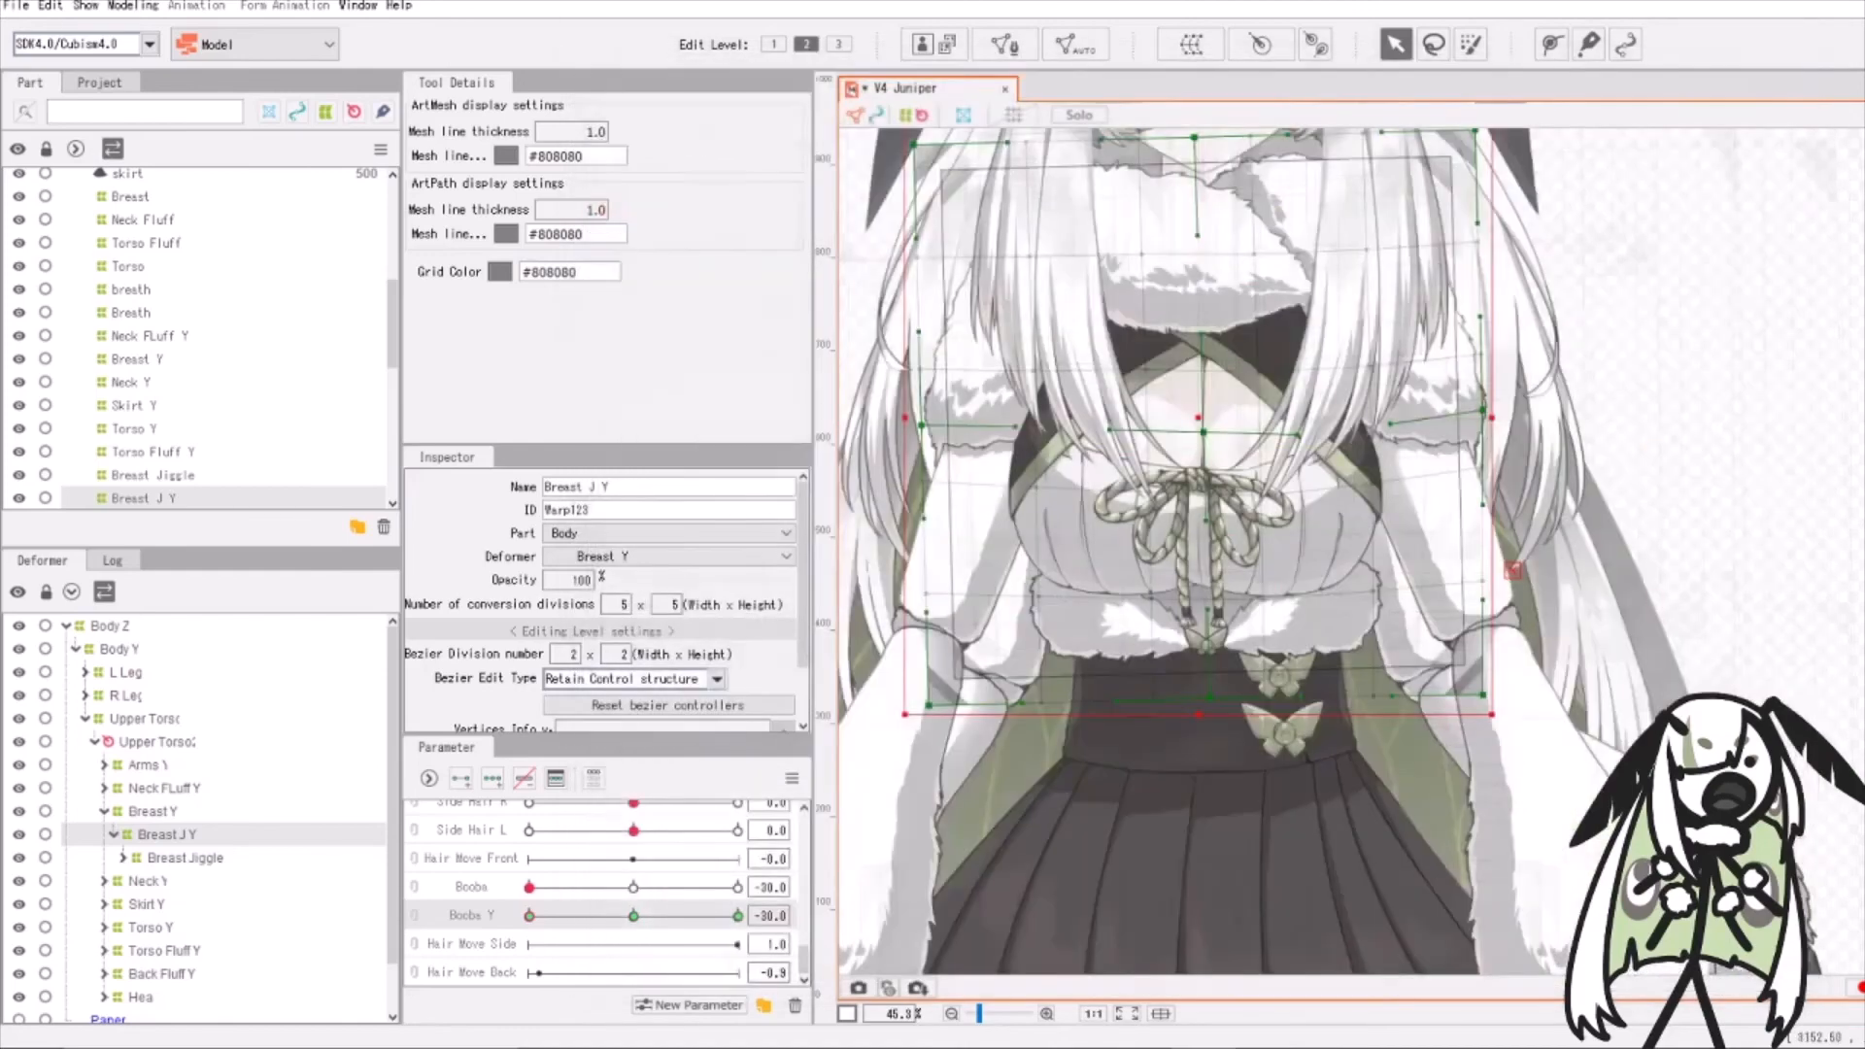
mouse_move(1491, 523)
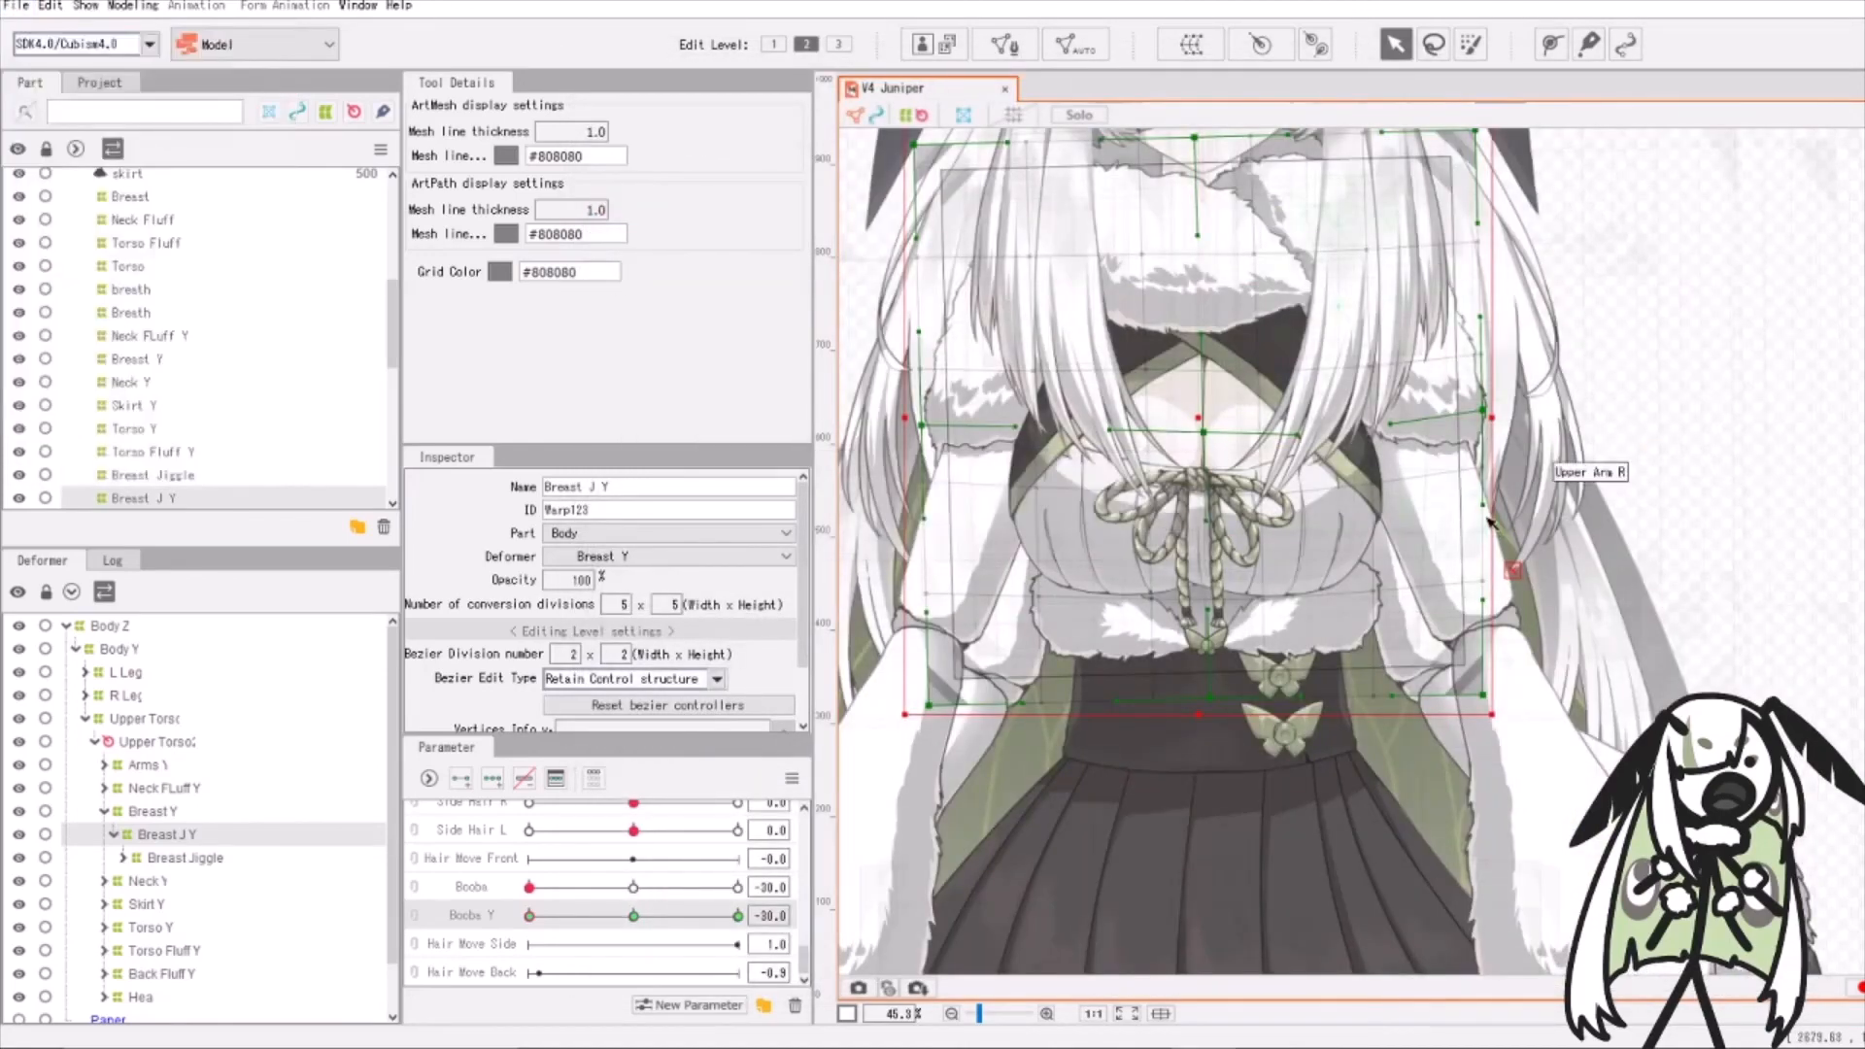